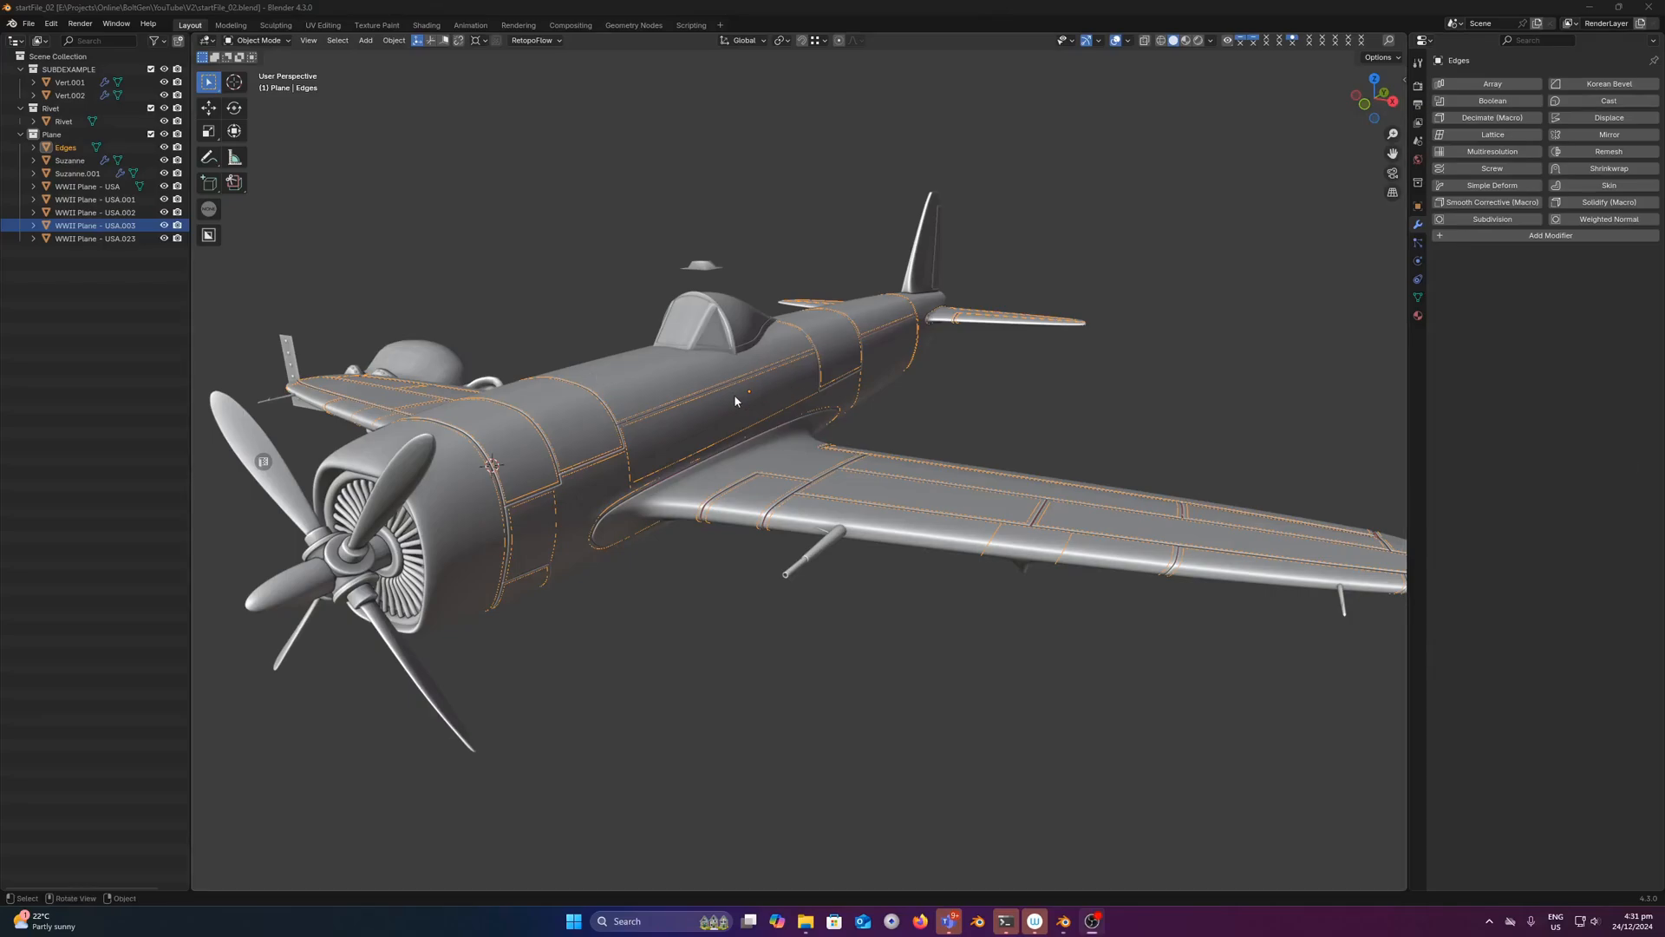
{"action": "mouse_move", "coordinate": [756, 401]}
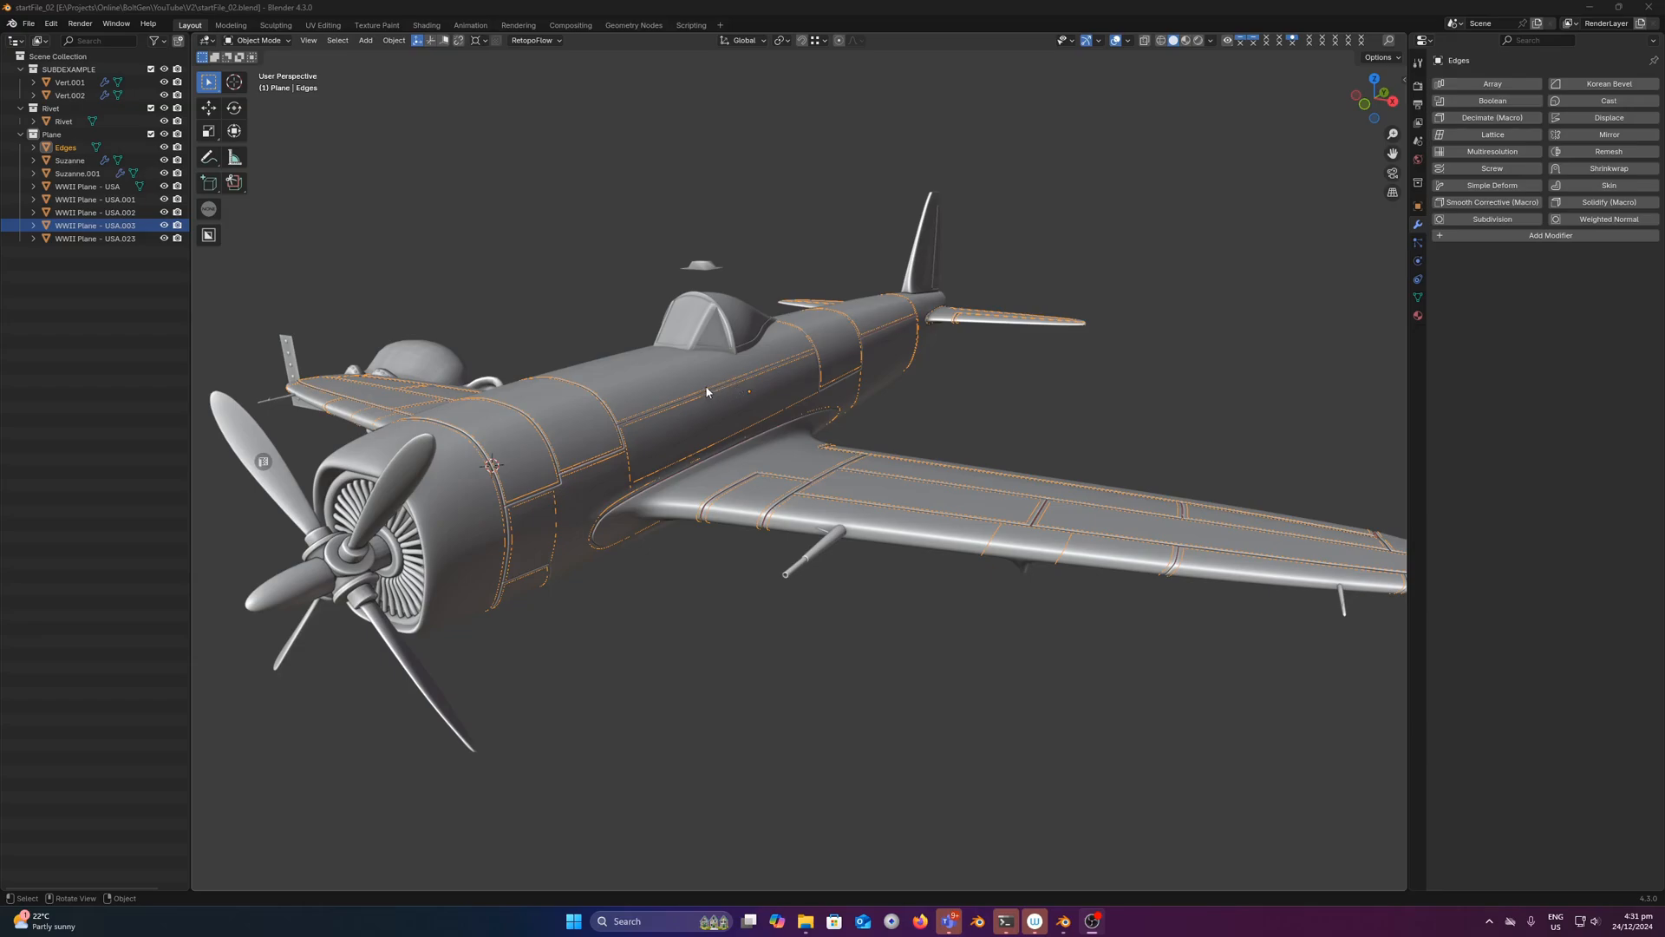
{"action": "mouse_move", "coordinate": [696, 438]}
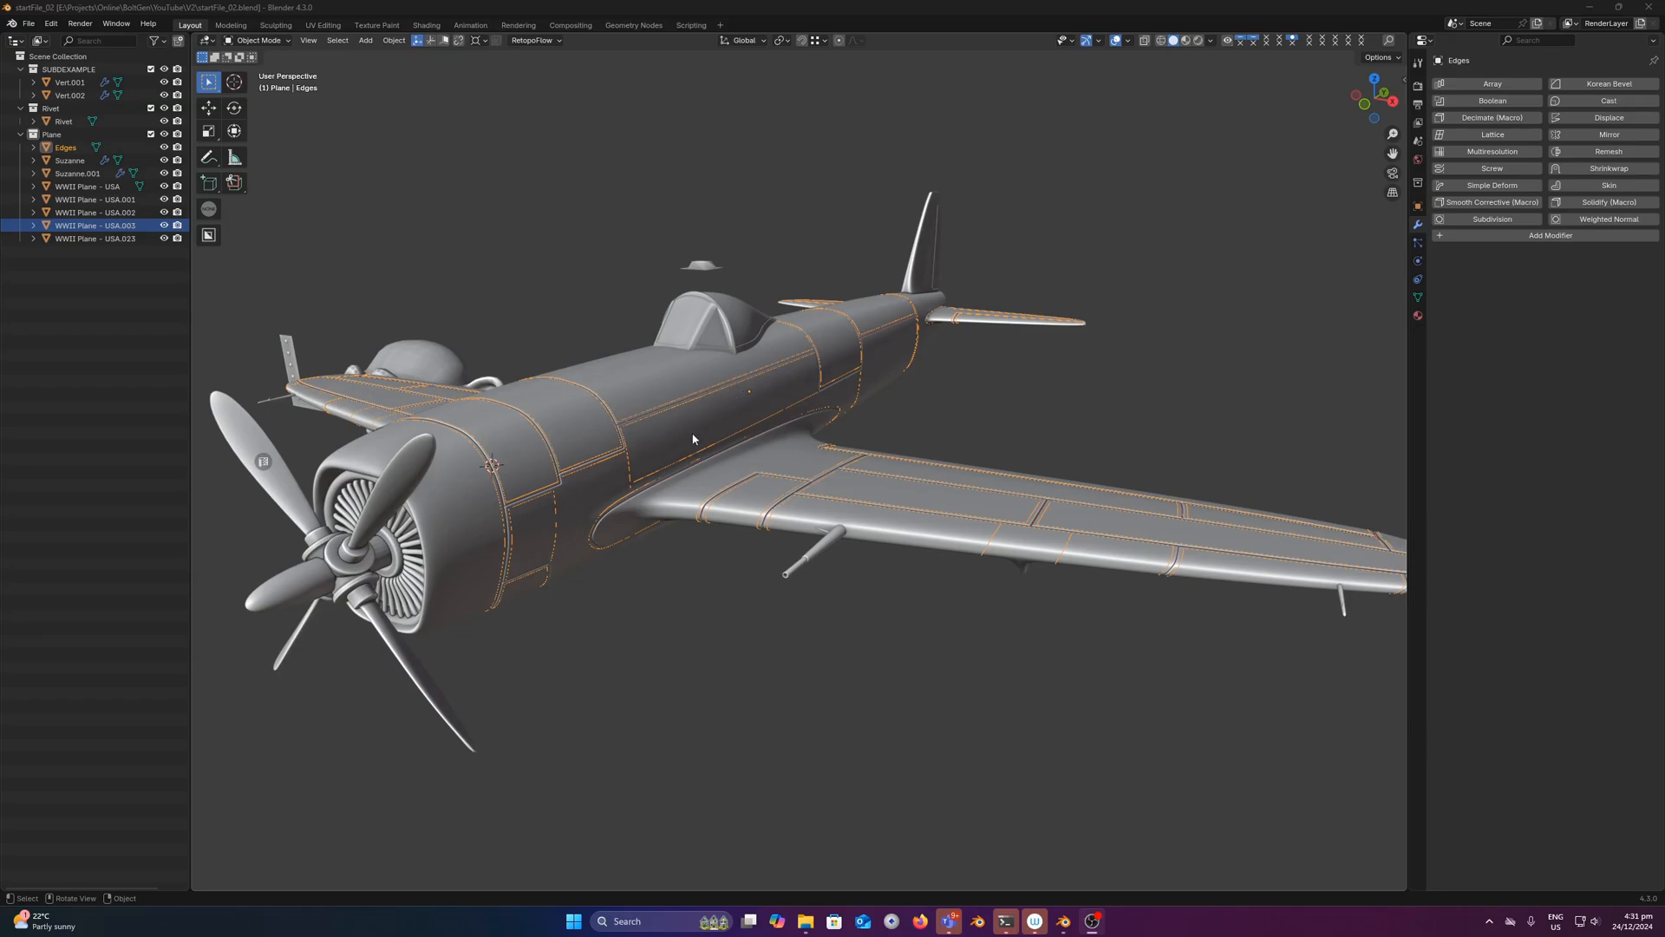
{"action": "mouse_move", "coordinate": [687, 433]}
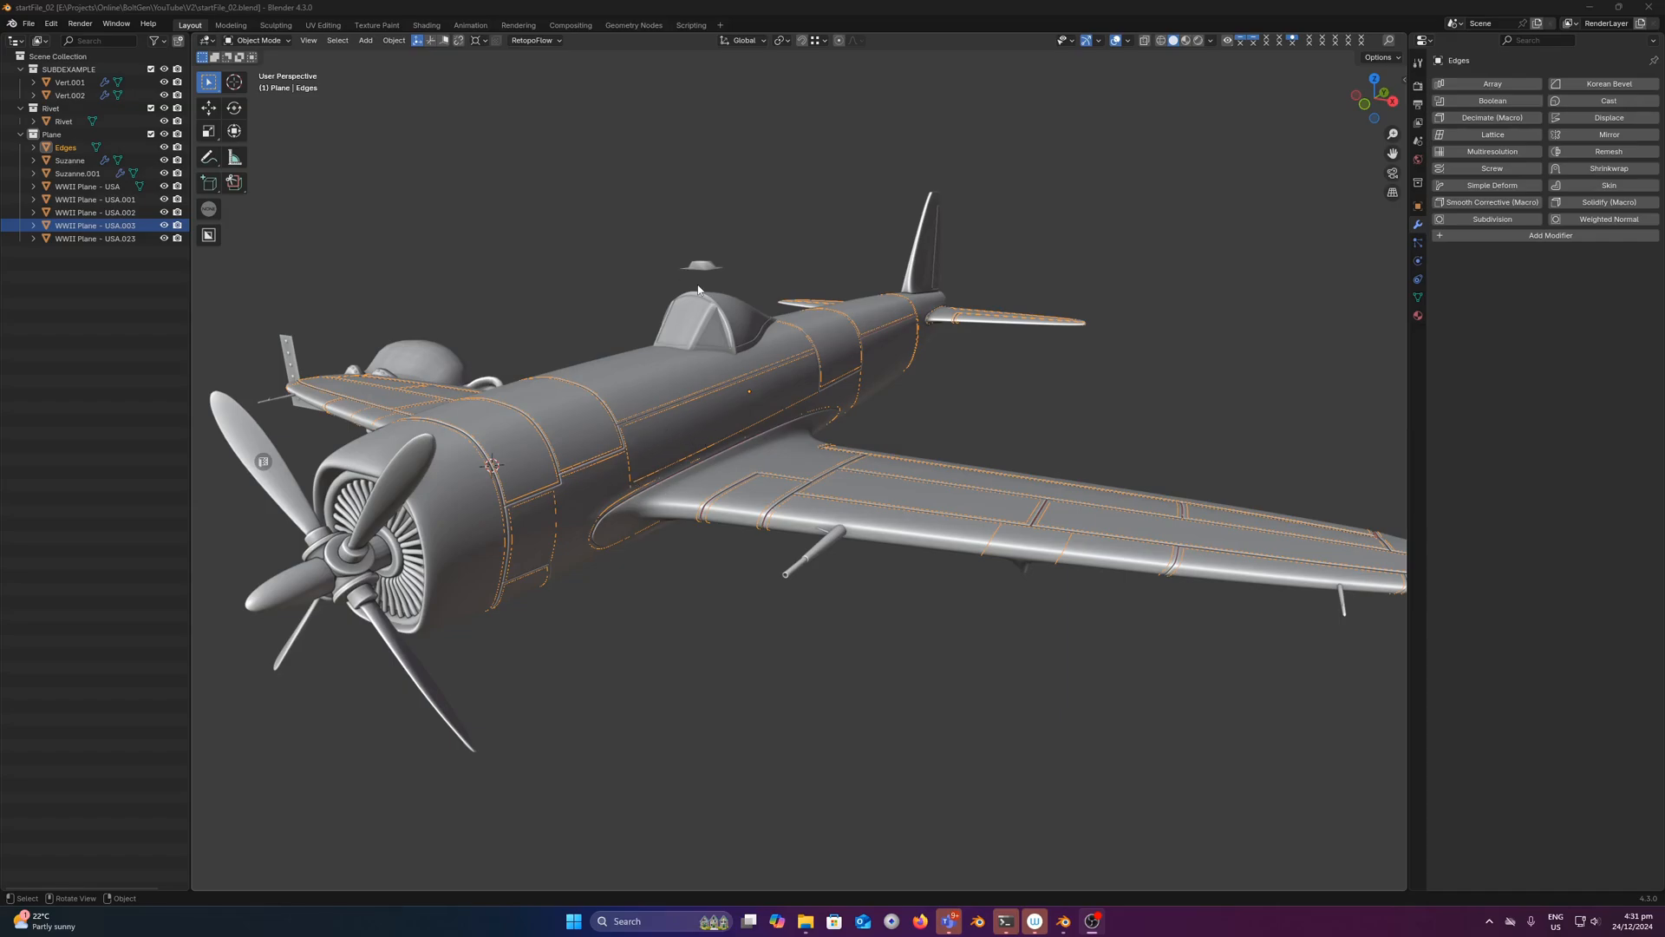
{"action": "mouse_move", "coordinate": [328, 181]}
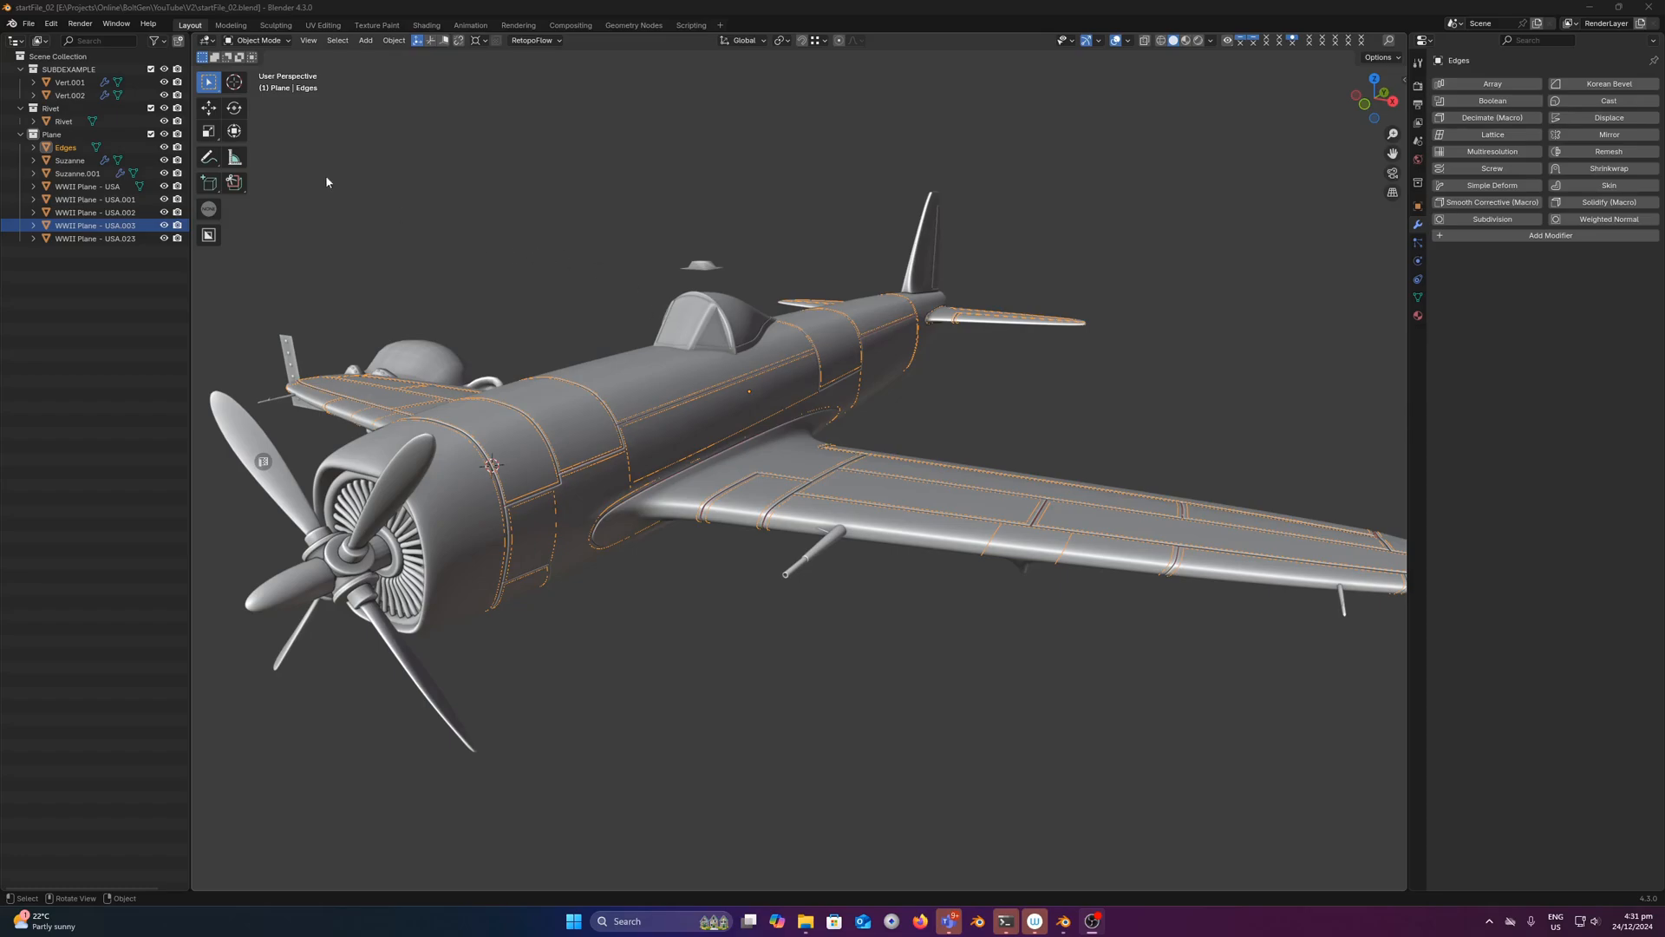
Step: Make Edges the active object and orbit around the isolated panel edges
{"action": "left_click", "coordinate": [37, 24]}
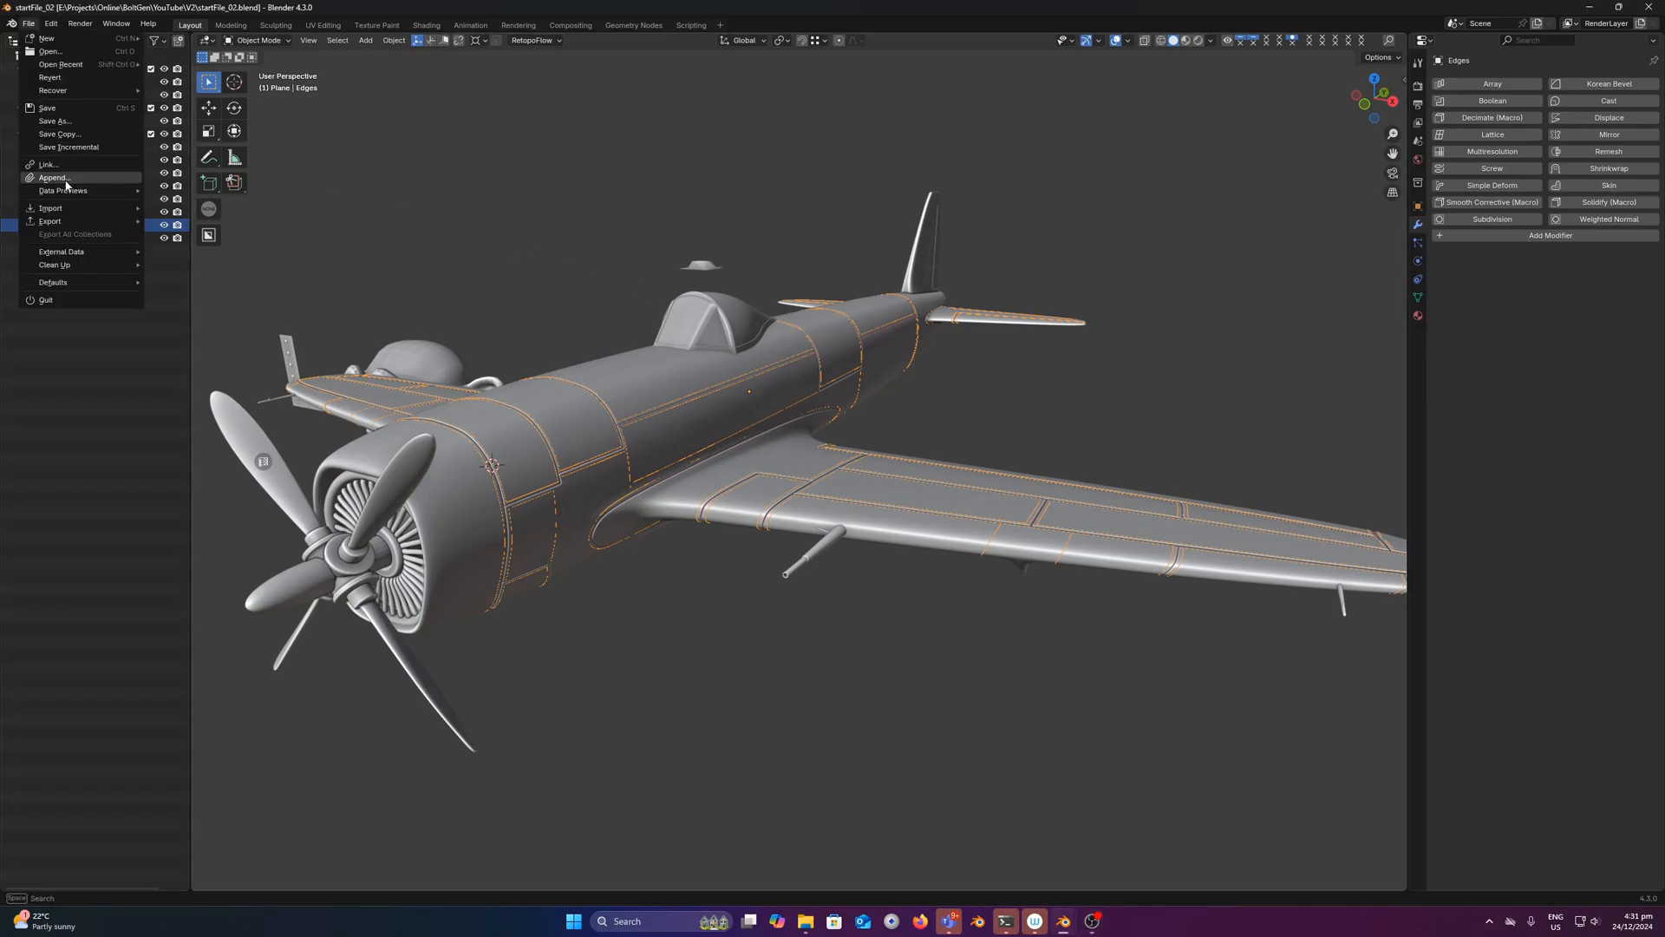
{"action": "left_click", "coordinate": [52, 177]}
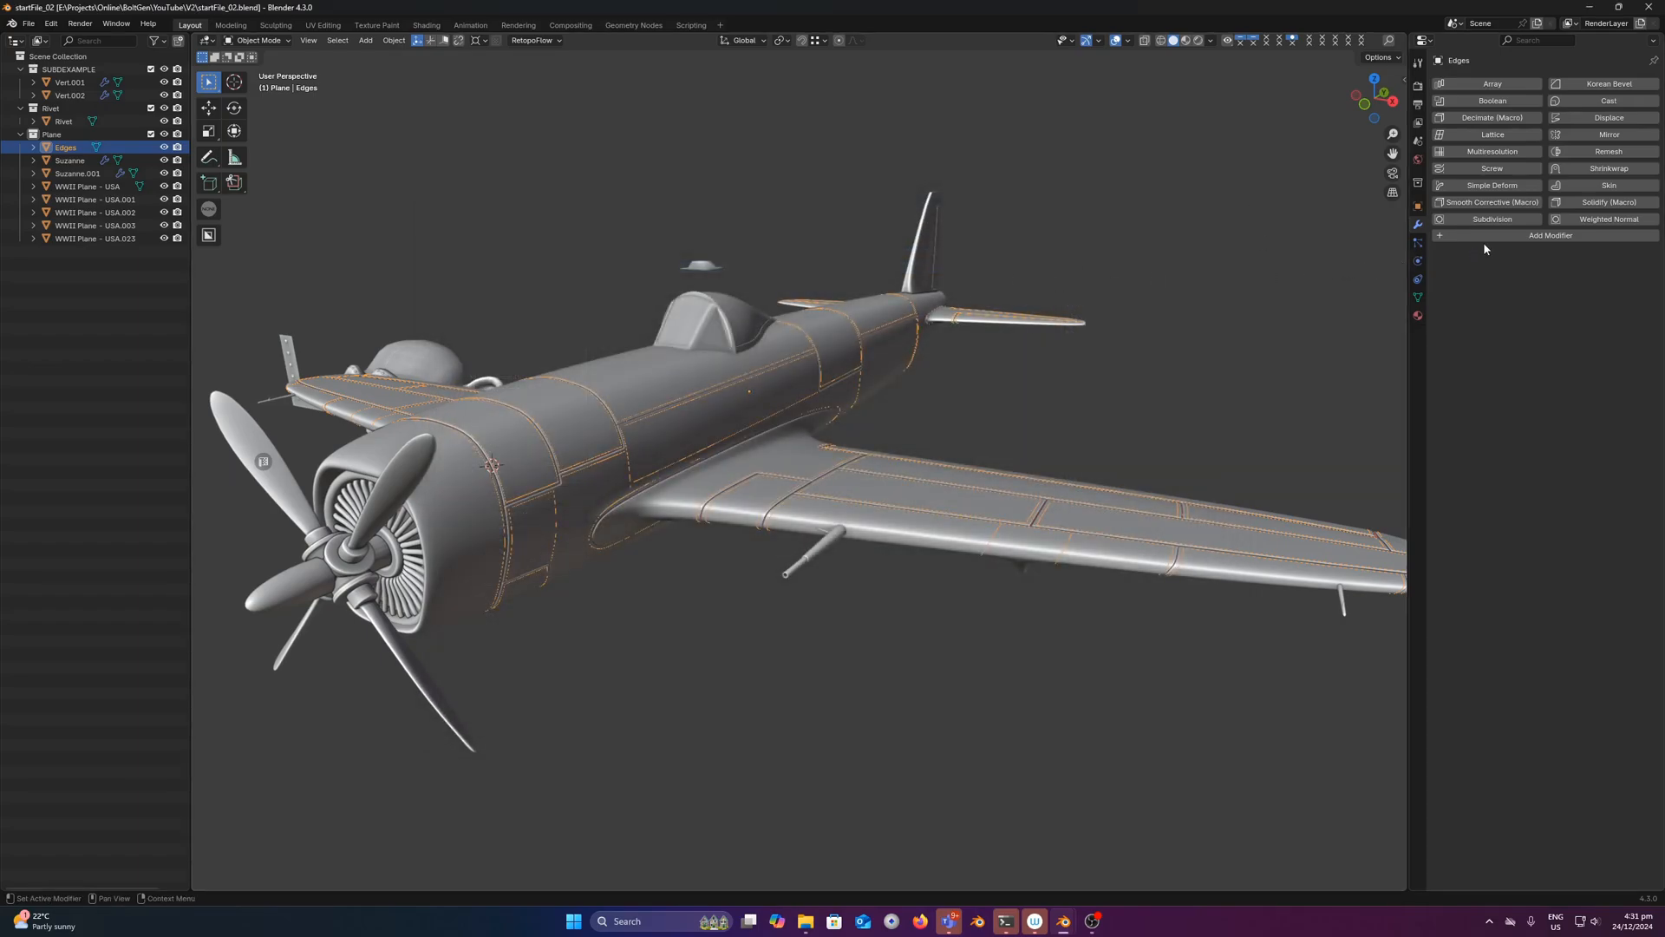
{"action": "mouse_move", "coordinate": [1504, 241]}
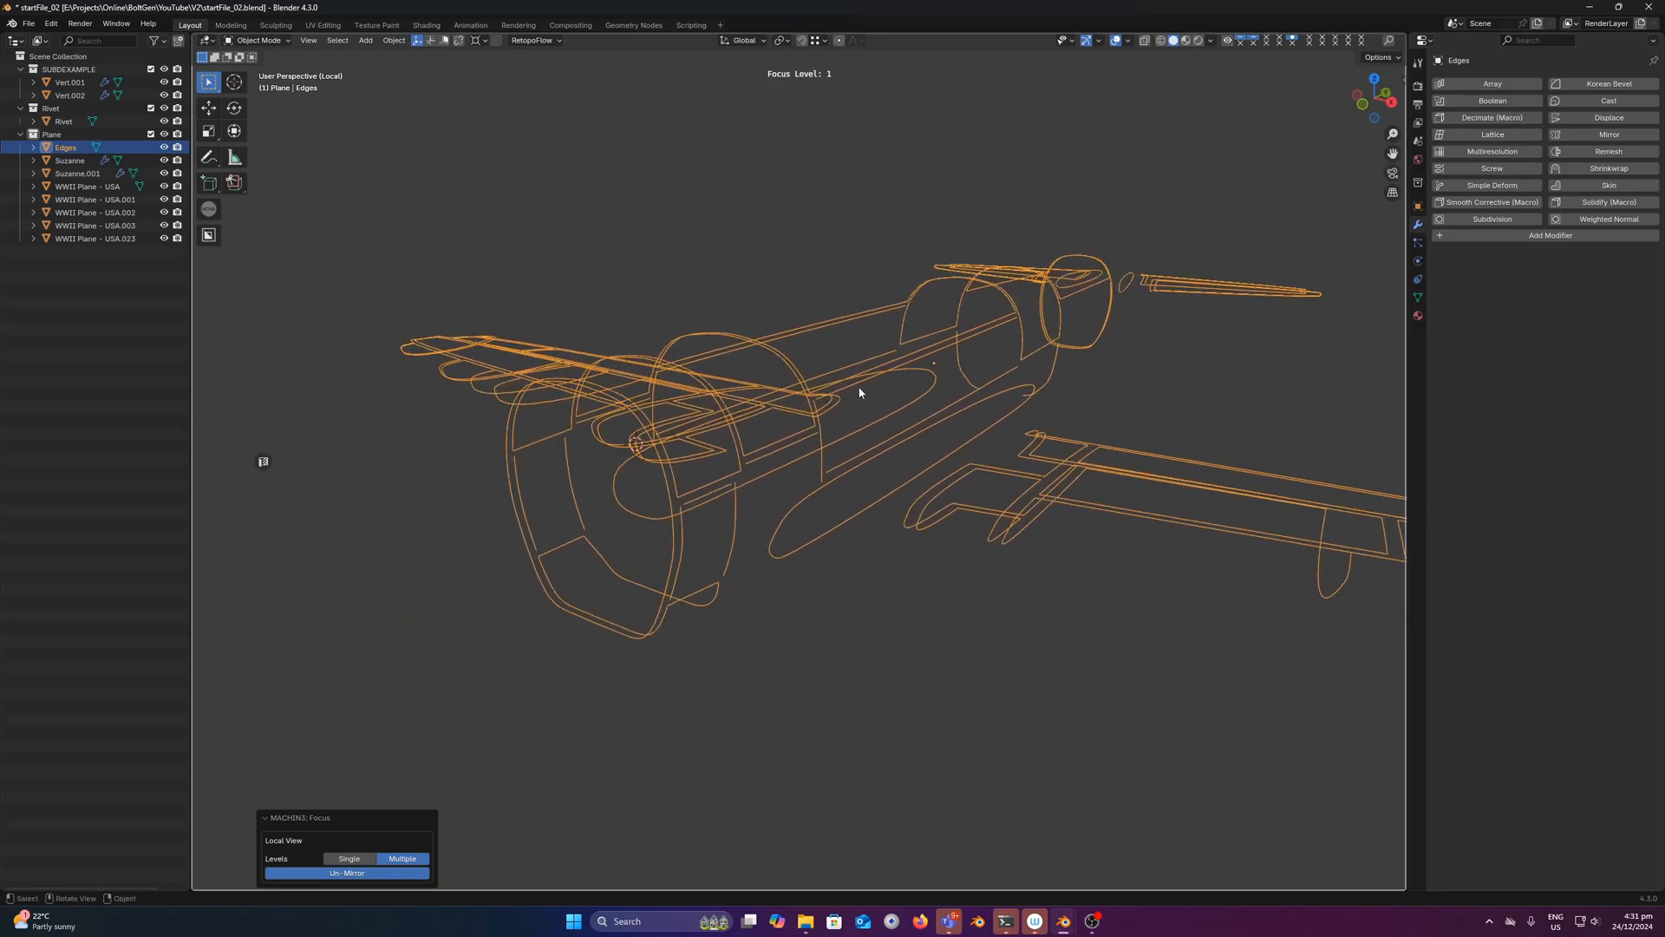
{"action": "left_click_drag", "start_coordinate": [858, 392], "coordinate": [823, 406]}
{"action": "type", "text": "bolt"}
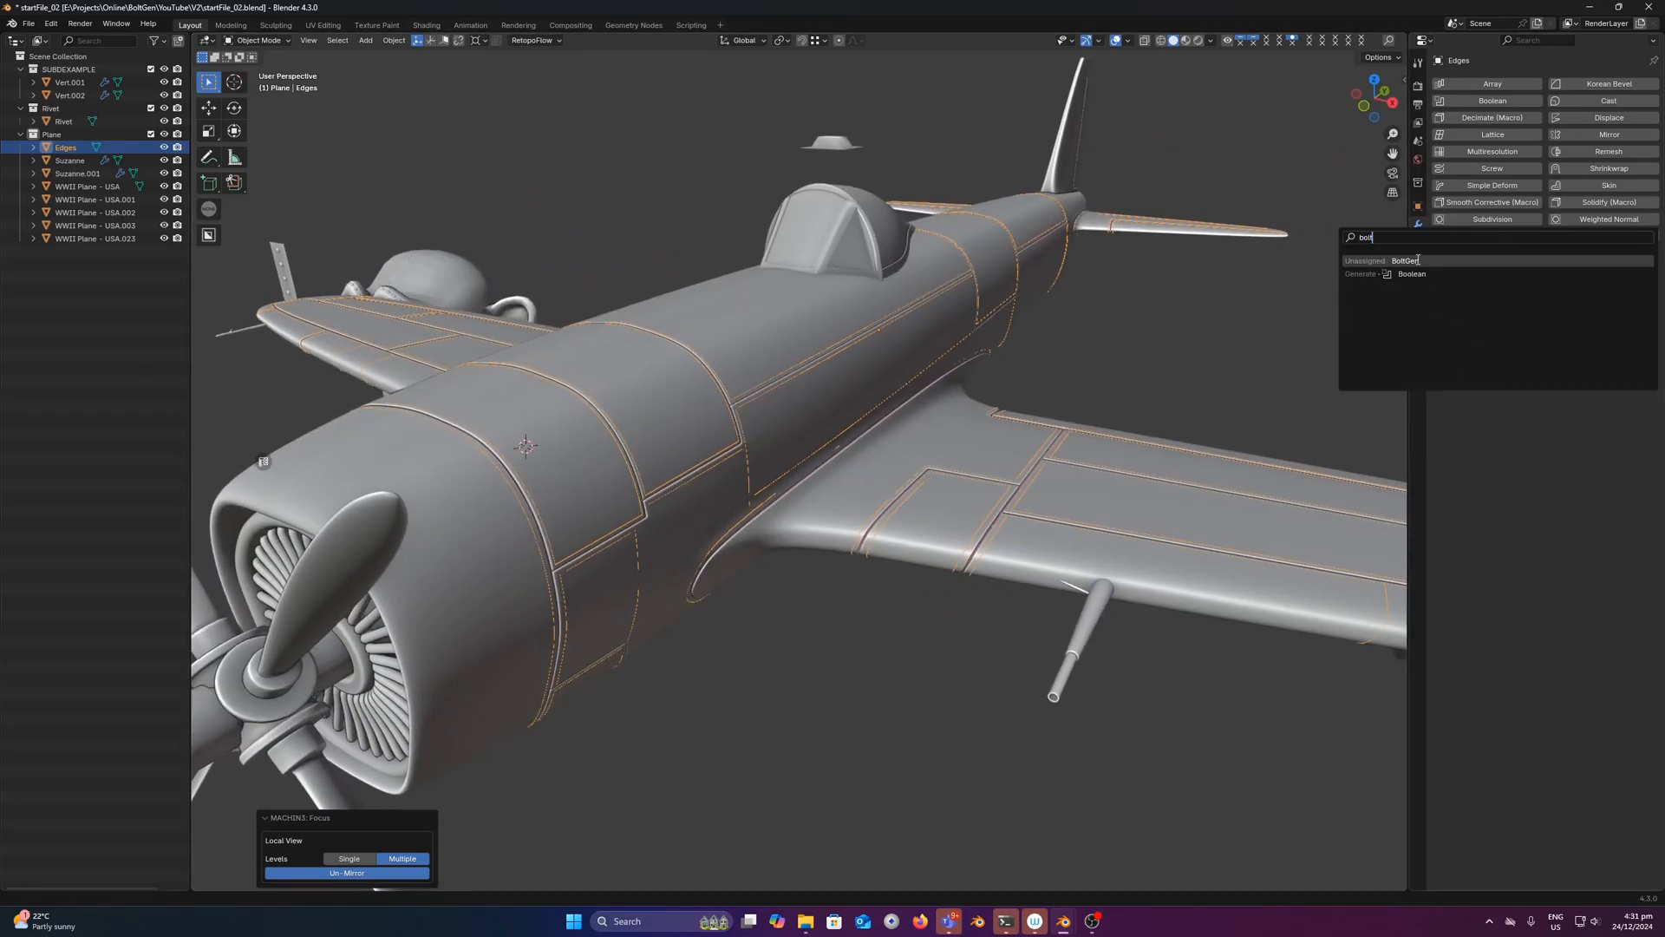
Step: Add BoltGen to Edges with Rivet instances and raise instance subdivisions two levels
{"action": "left_click", "coordinate": [1406, 260]}
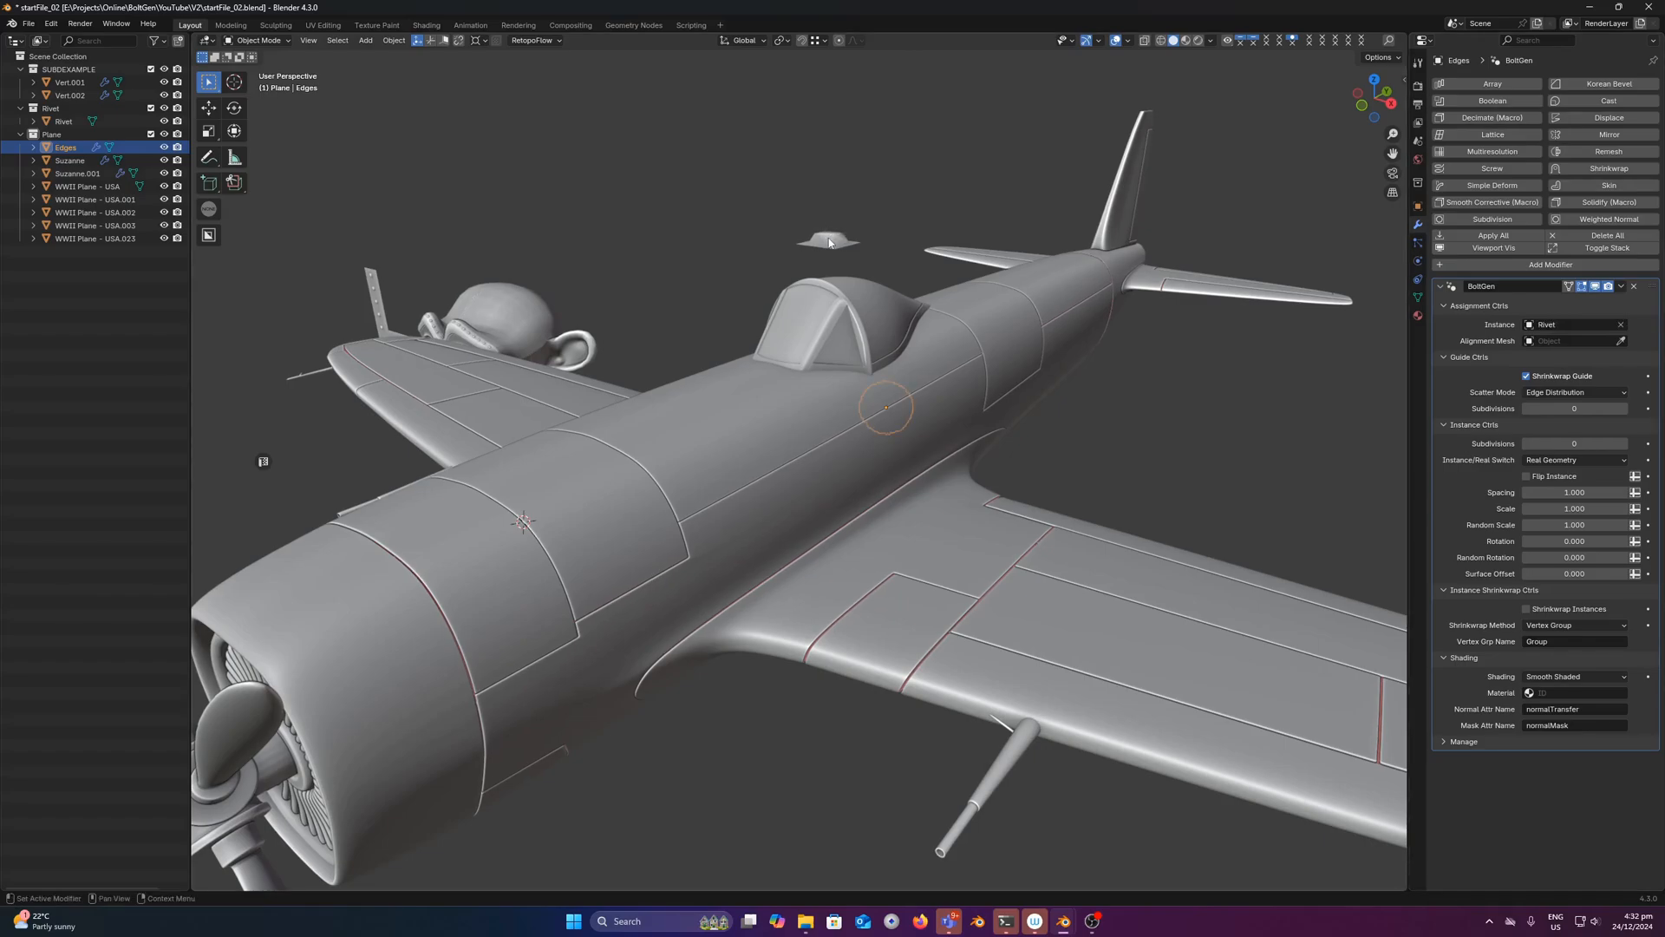
{"action": "mouse_move", "coordinate": [978, 402]}
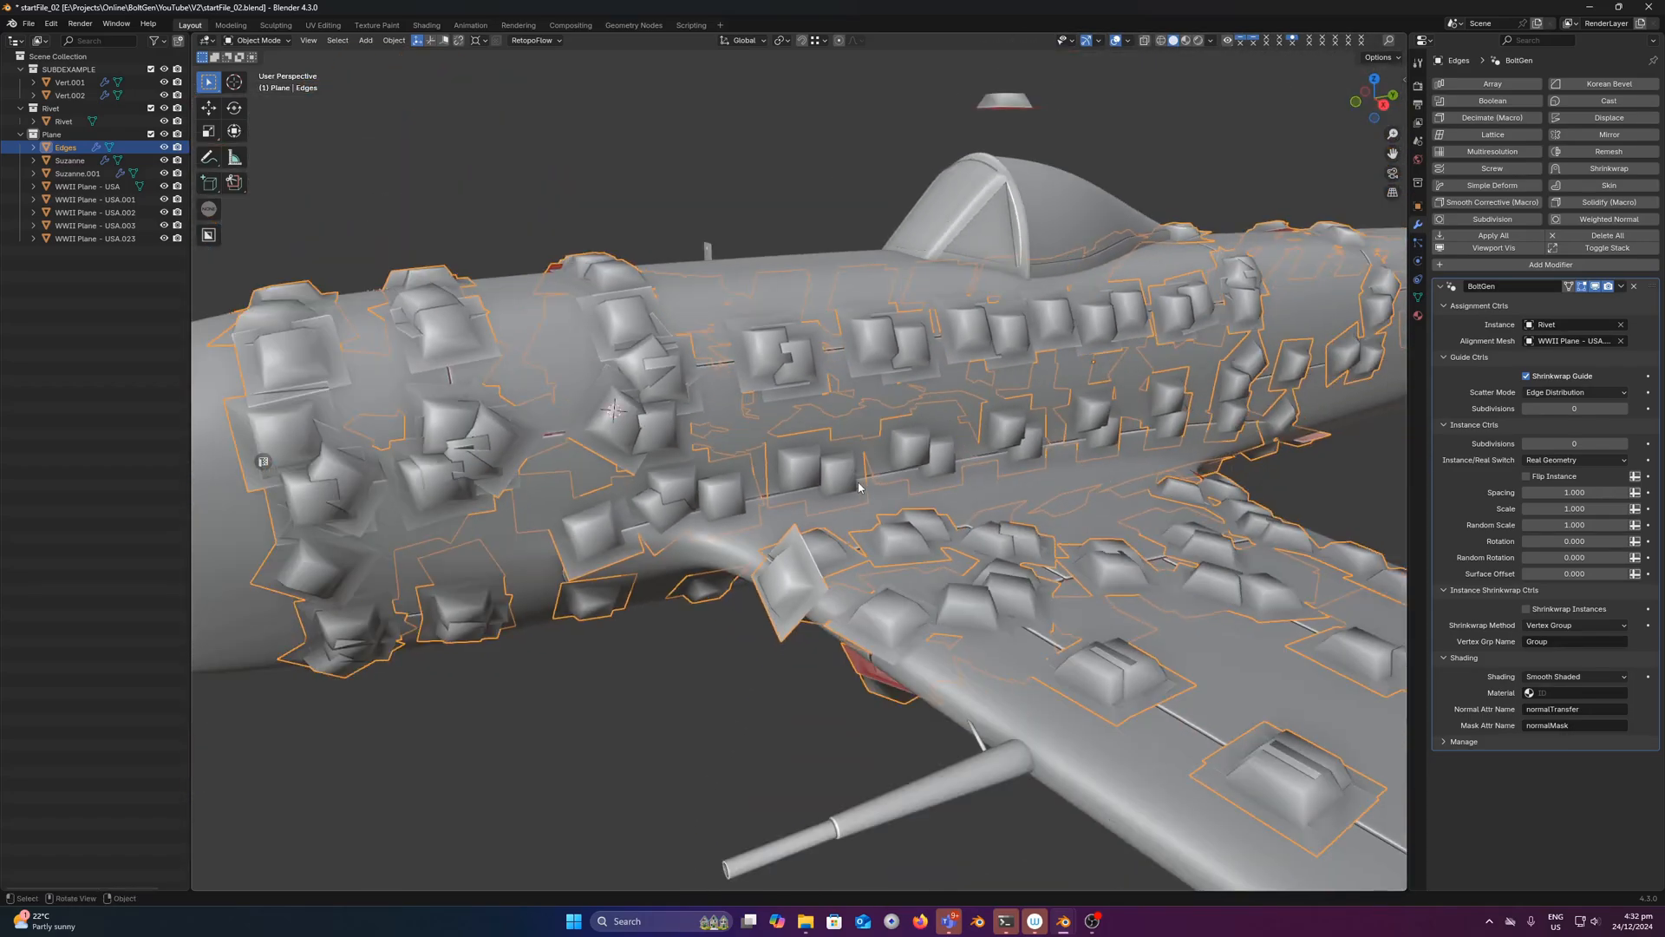
{"action": "left_click_drag", "start_coordinate": [857, 487], "coordinate": [590, 415]}
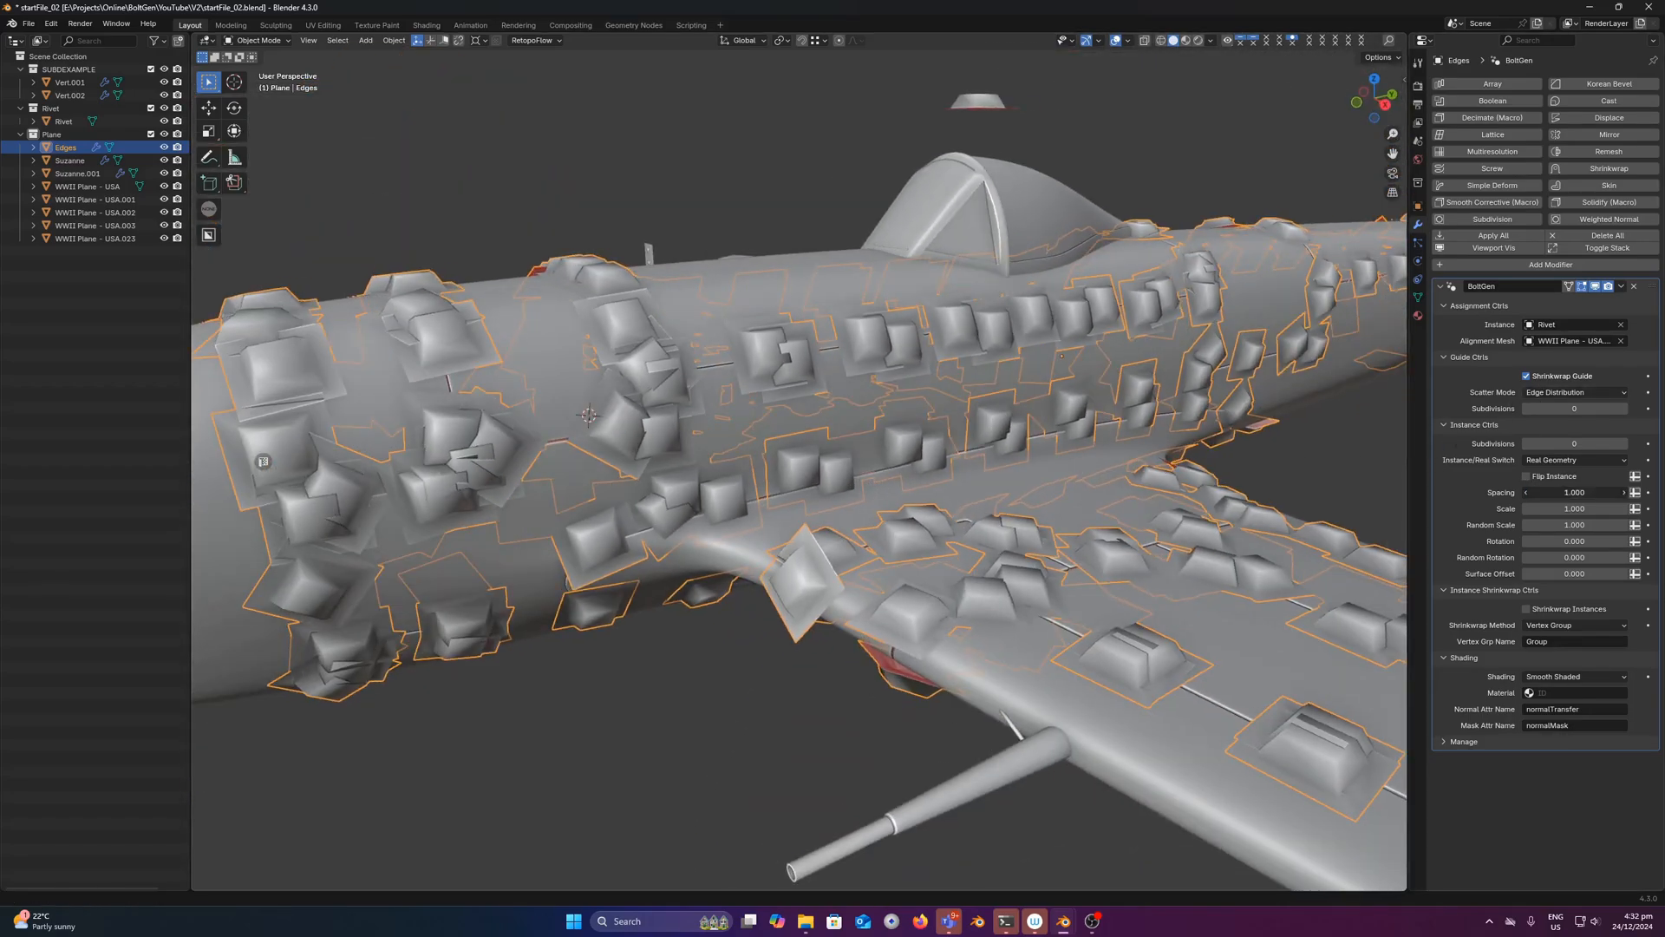
{"action": "left_click_drag", "start_coordinate": [1594, 492], "coordinate": [1529, 492]}
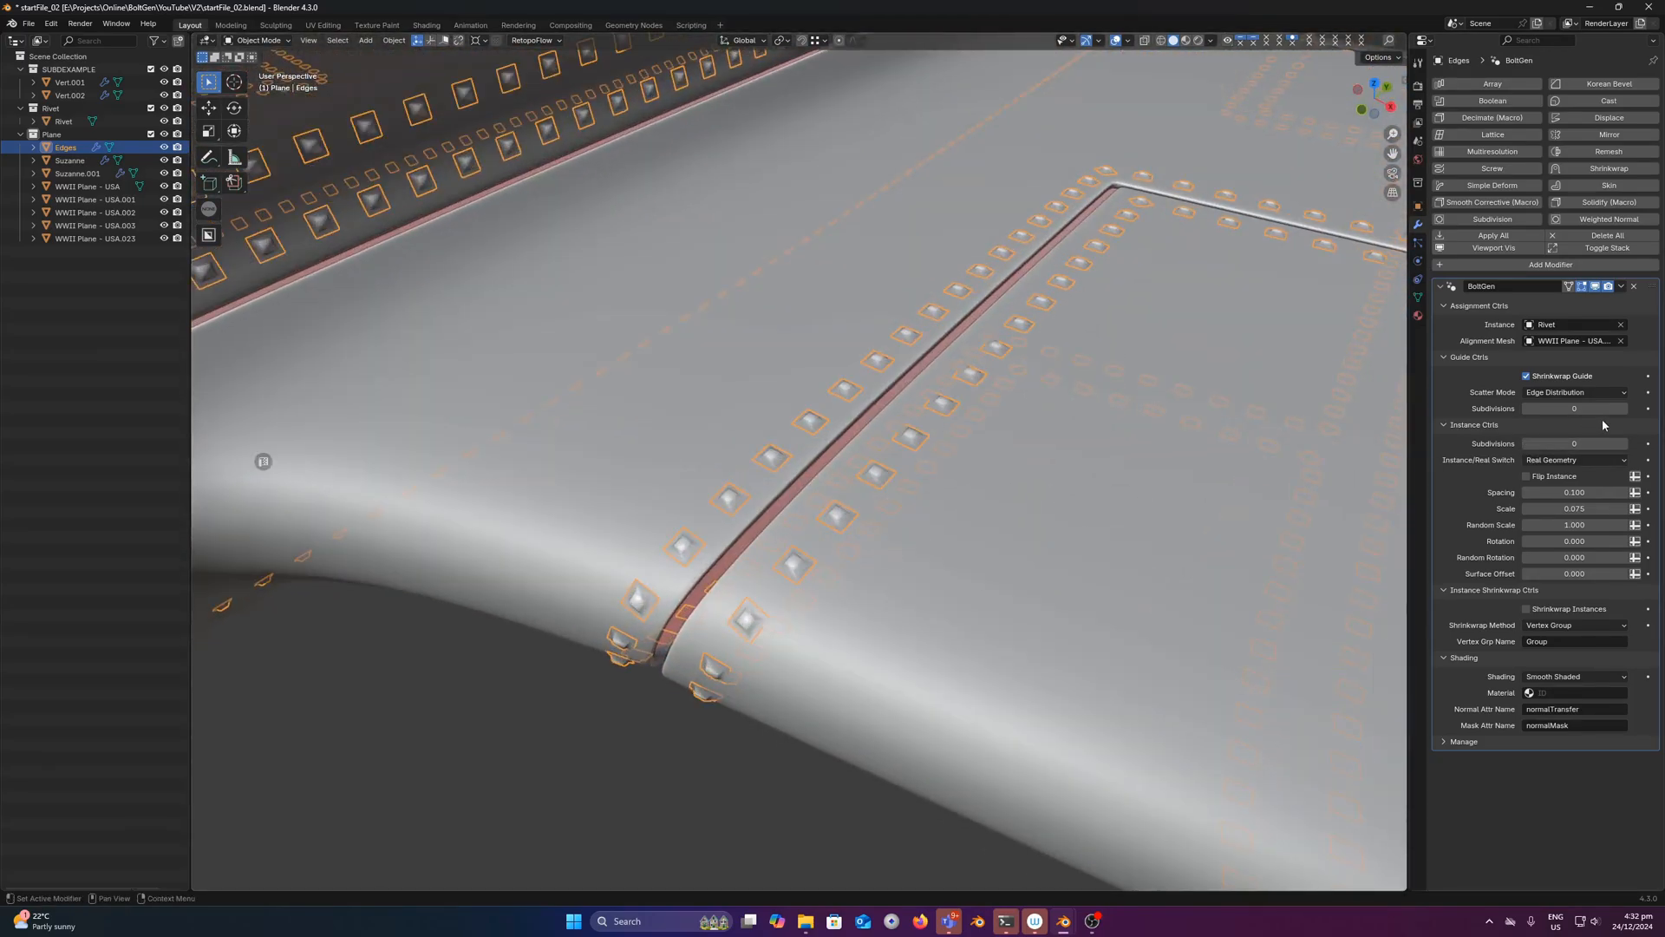
{"action": "left_click", "coordinate": [1622, 443]}
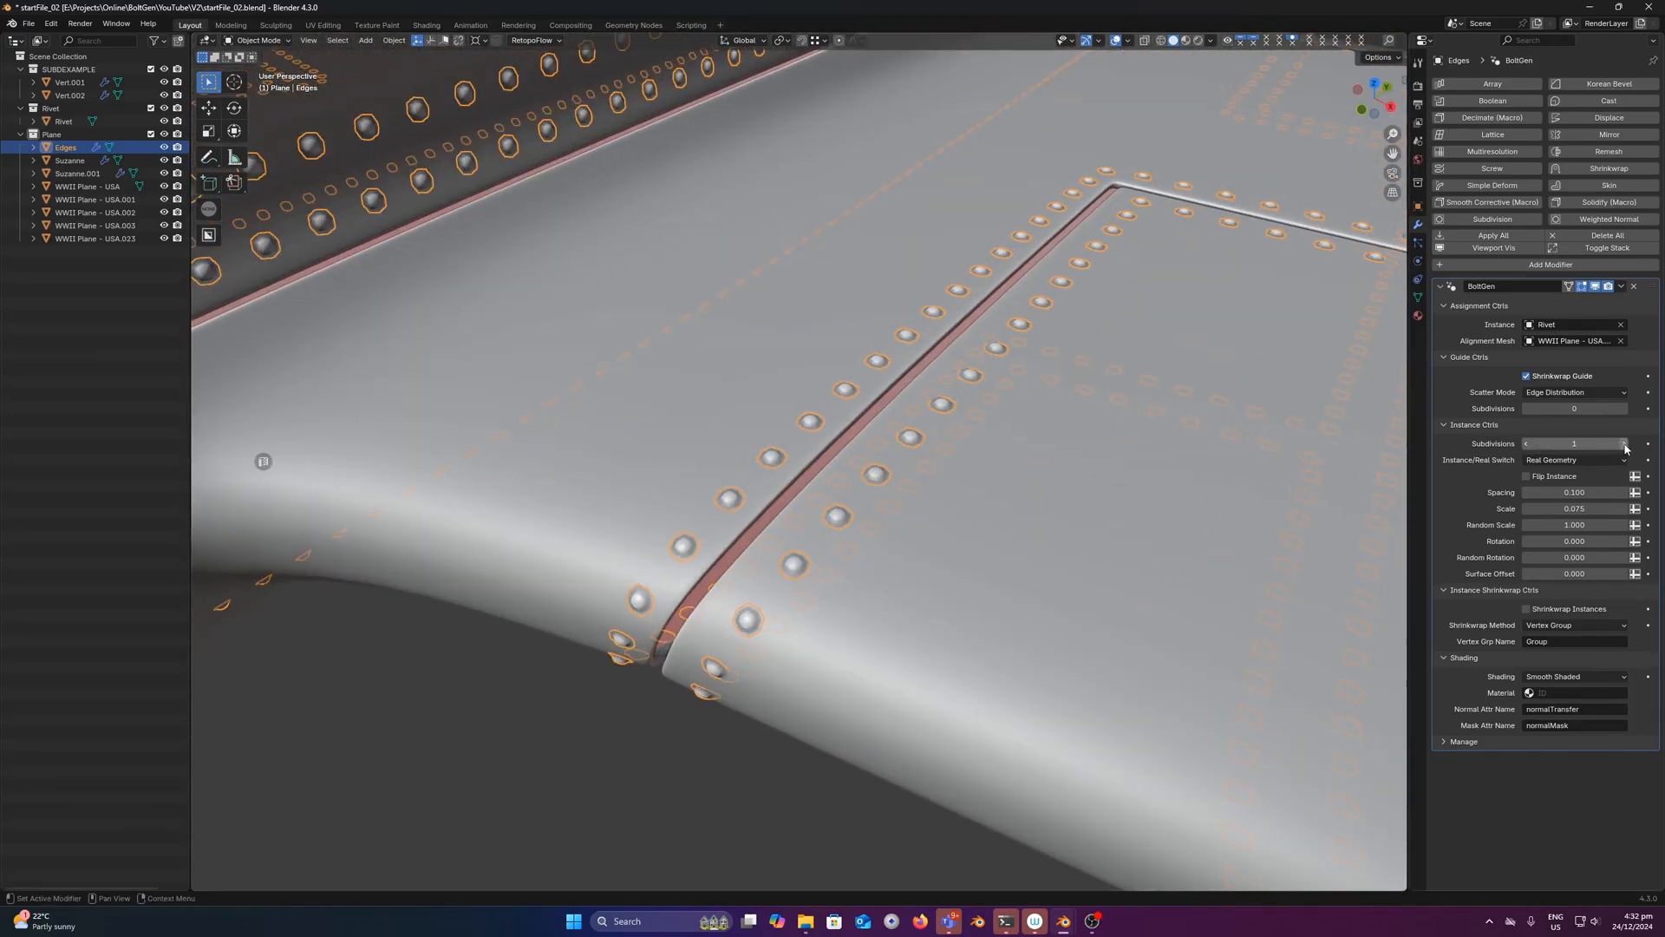
{"action": "left_click", "coordinate": [1624, 443]}
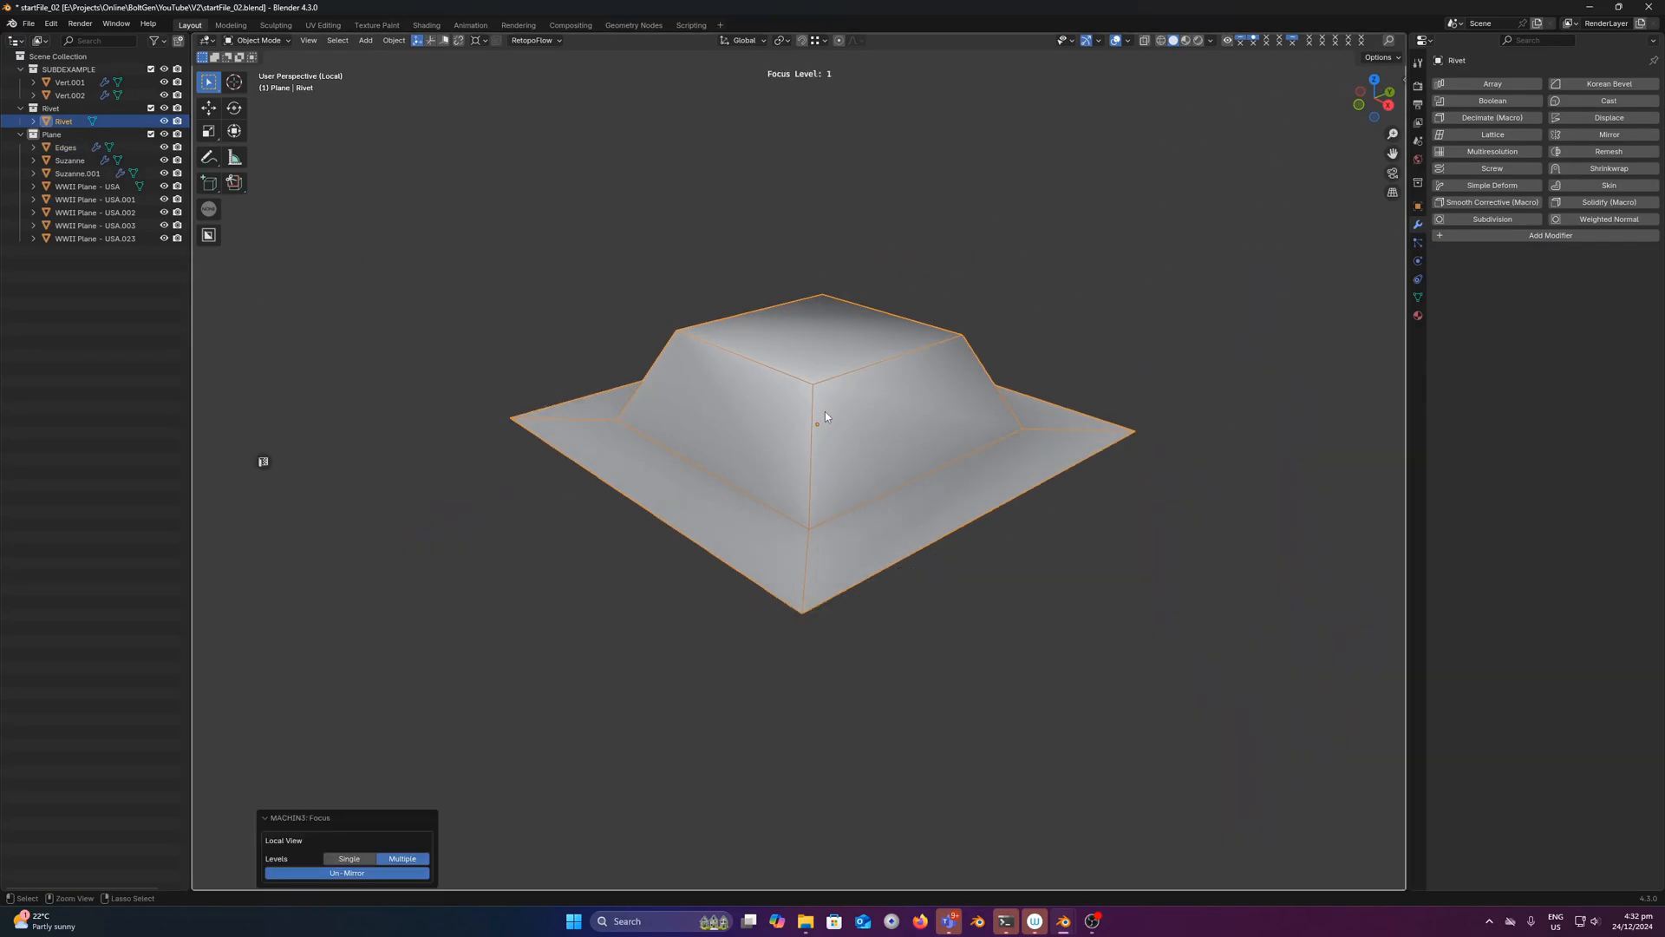
Step: Inspect the isolated Rivet and view it from the front with level-2 subdivision
{"action": "left_click_drag", "start_coordinate": [827, 415], "coordinate": [828, 399]}
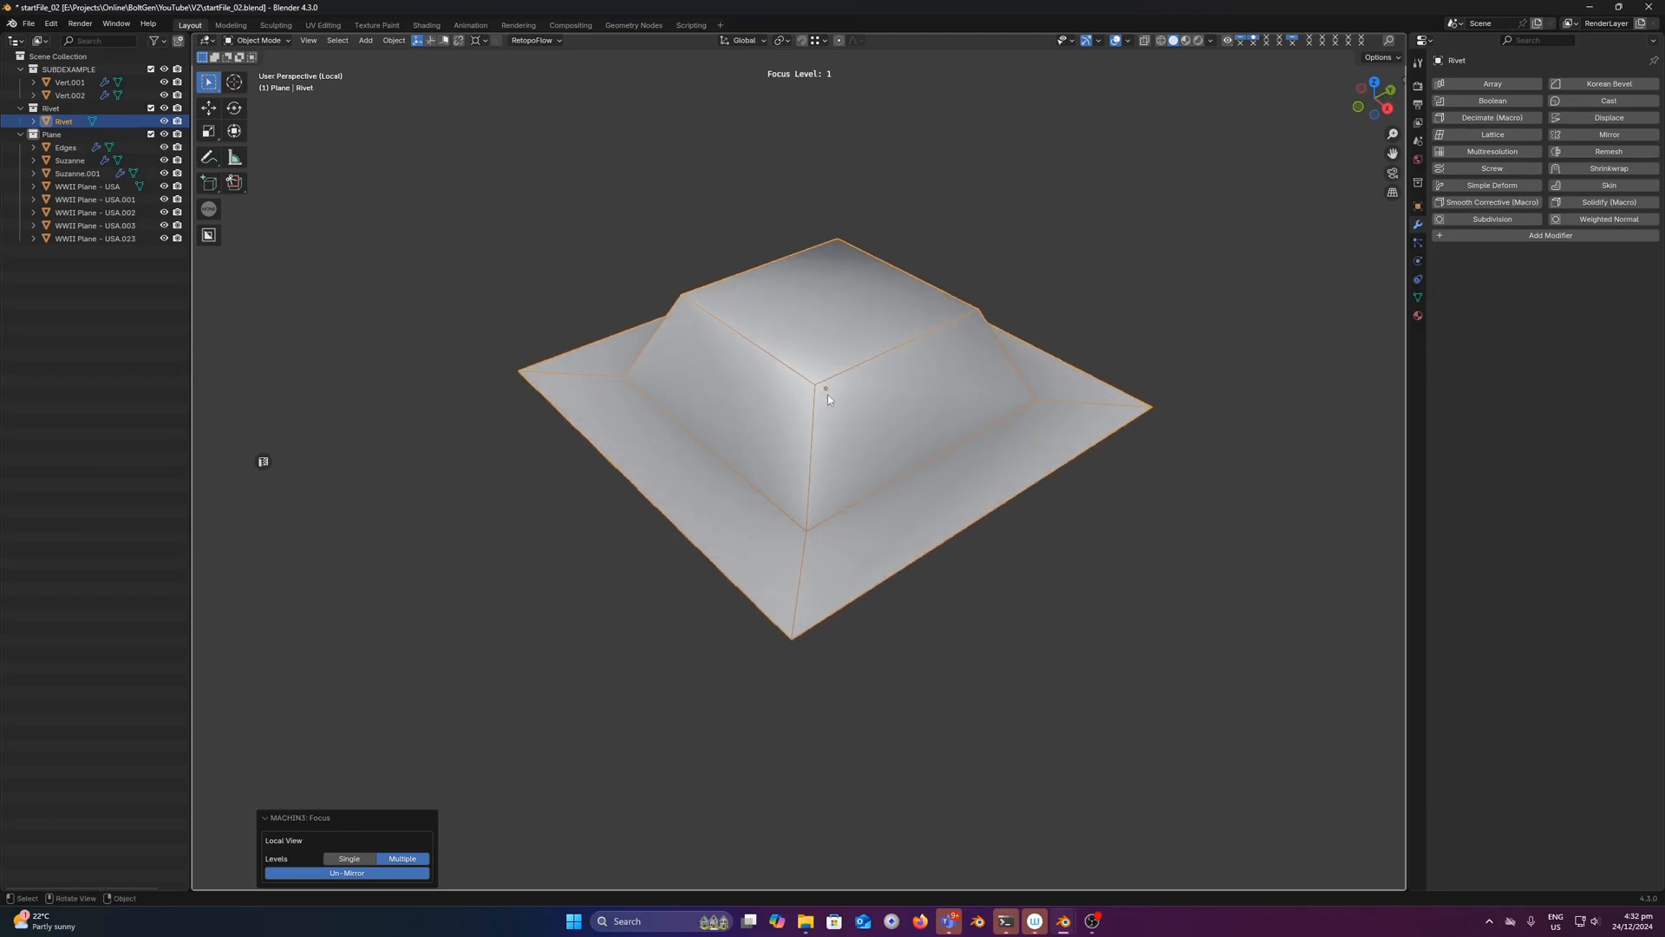
{"action": "left_click_drag", "start_coordinate": [829, 399], "coordinate": [681, 397]}
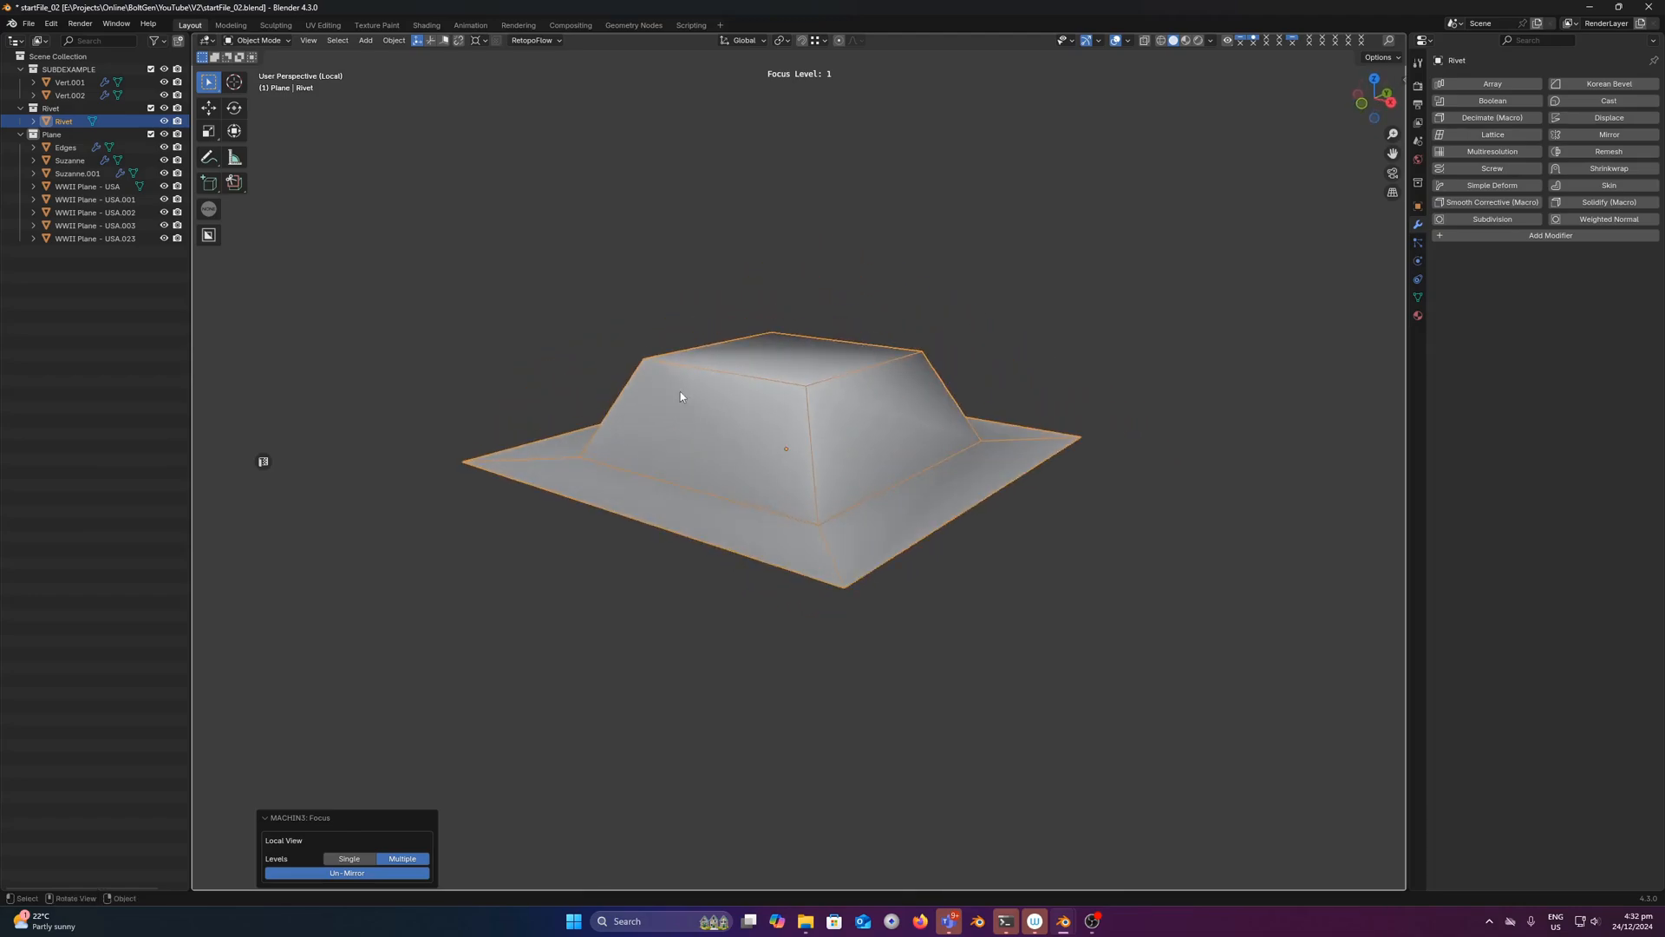
{"action": "mouse_move", "coordinate": [867, 412]}
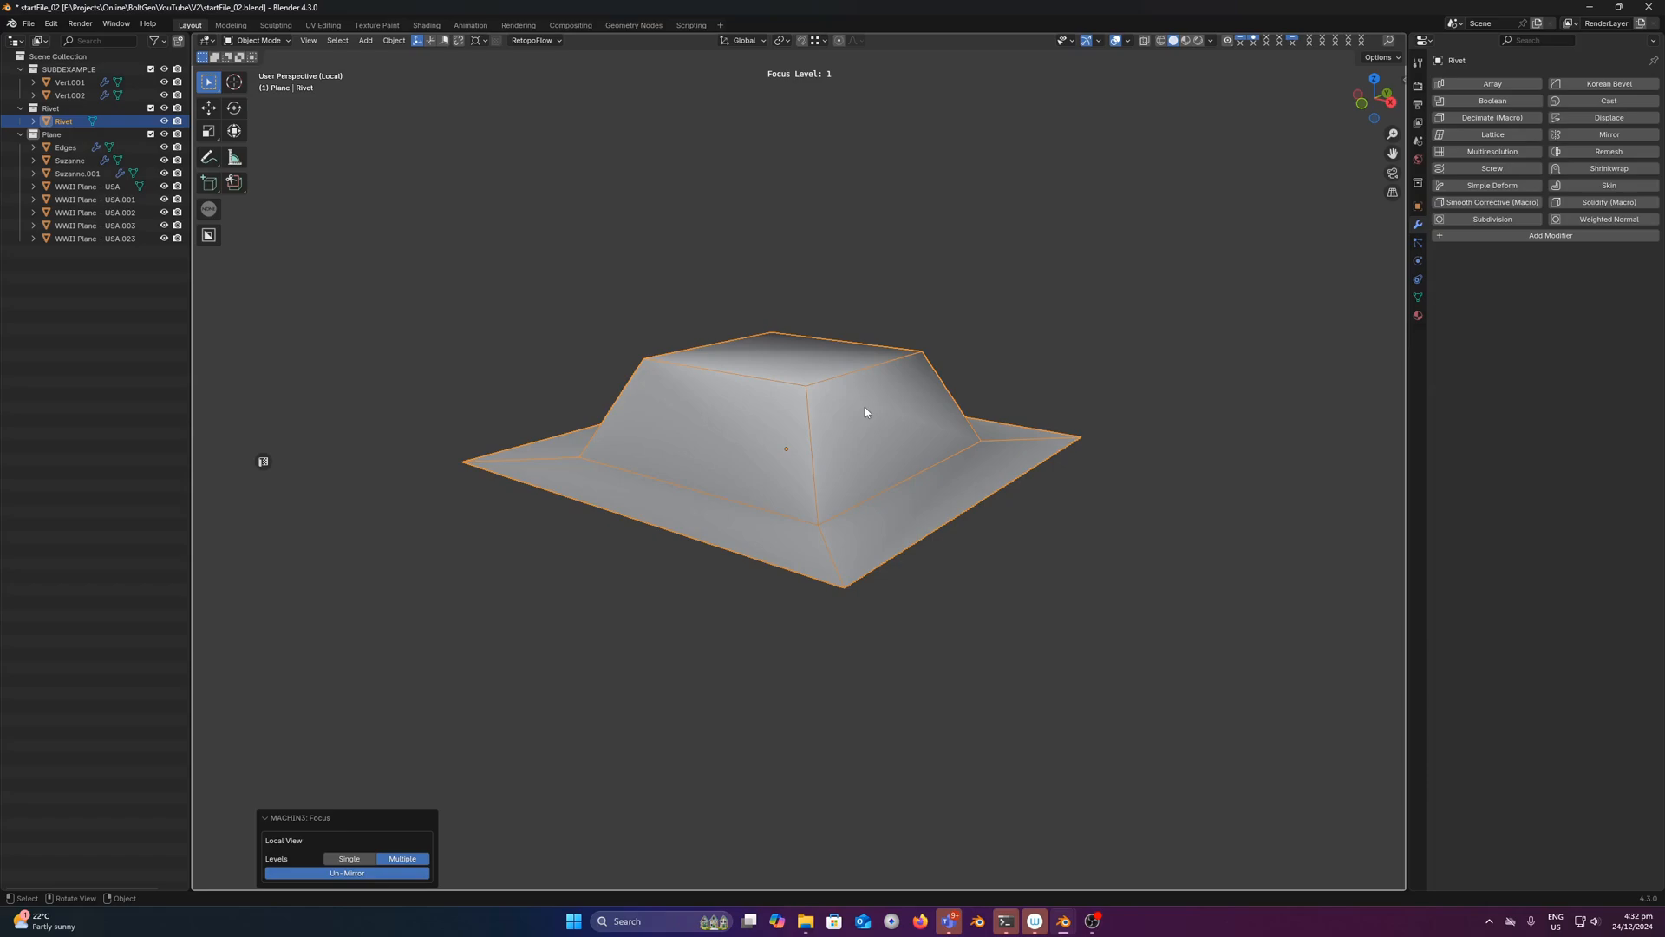
{"action": "mouse_move", "coordinate": [853, 429]}
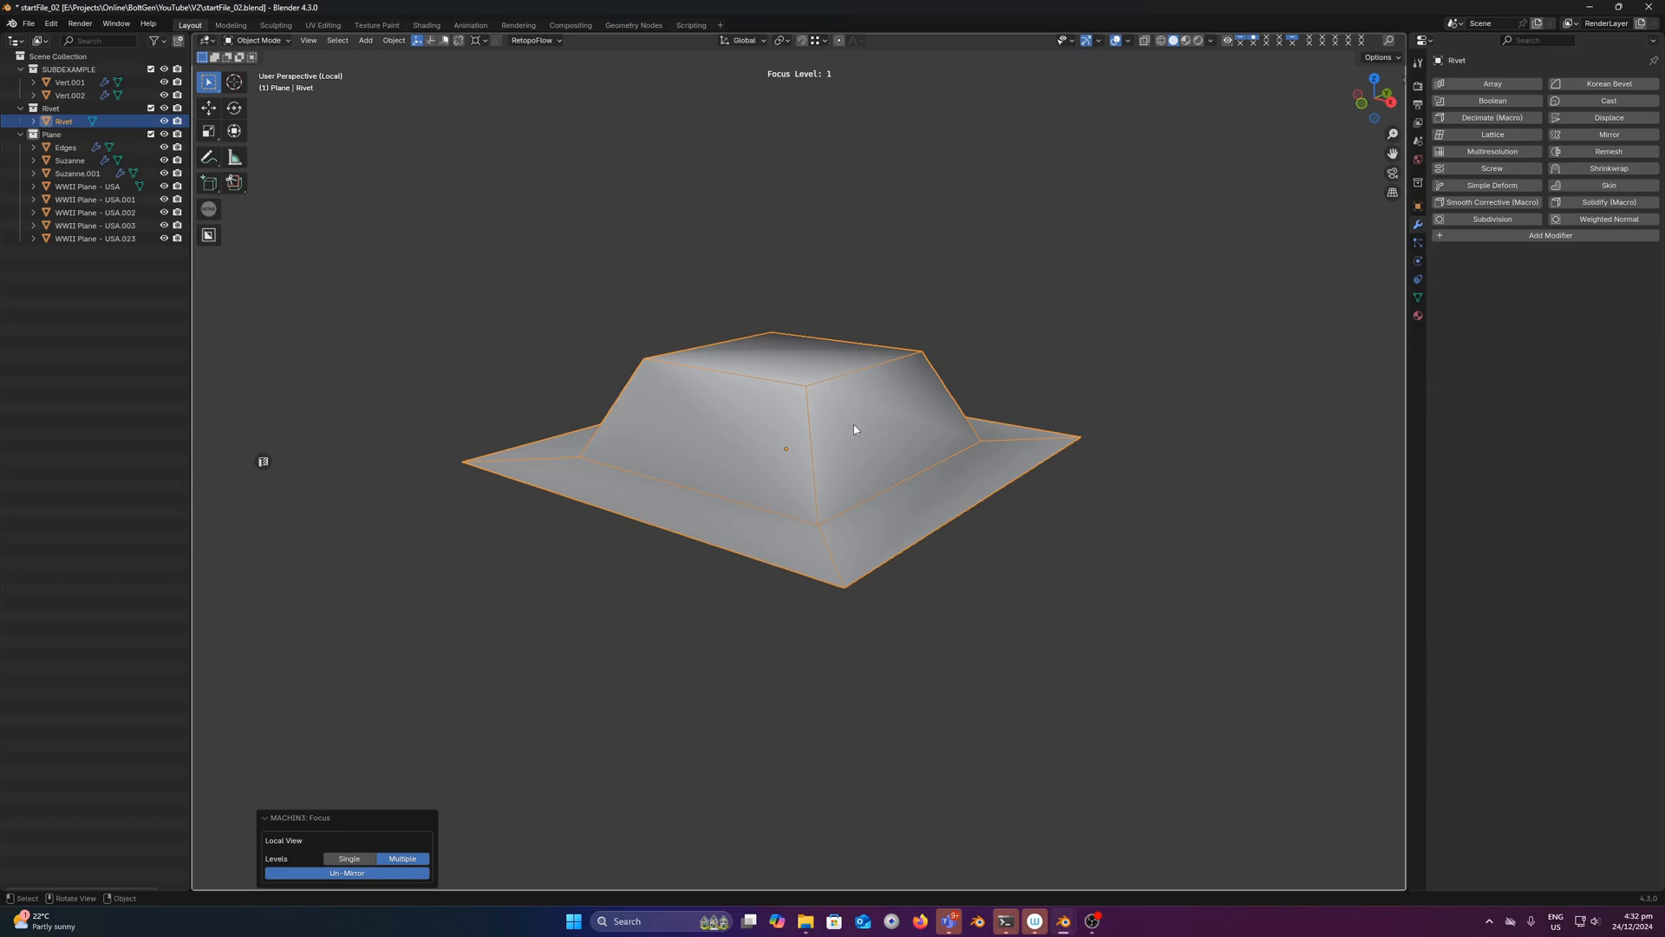
{"action": "key", "text": "KP_1"}
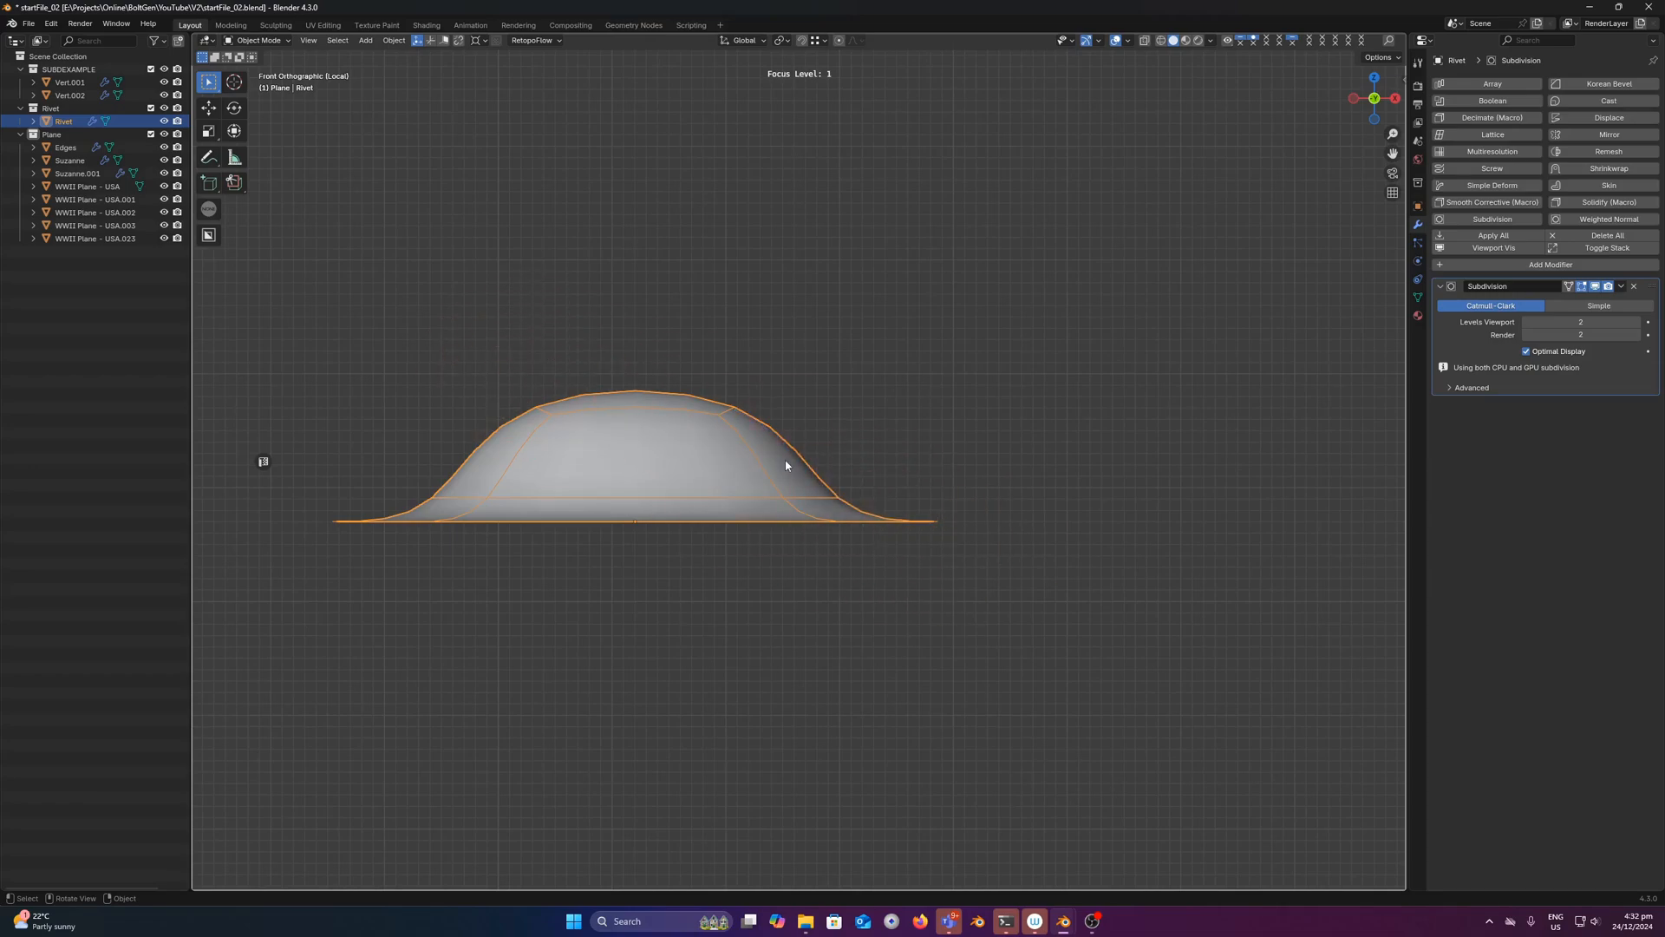
{"action": "mouse_move", "coordinate": [765, 475]}
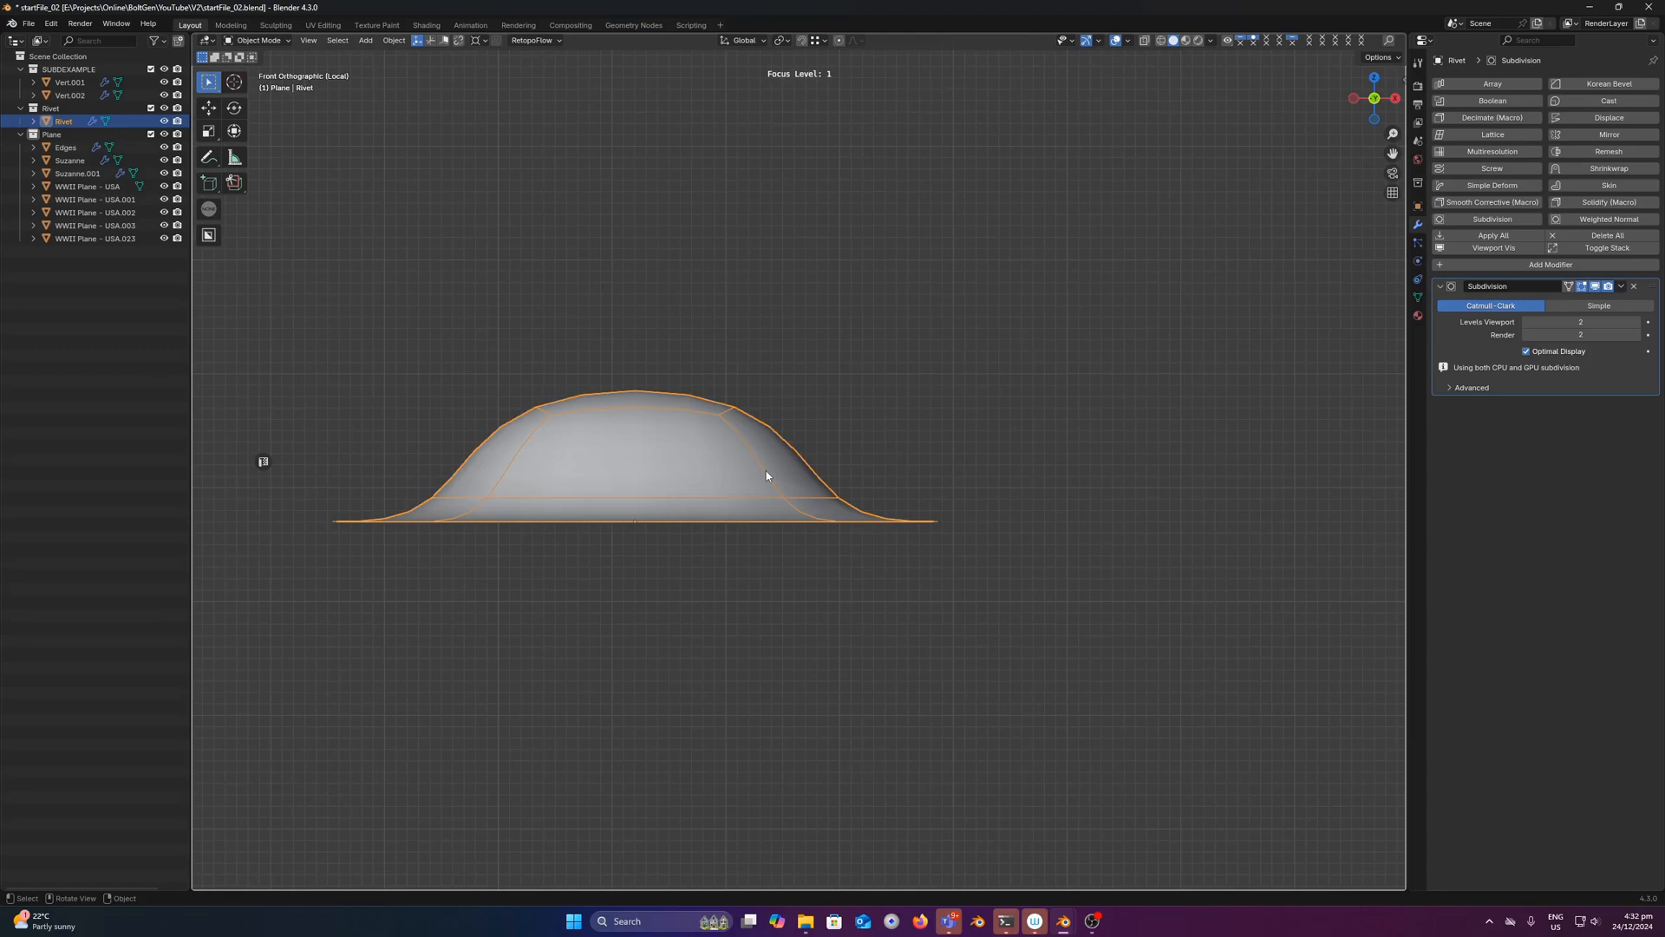
{"action": "mouse_move", "coordinate": [778, 473]}
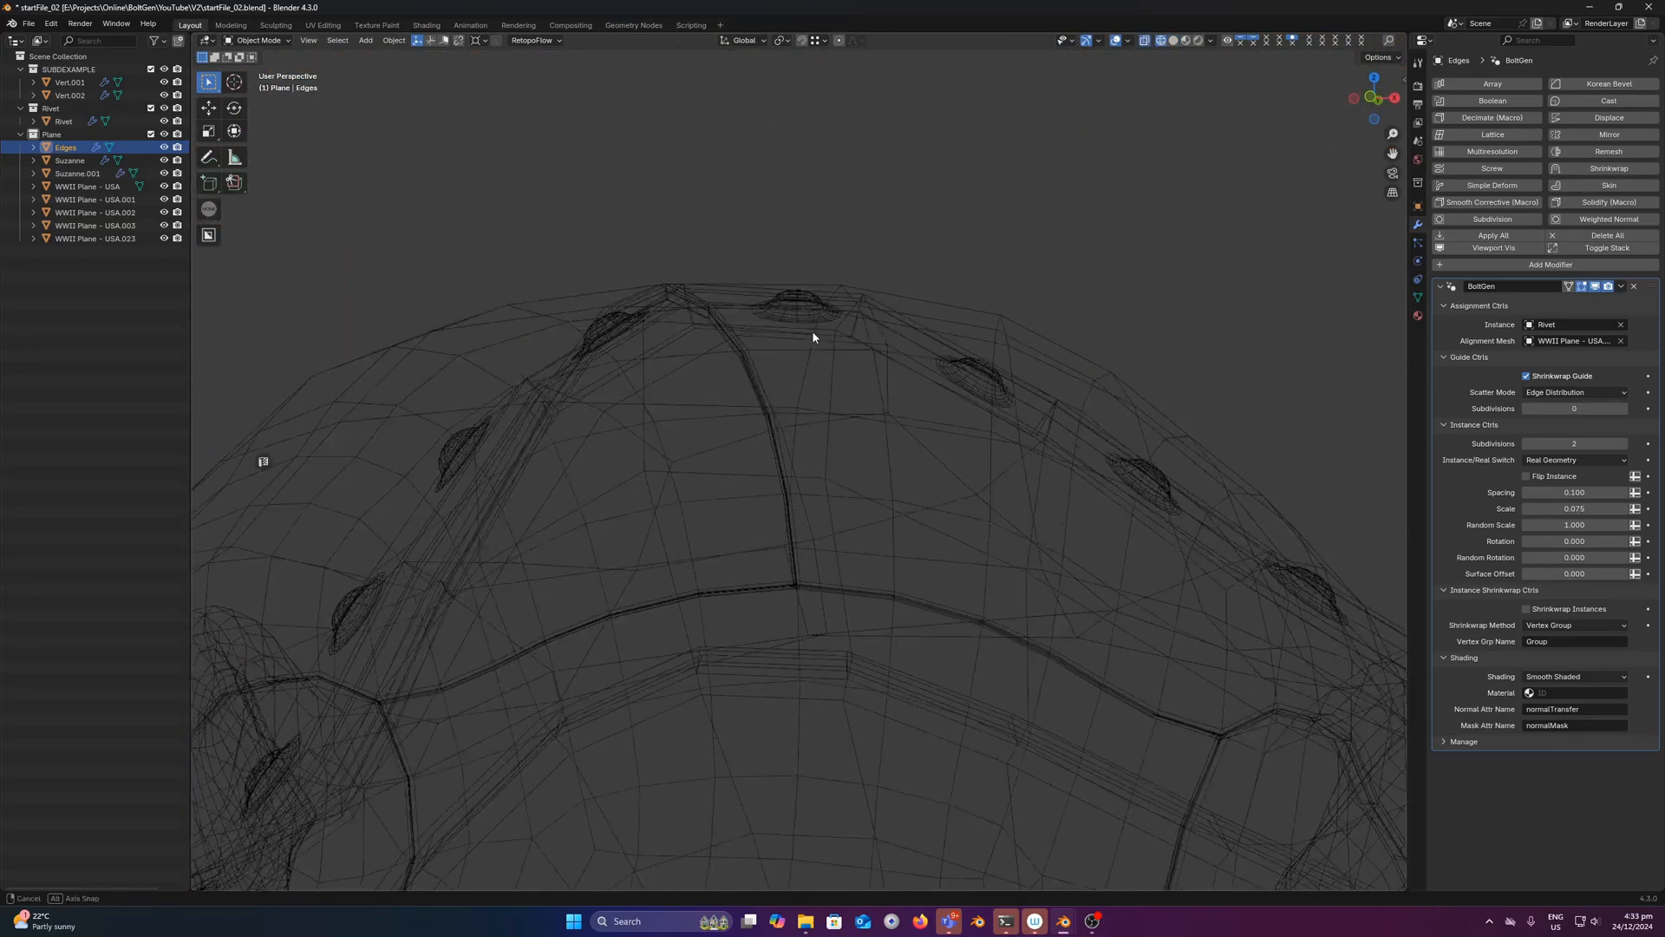
Step: Select Suzanne.001 and enable Shrinkwrap Guide onto the Suzanne surface
{"action": "left_click", "coordinate": [67, 160]}
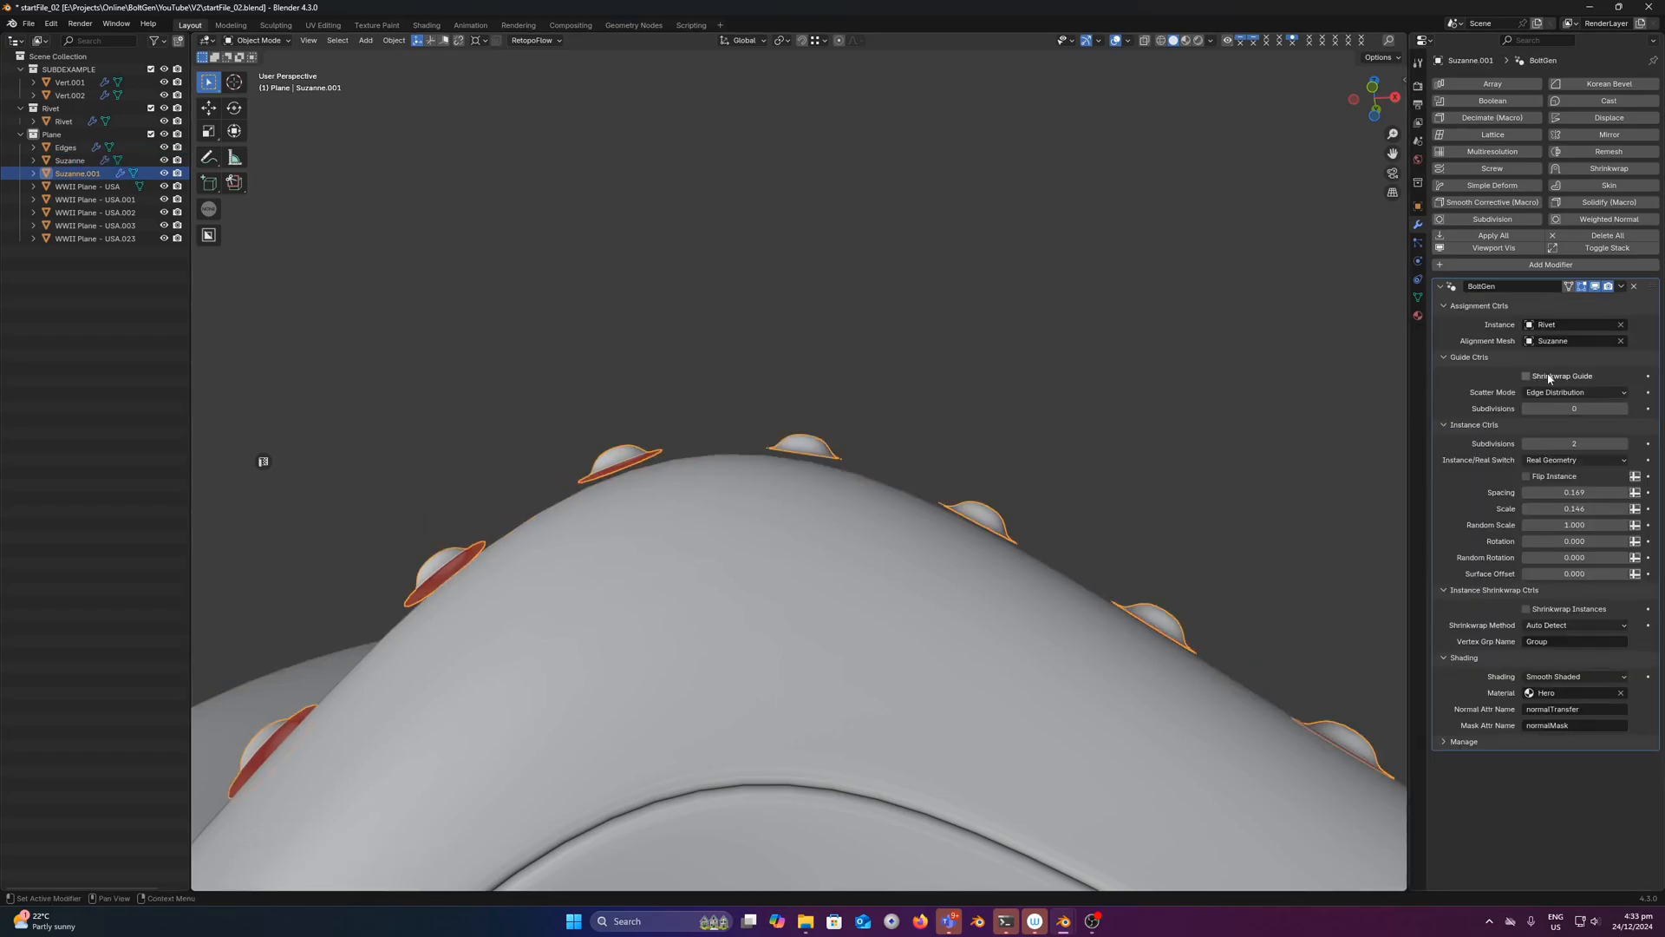
{"action": "left_click", "coordinate": [1526, 375]}
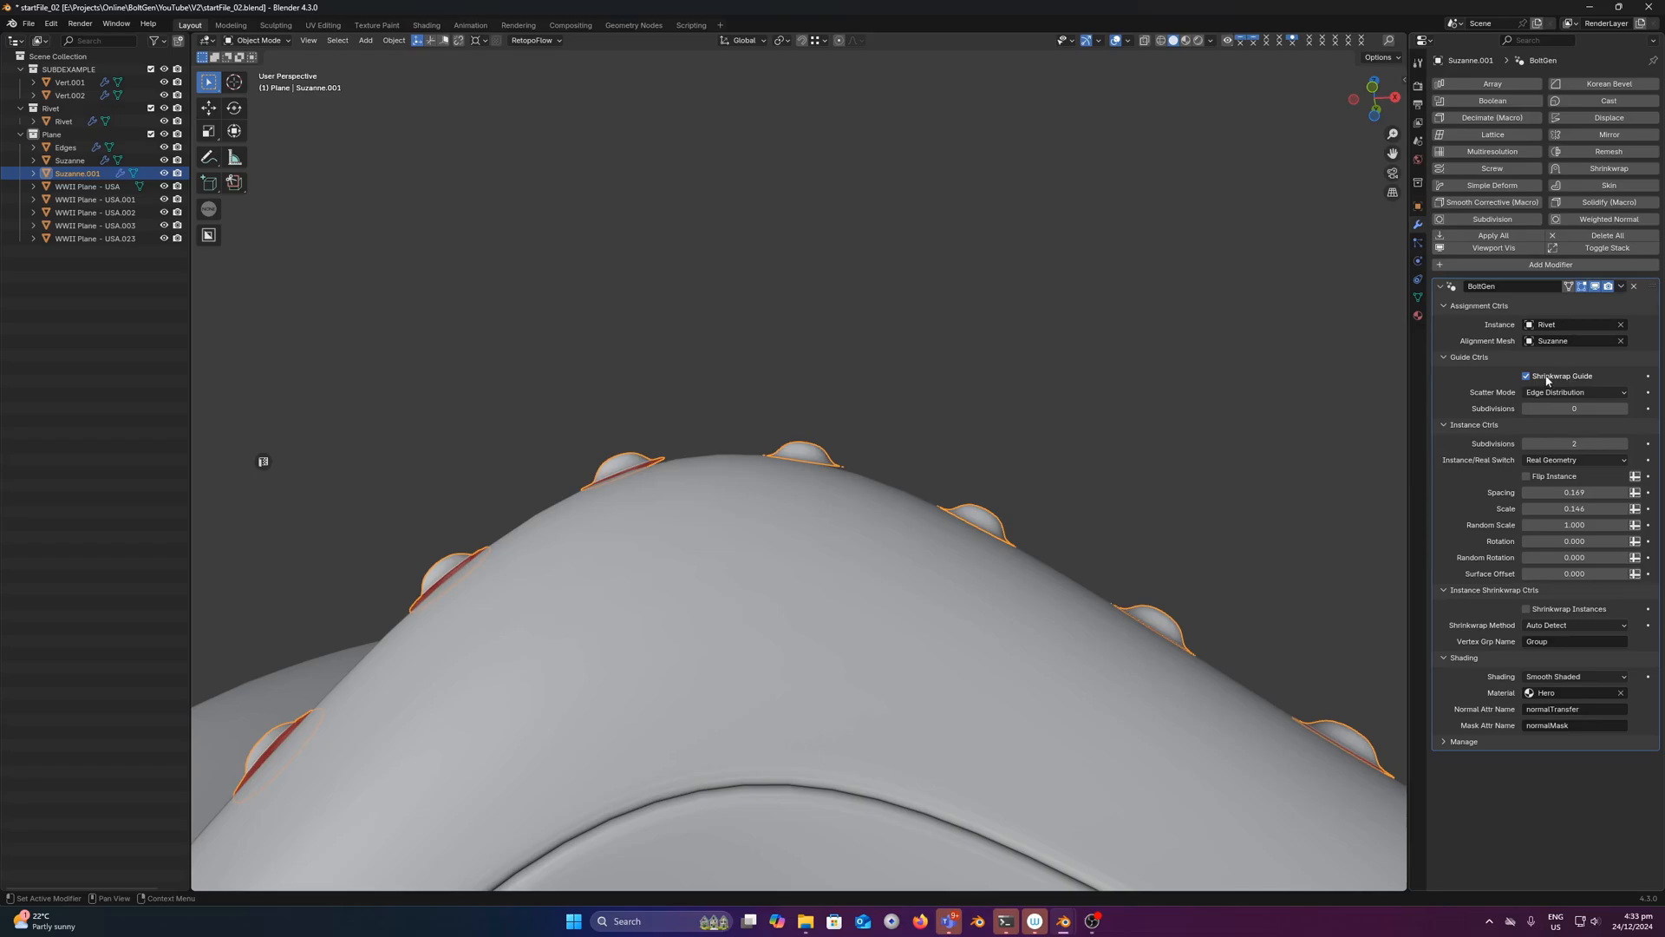
{"action": "mouse_move", "coordinate": [1546, 378]}
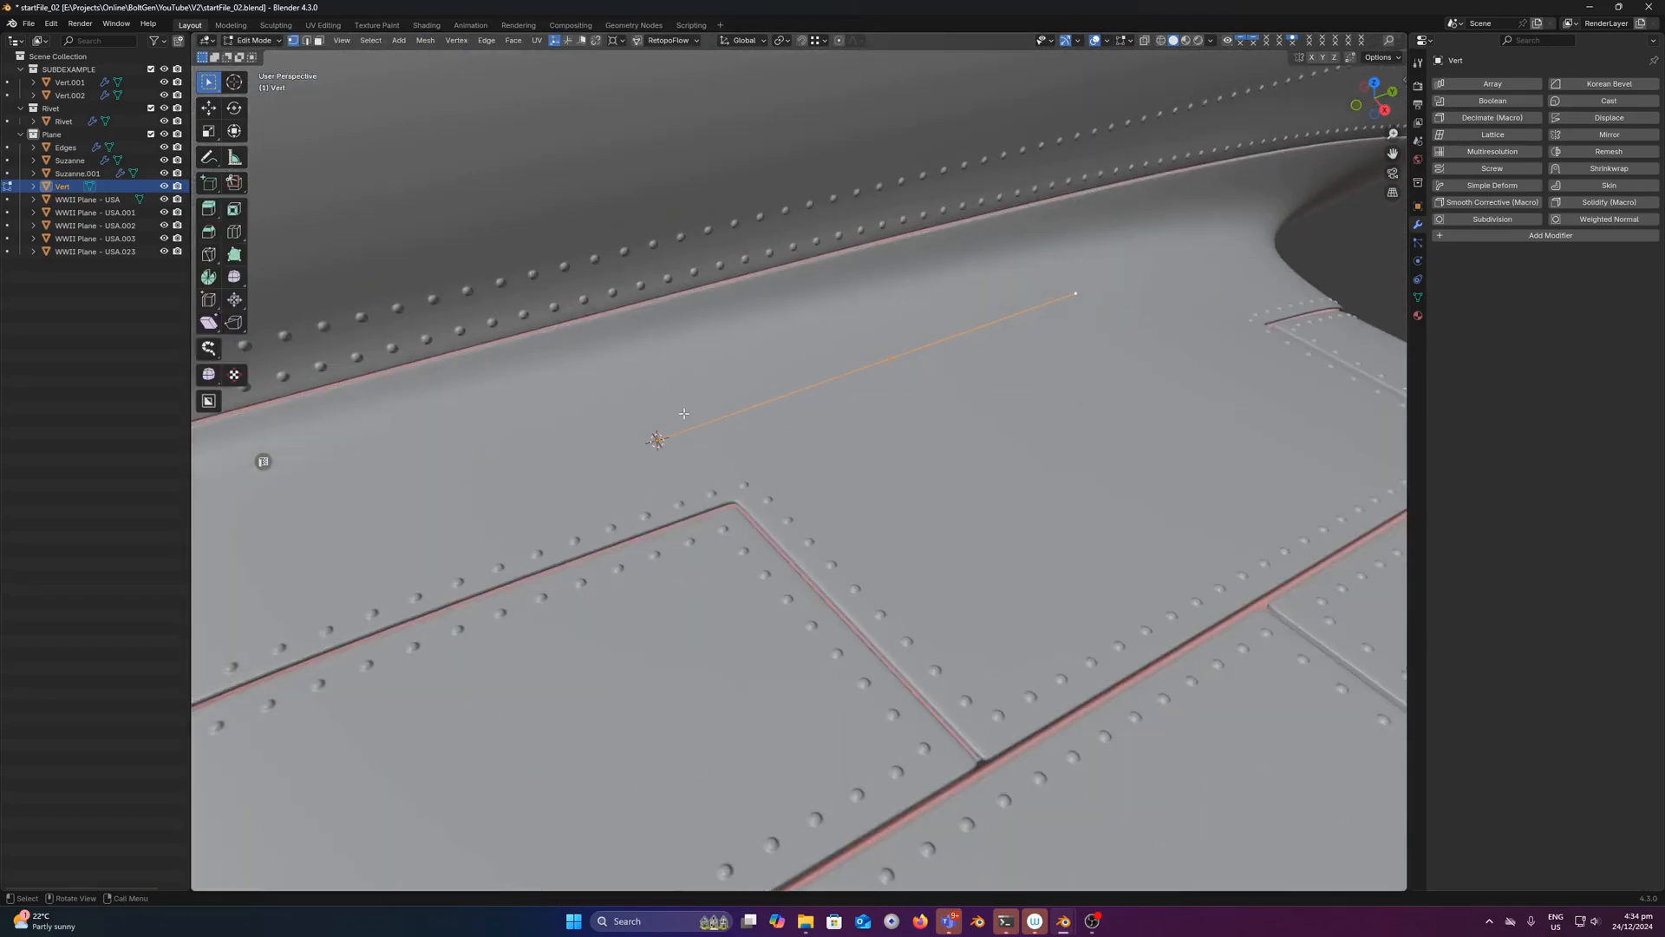
Step: Exit Edit Mode and switch the Vert object's BoltGen scatter to Per Vertex
{"action": "key", "text": "Tab"}
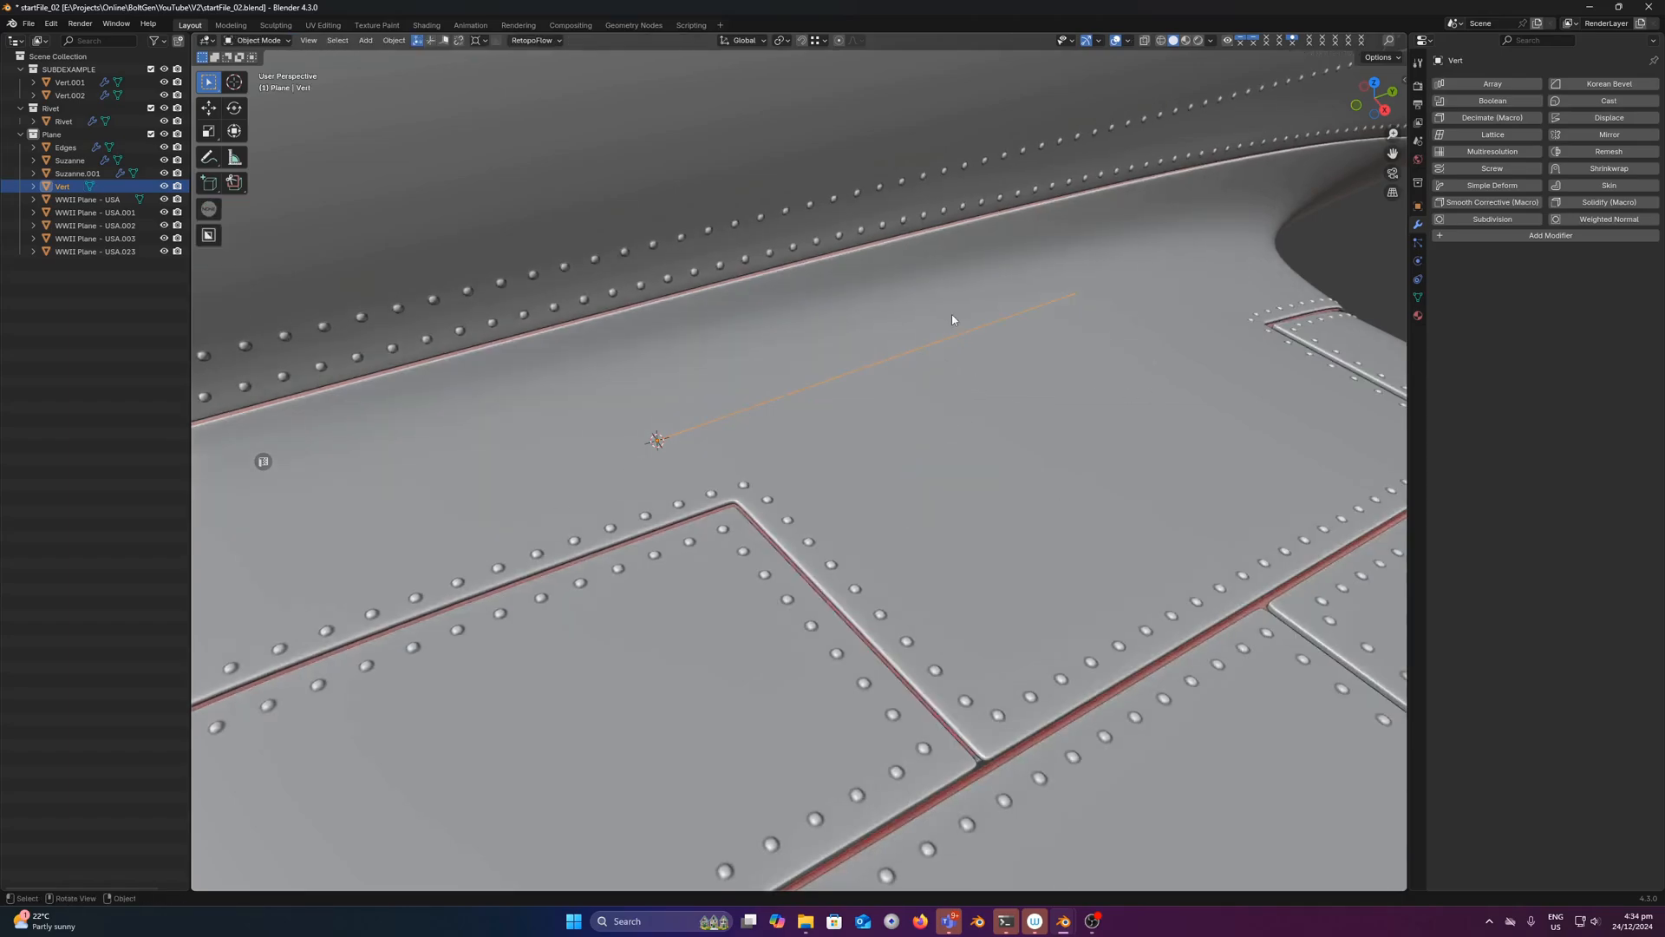
{"action": "left_click", "coordinate": [63, 159]}
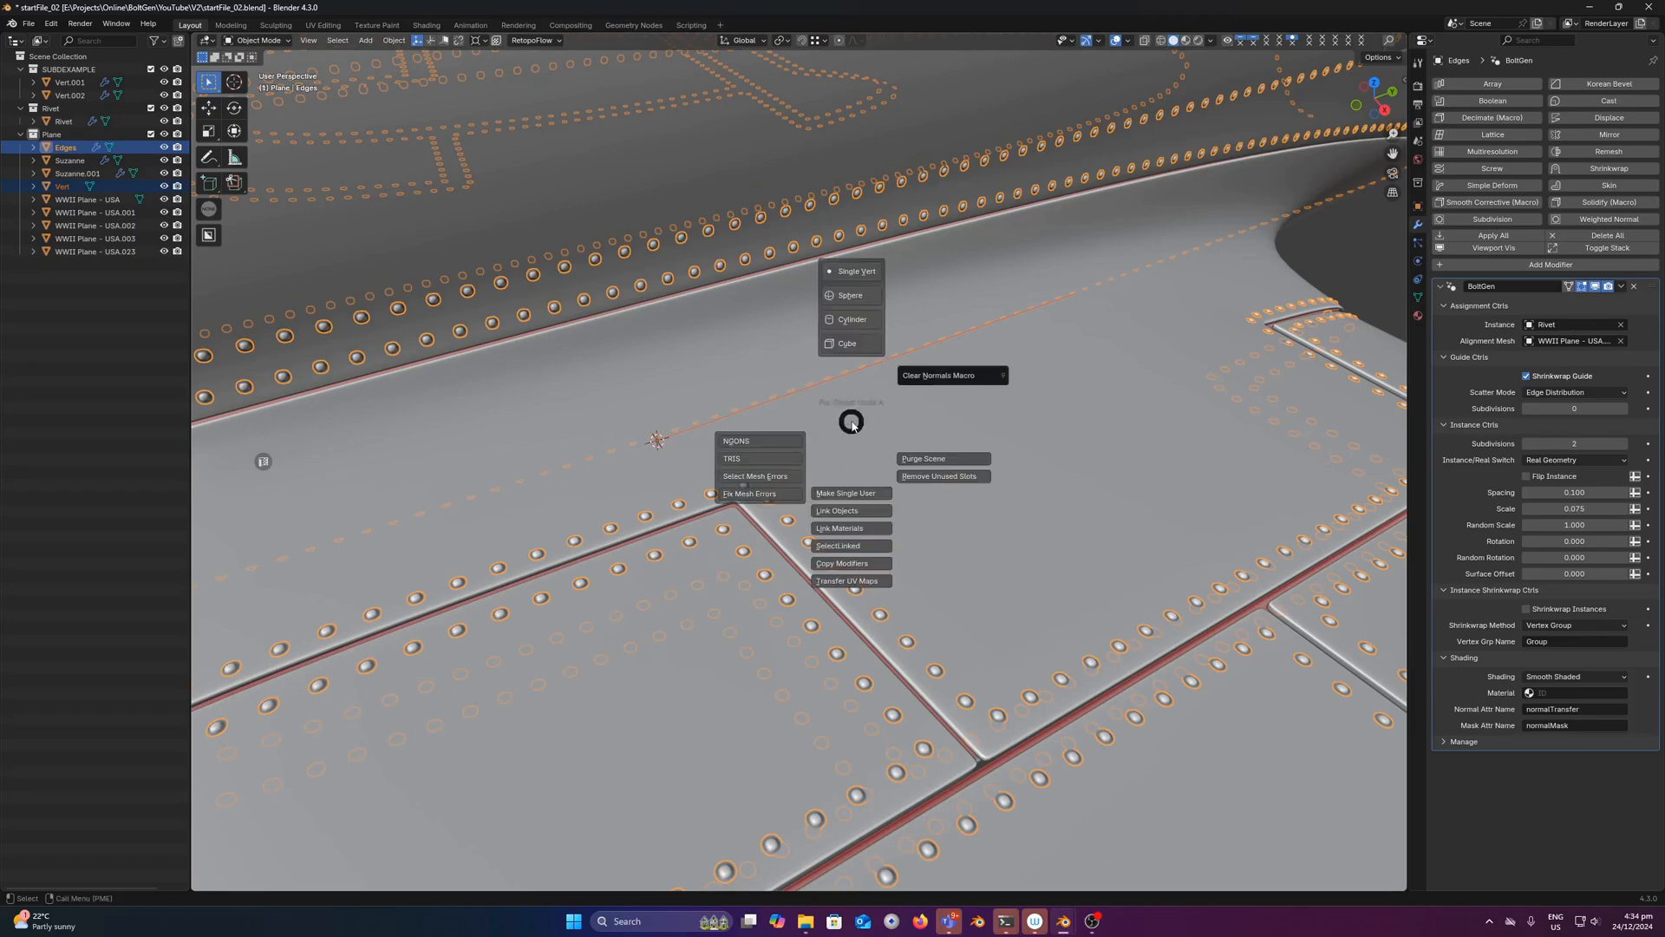
{"action": "mouse_move", "coordinate": [852, 564]}
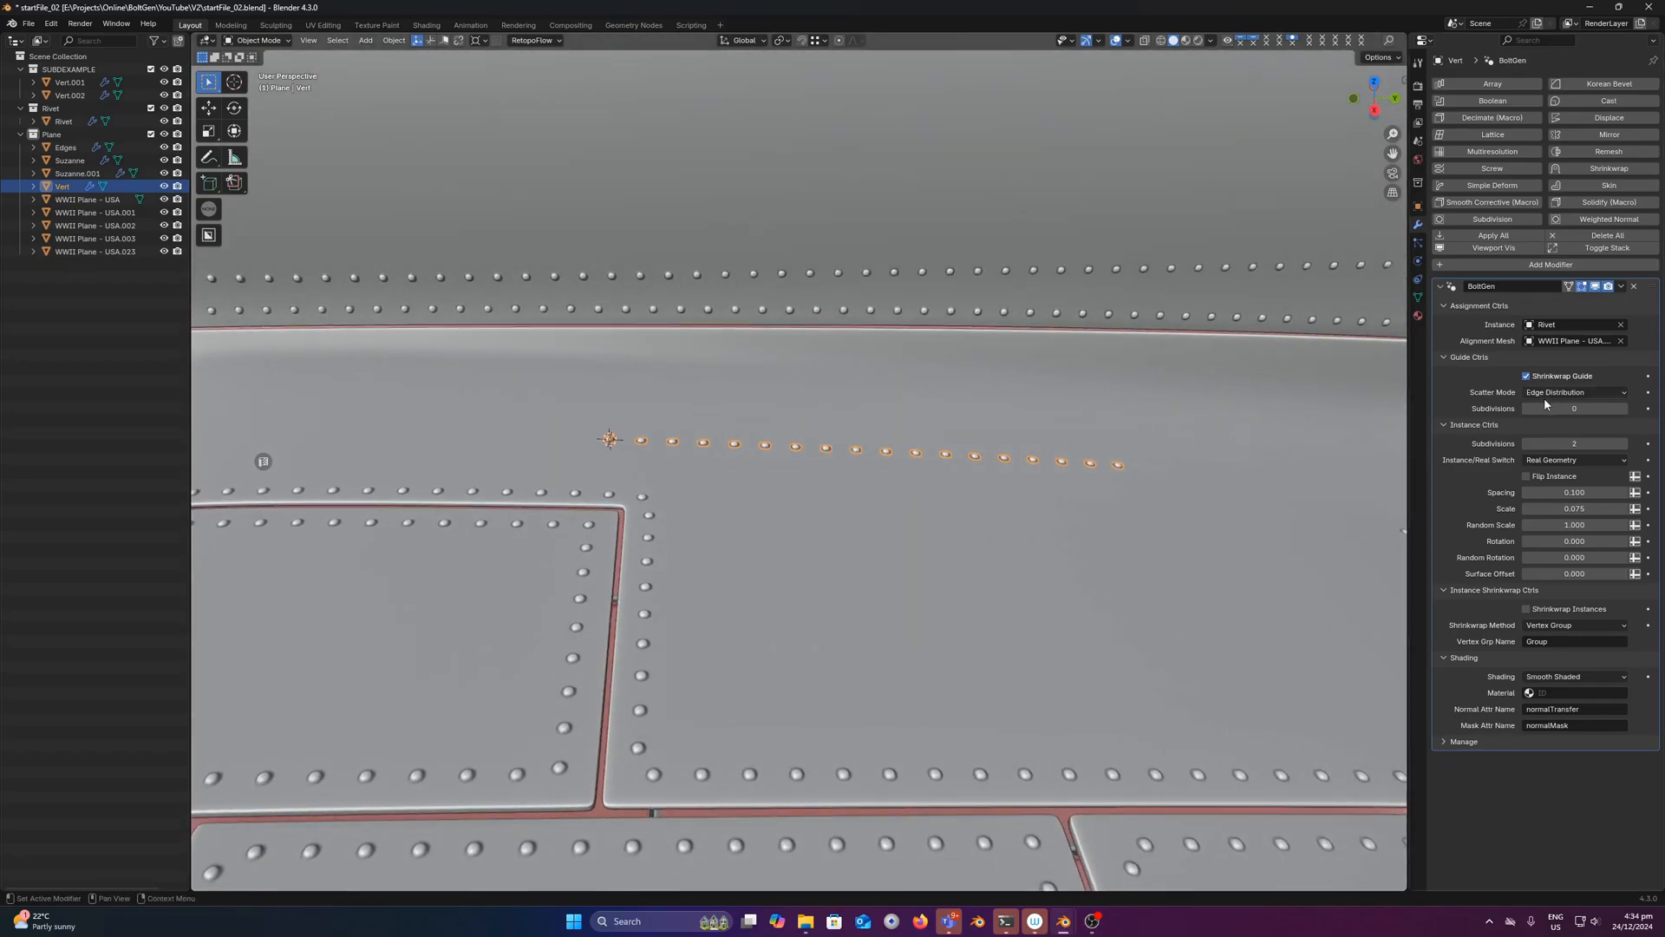
{"action": "mouse_move", "coordinate": [1556, 392]}
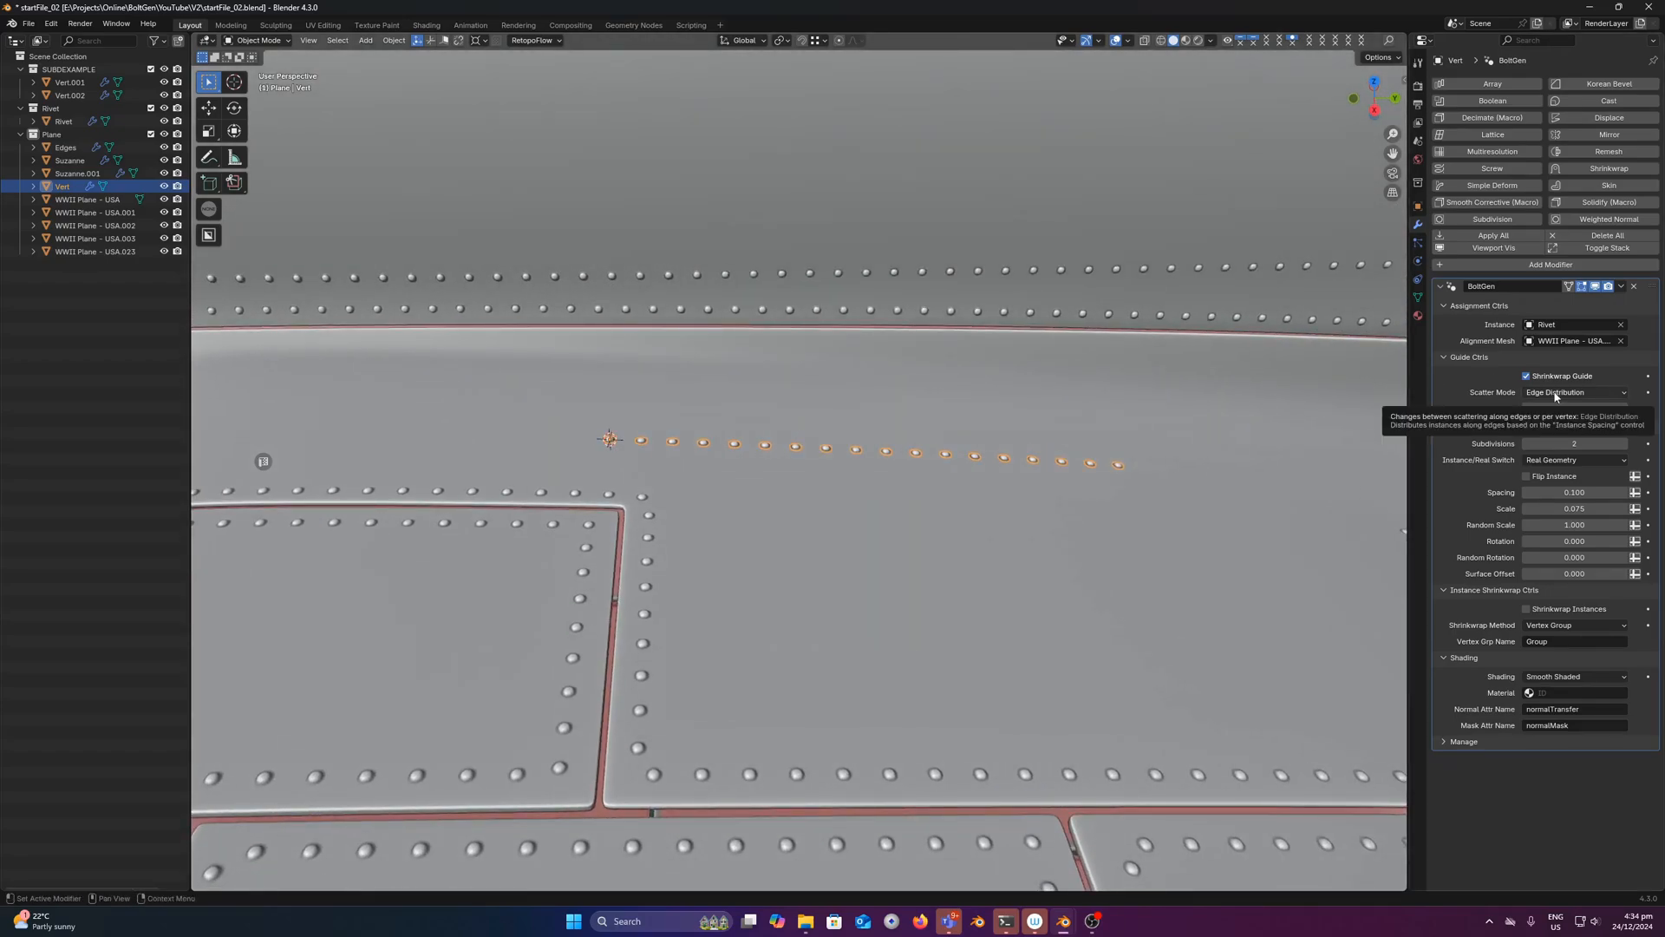
{"action": "left_click", "coordinate": [1575, 392]}
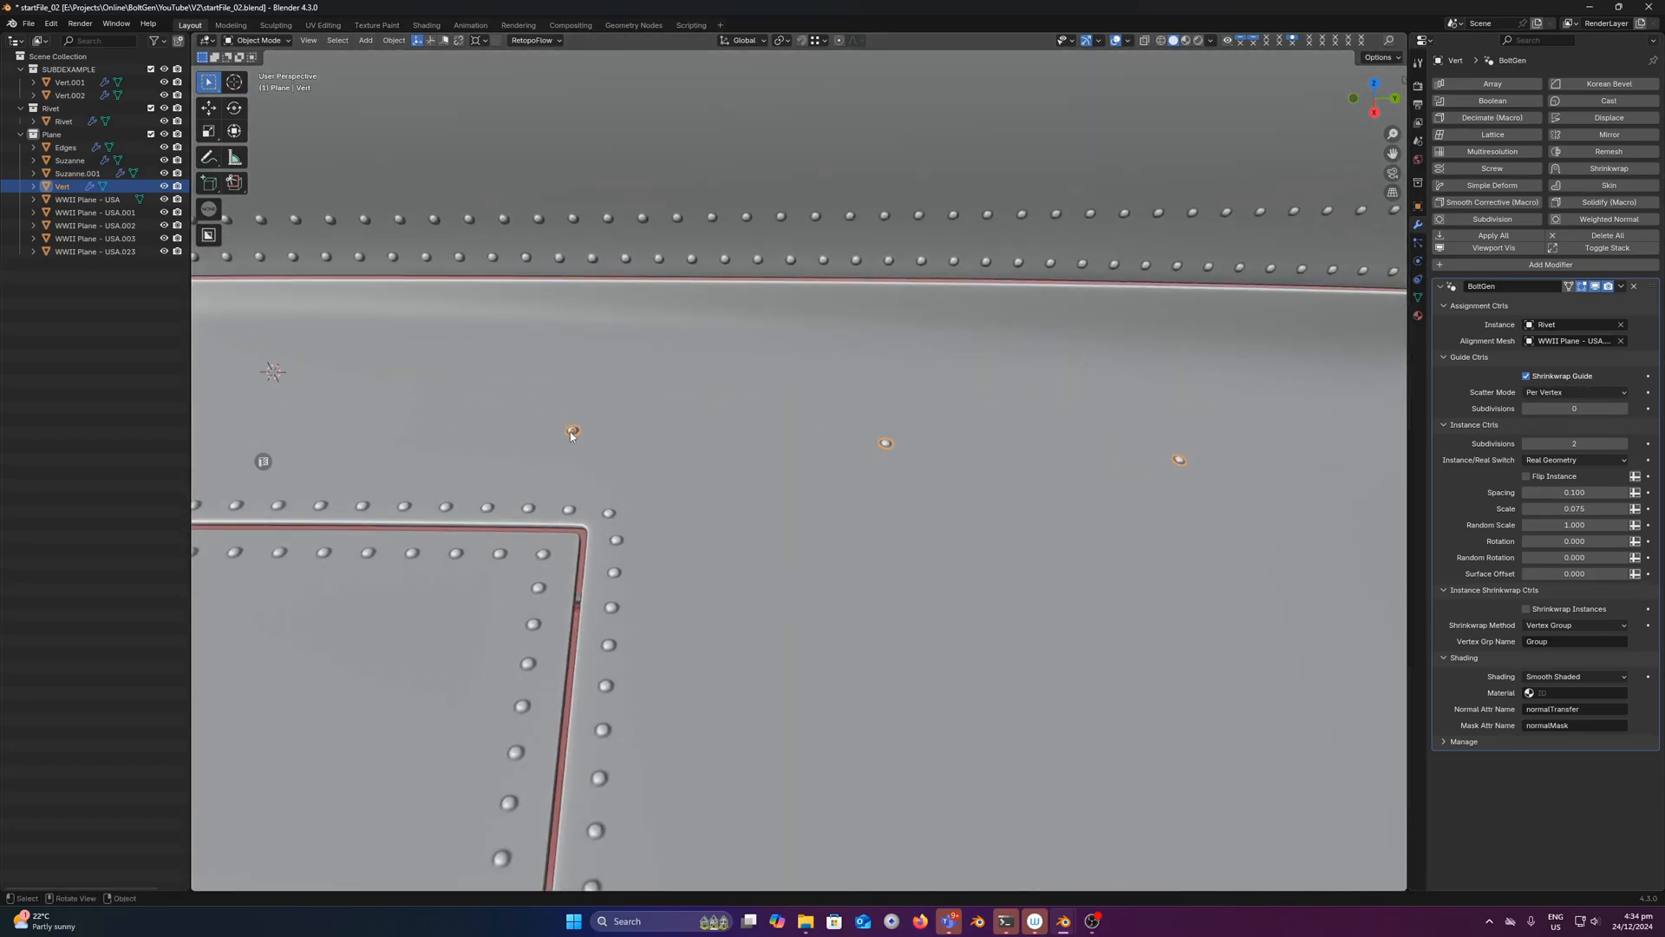
{"action": "mouse_move", "coordinate": [898, 440]}
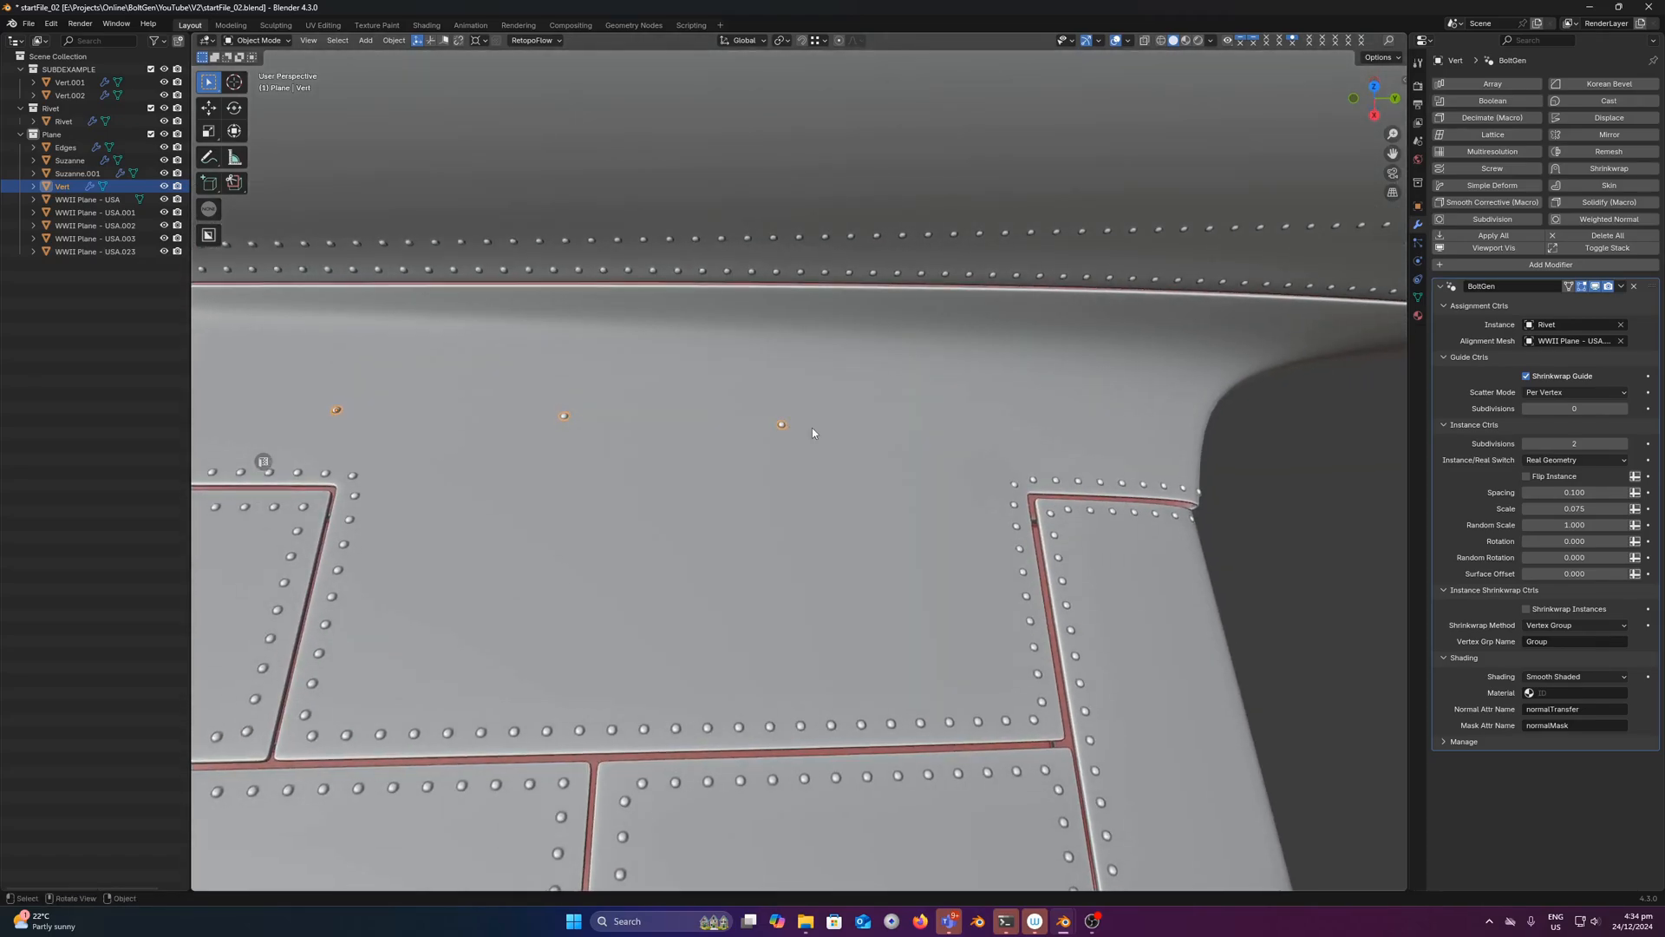
Step: Move a Vert guide point across the wing panel in Edit Mode
{"action": "key", "text": "Tab"}
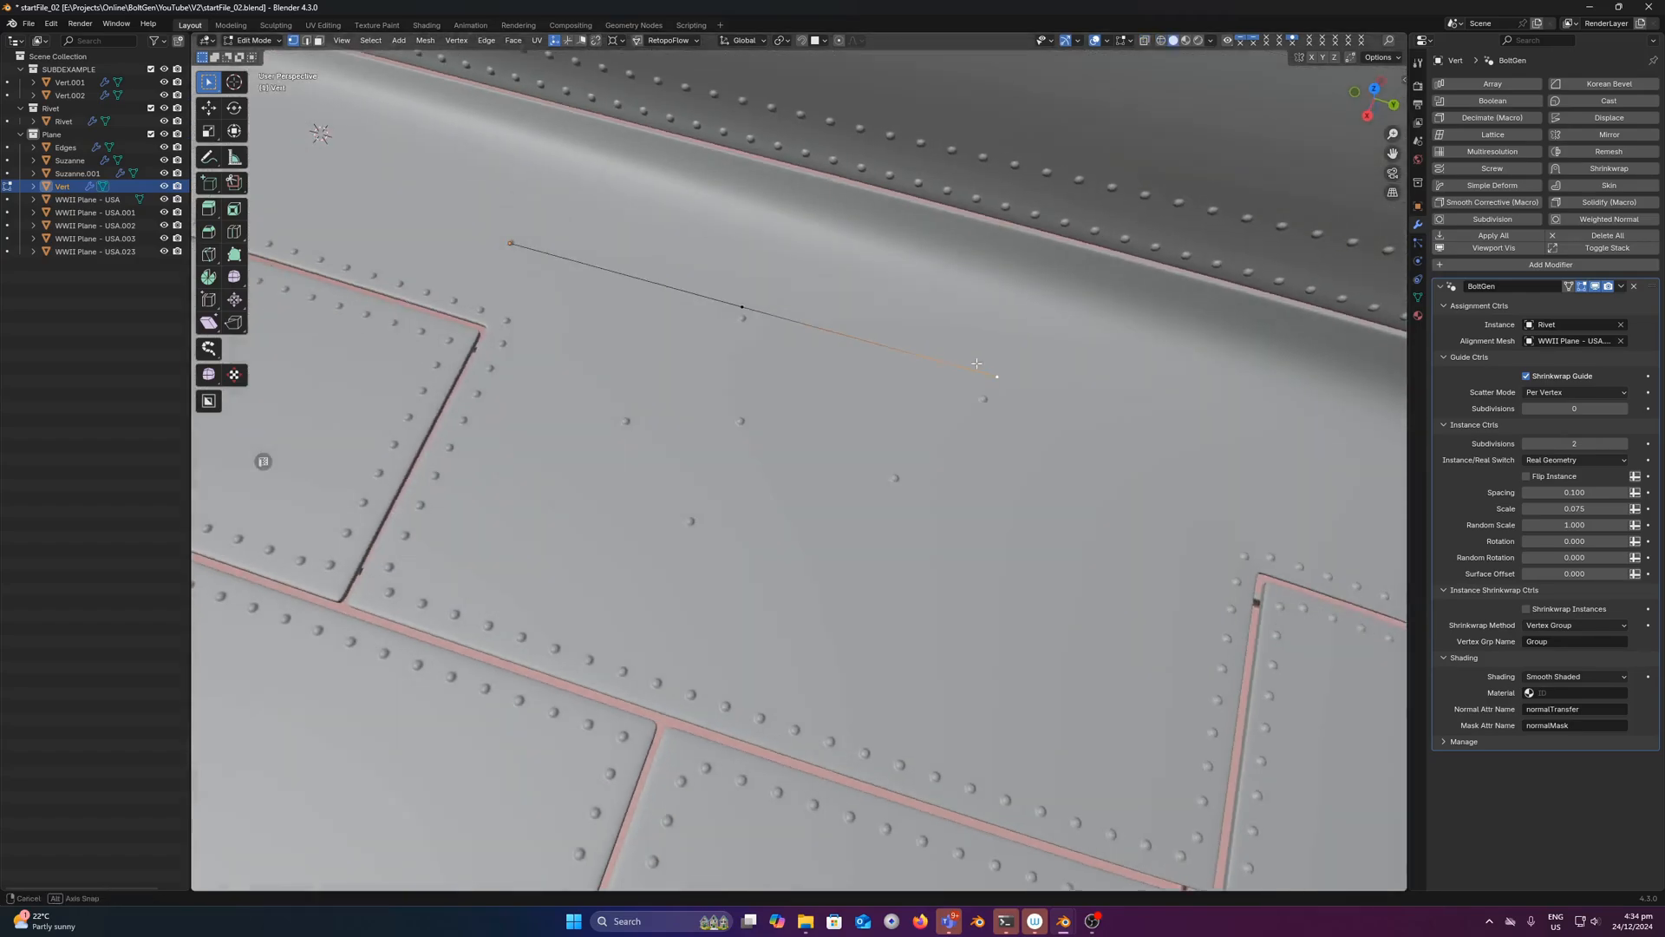
{"action": "left_click_drag", "start_coordinate": [997, 375], "coordinate": [666, 332]}
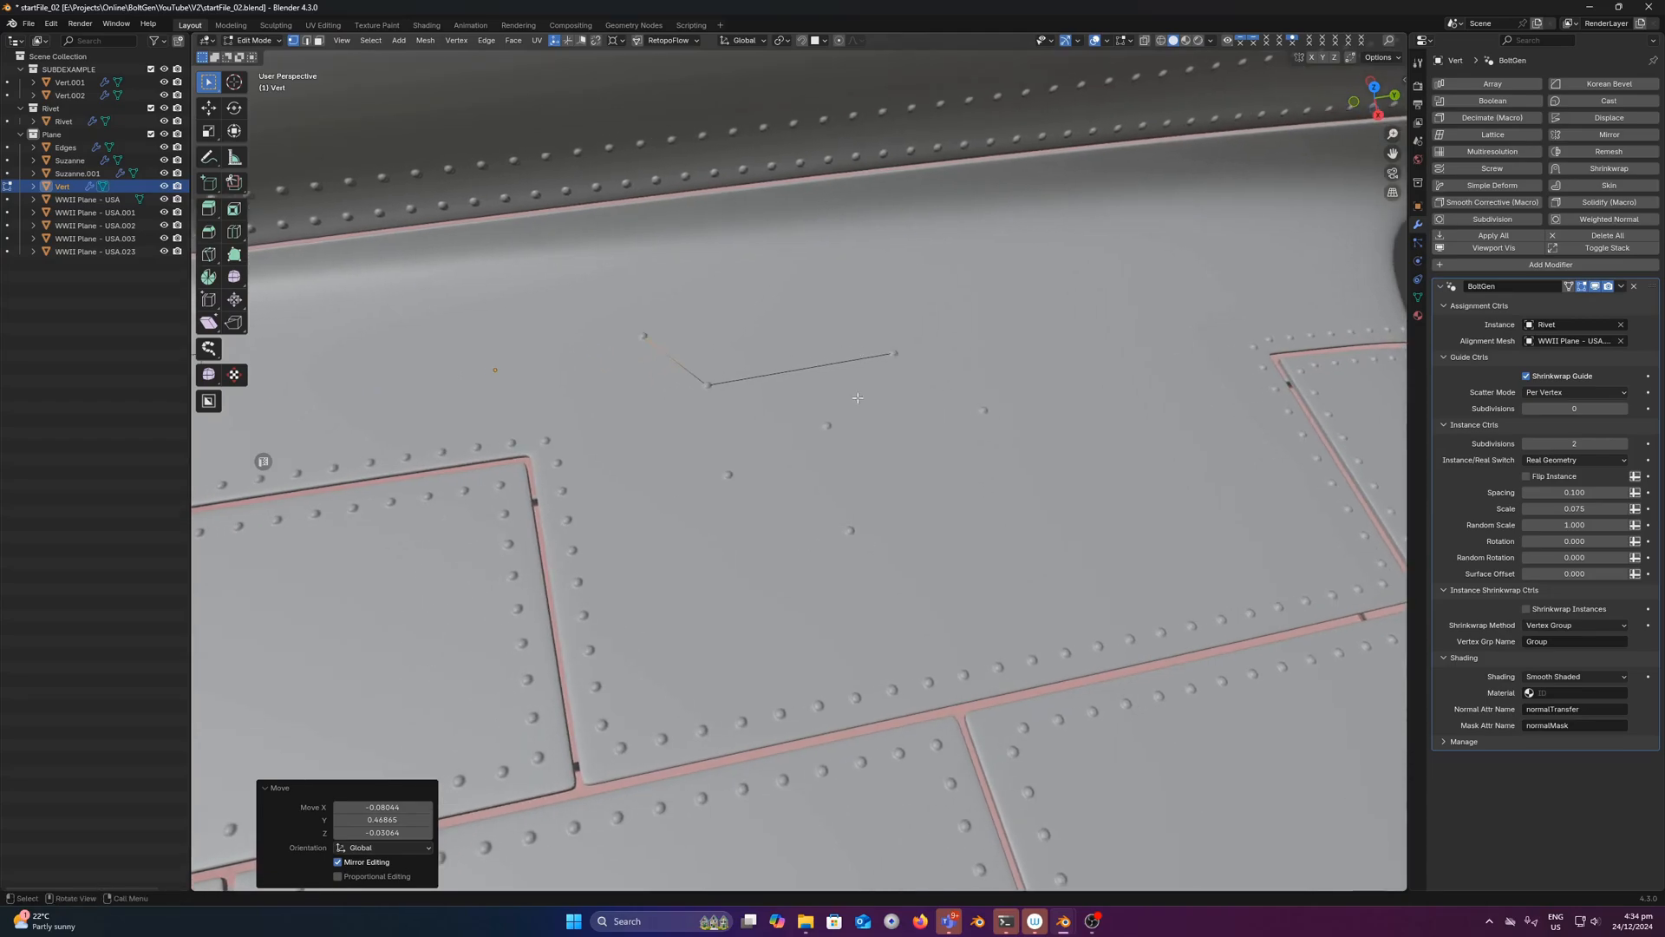
{"action": "key", "text": "Tab"}
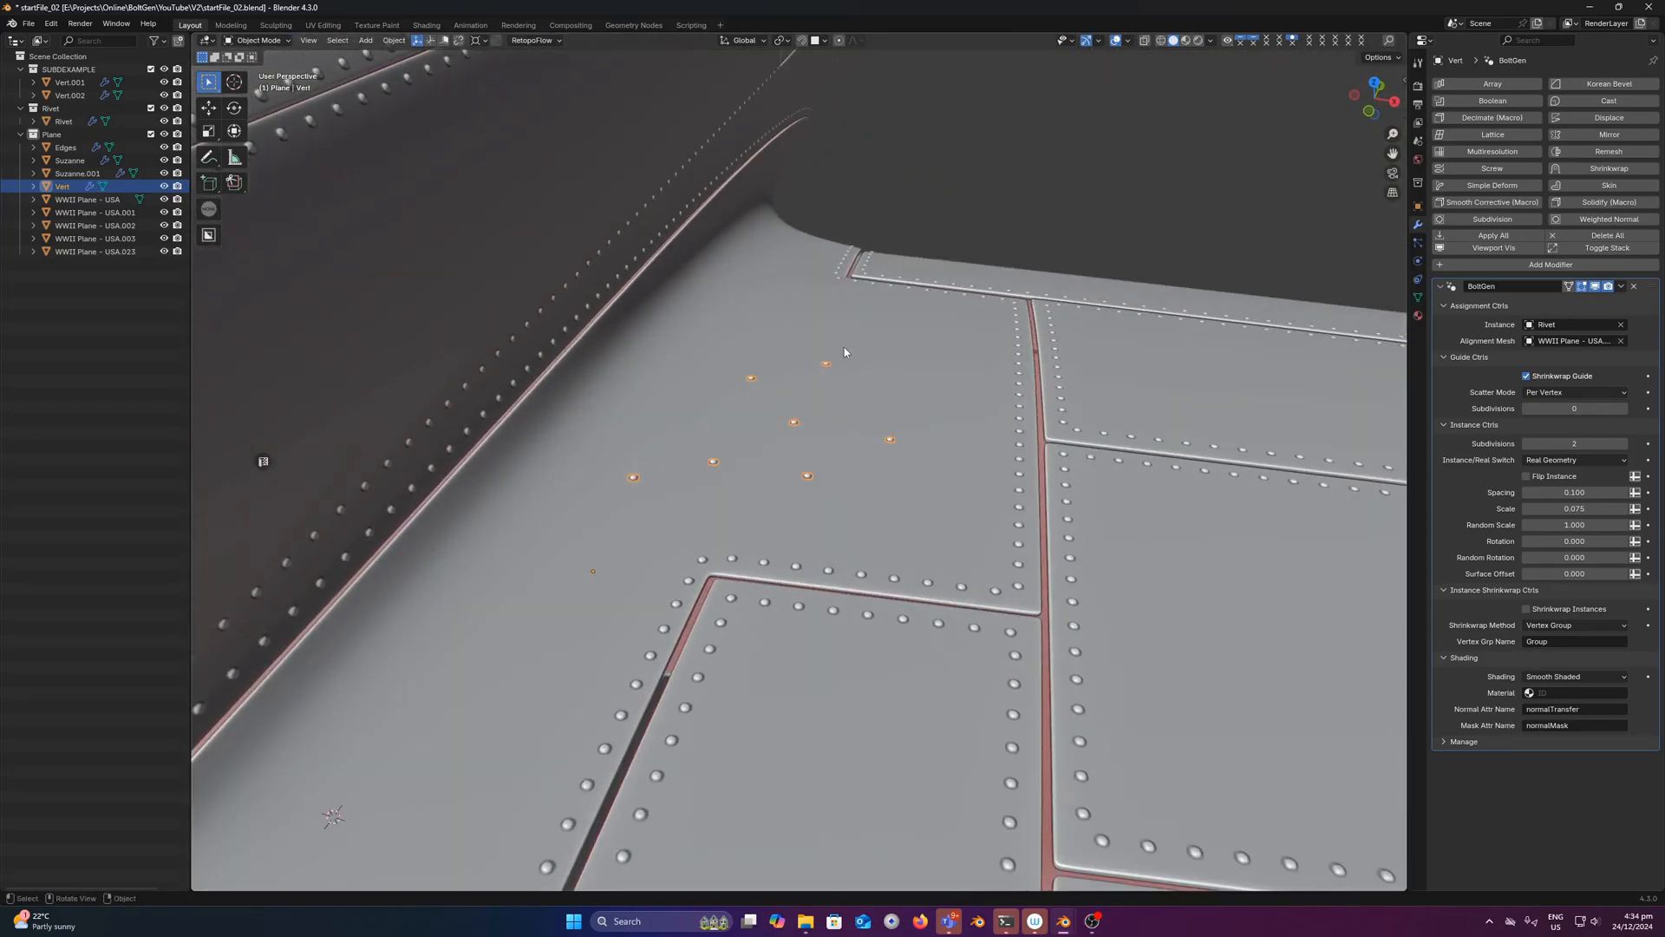
{"action": "mouse_move", "coordinate": [856, 469]}
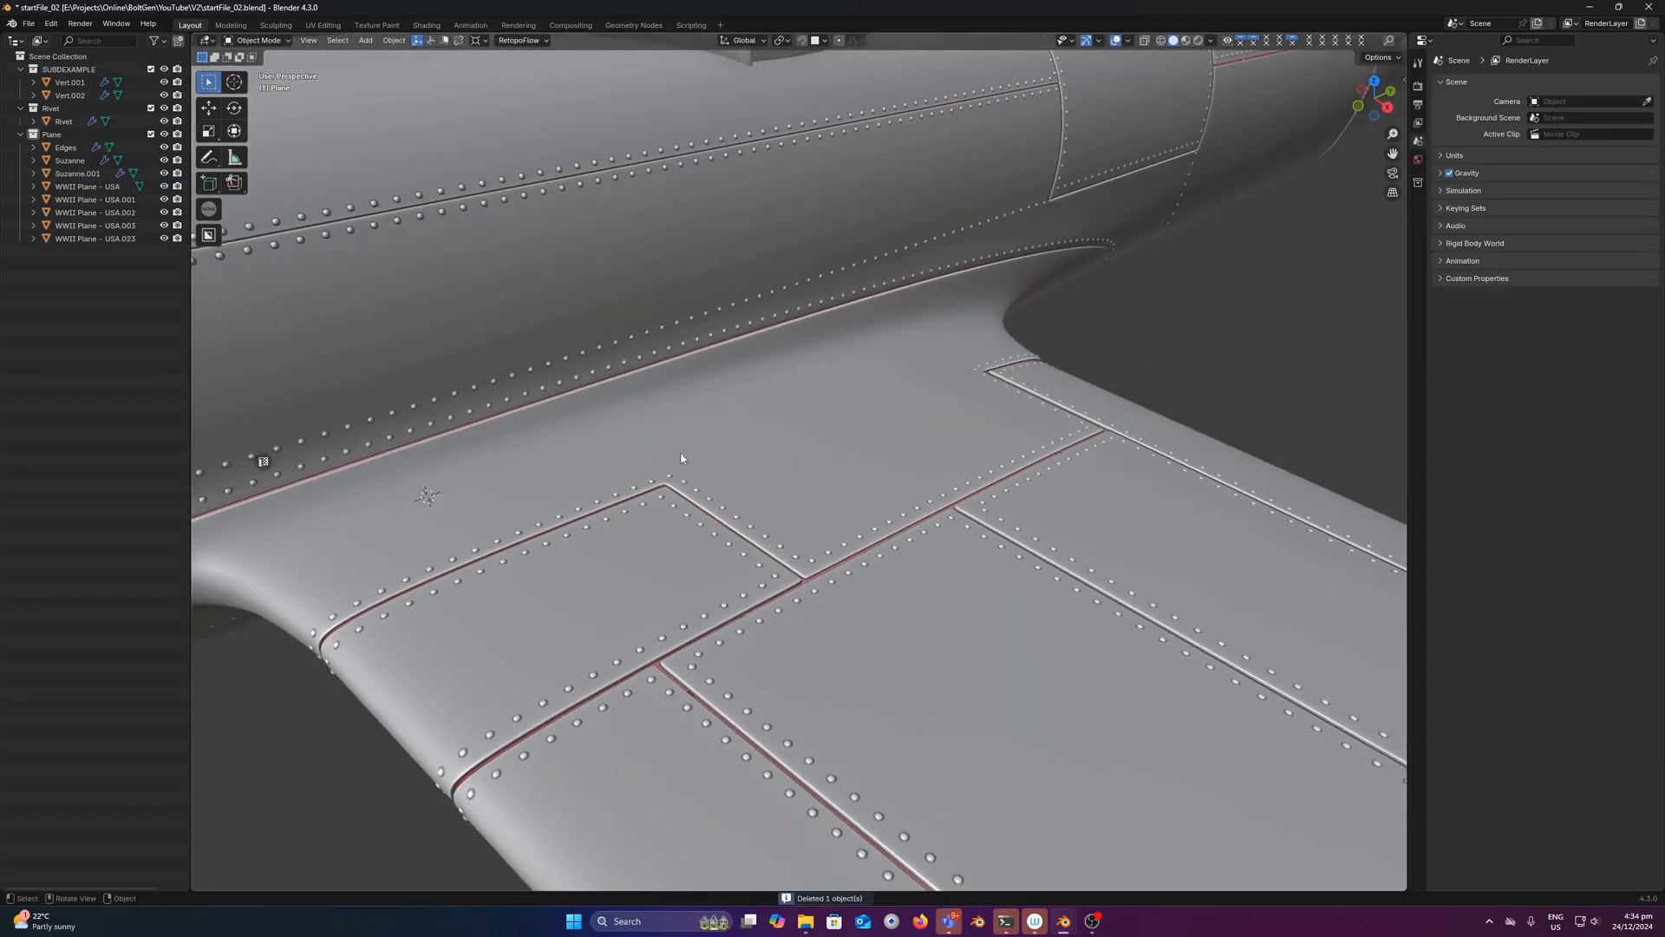
Step: Select Vert.002 and raise its BoltGen guide subdivisions from 0 to 4
{"action": "left_click", "coordinate": [54, 146]}
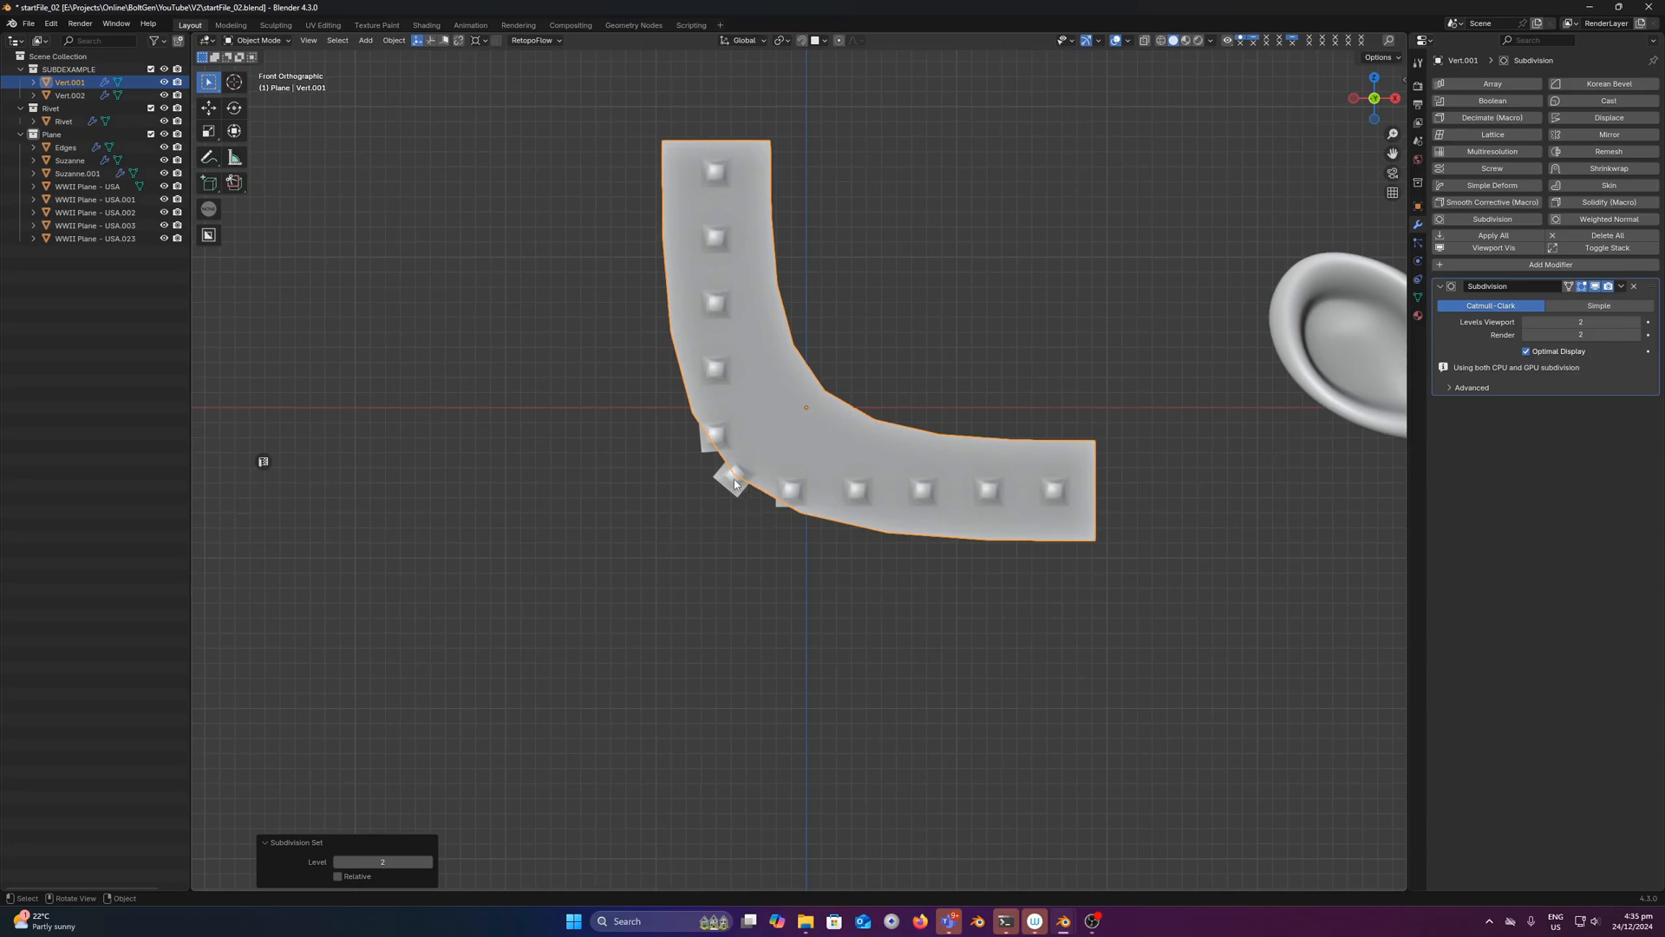
{"action": "left_click", "coordinate": [59, 92]}
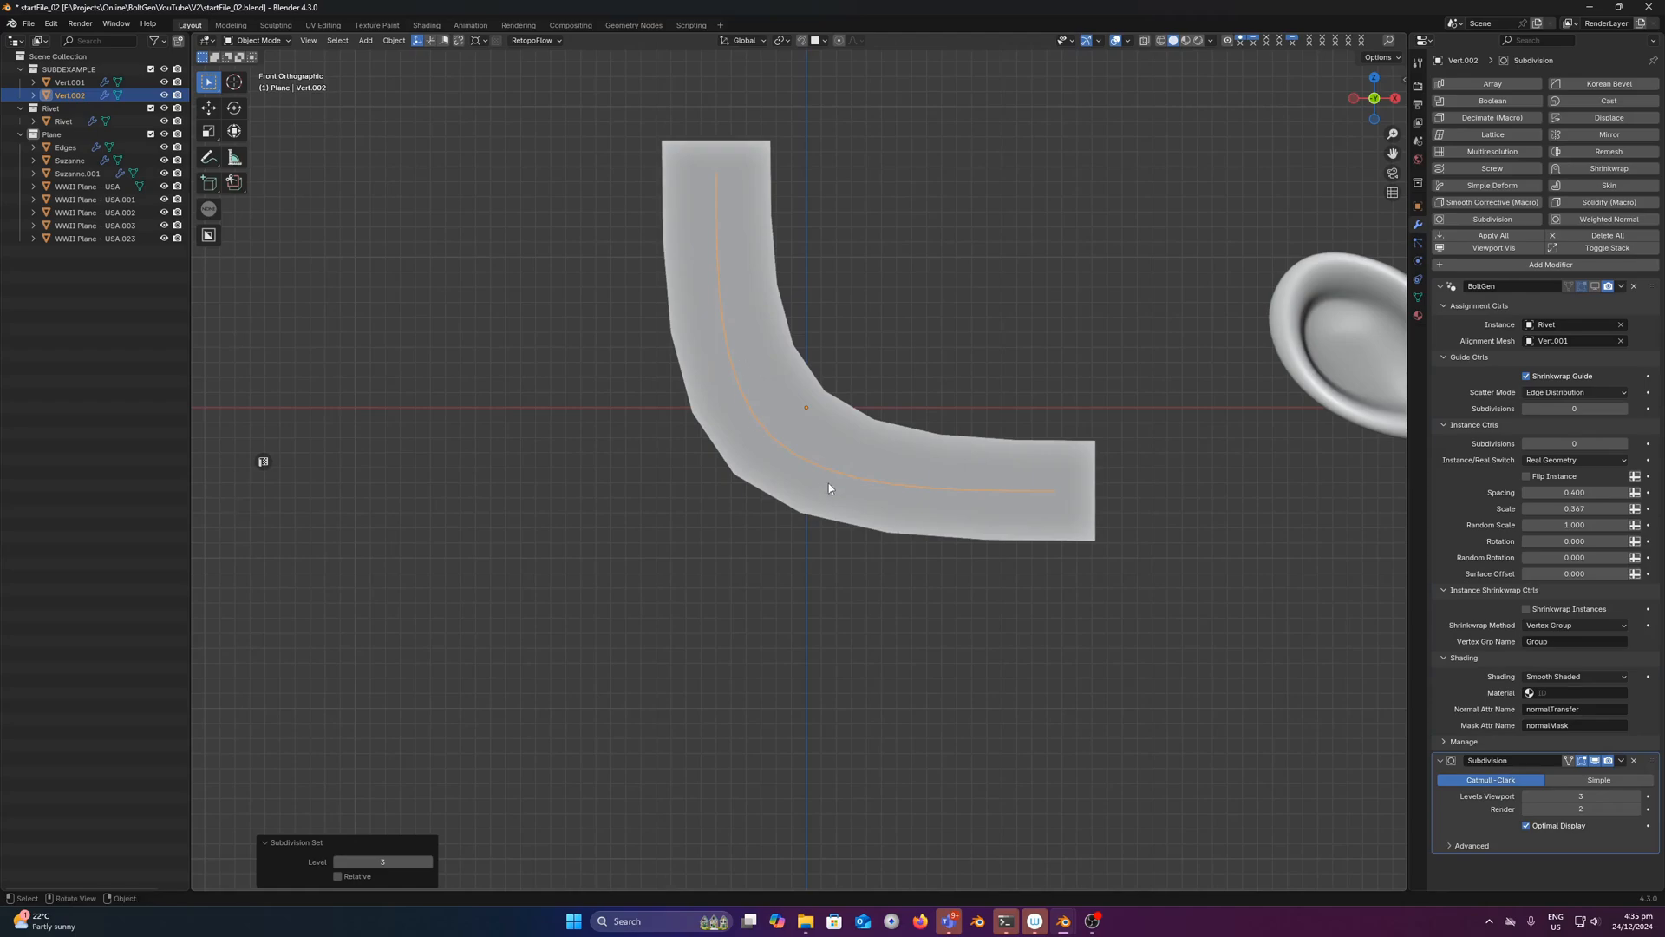
{"action": "mouse_move", "coordinate": [947, 409]}
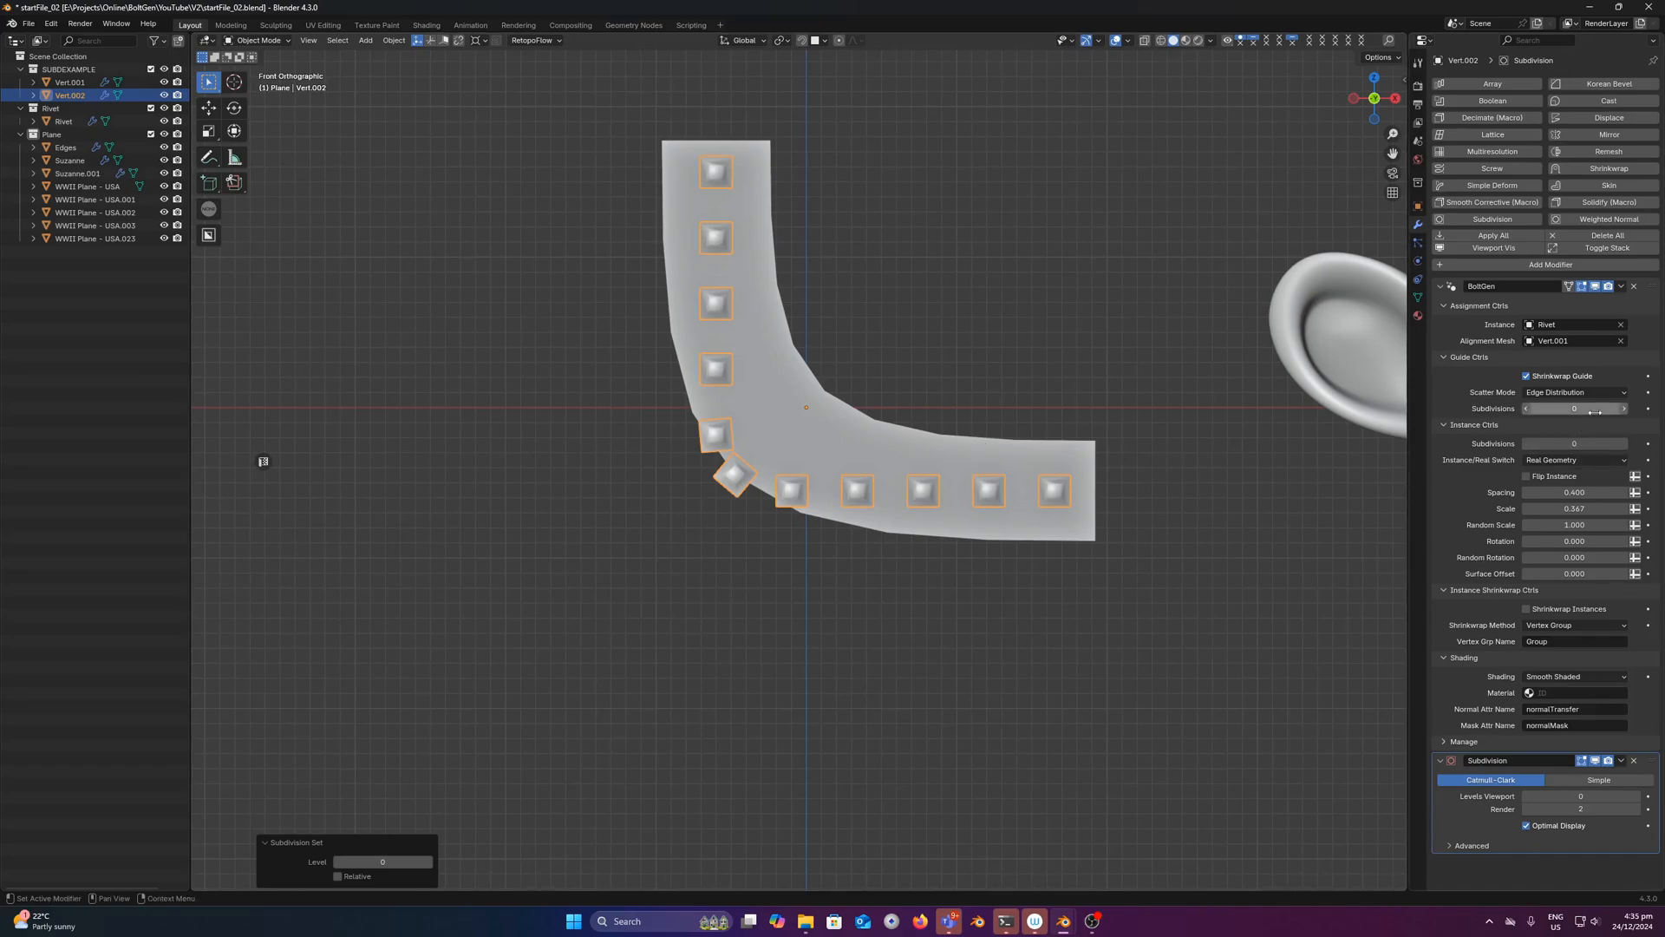
{"action": "mouse_move", "coordinate": [1614, 408]}
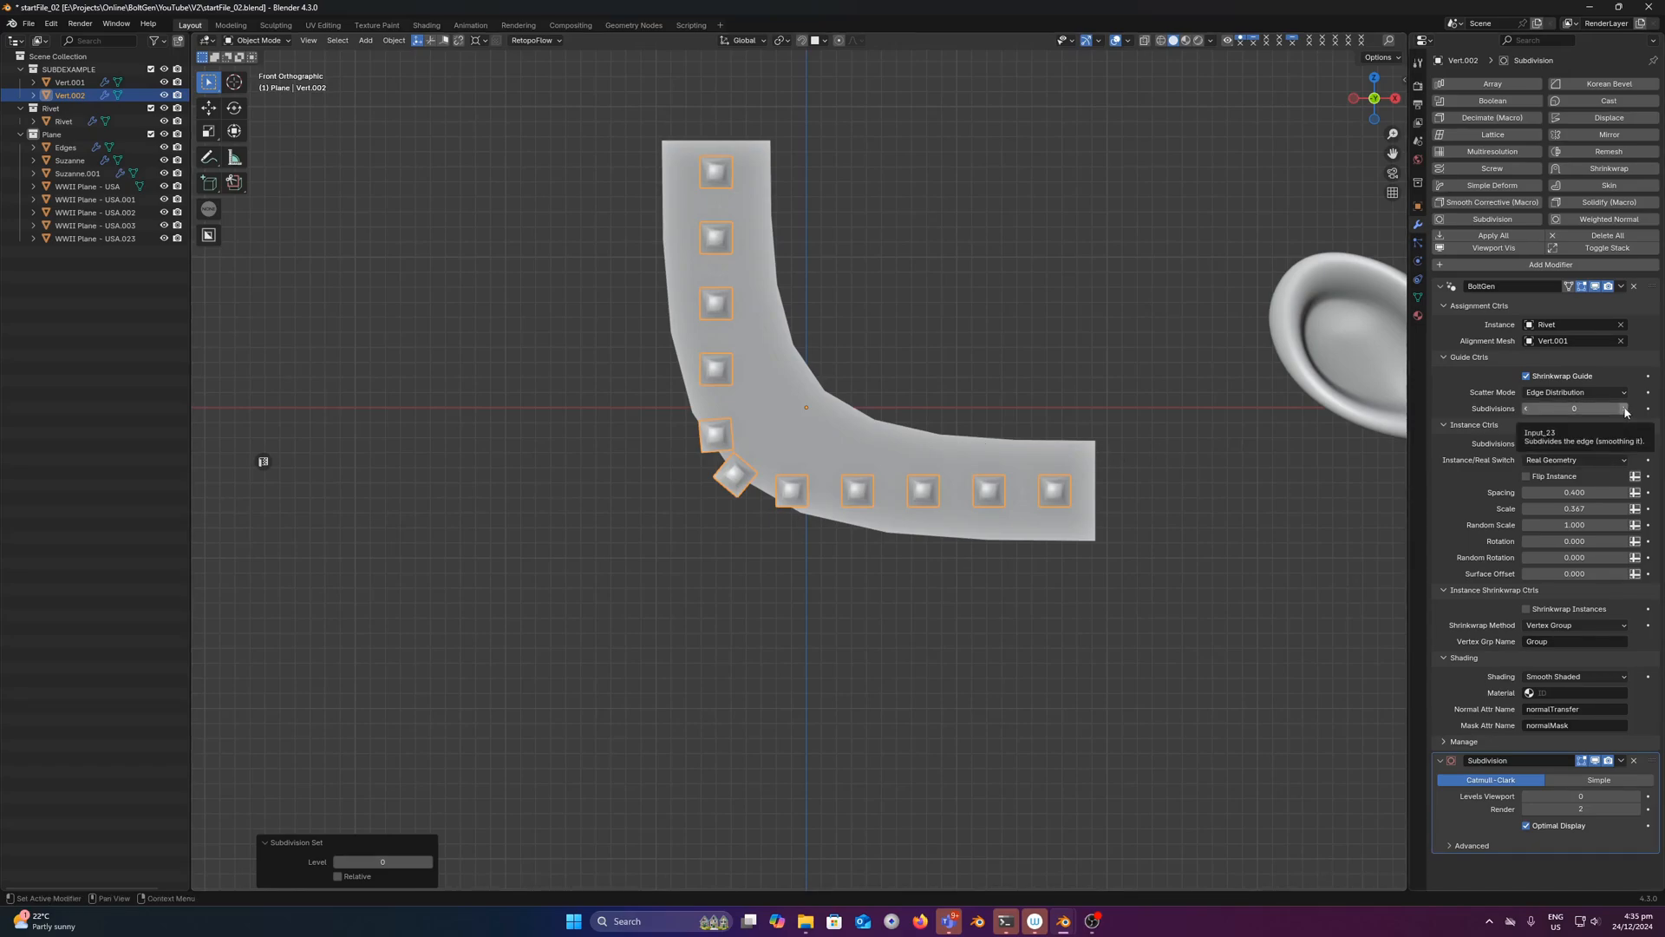
{"action": "left_click", "coordinate": [1623, 408]}
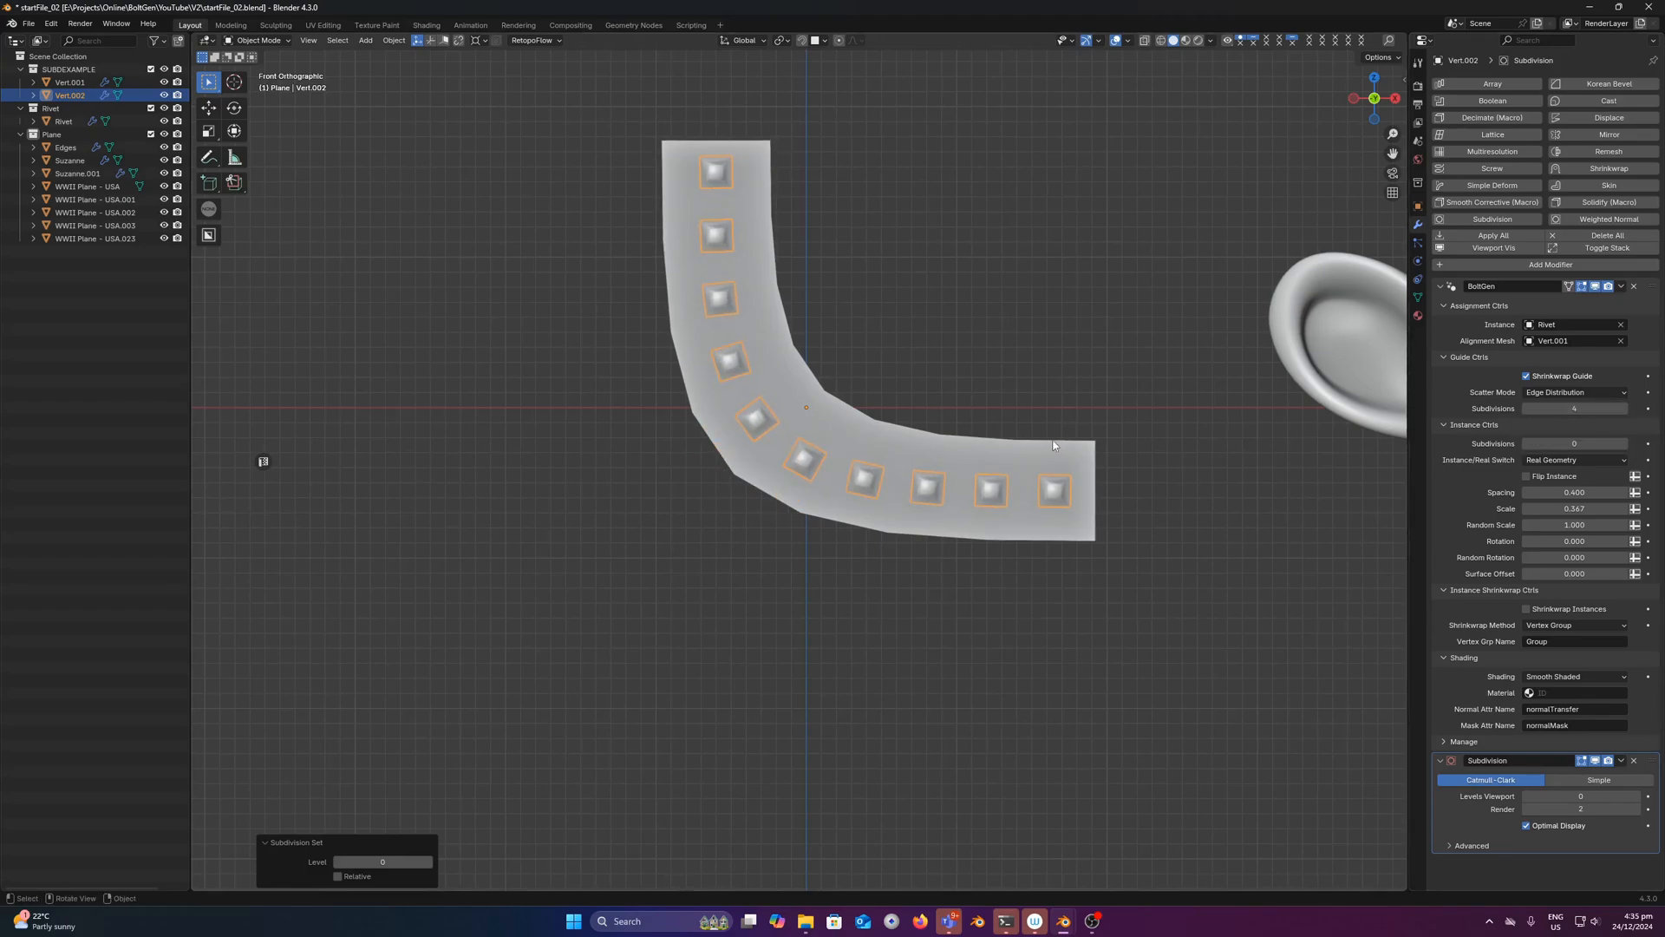
{"action": "mouse_move", "coordinate": [773, 405]}
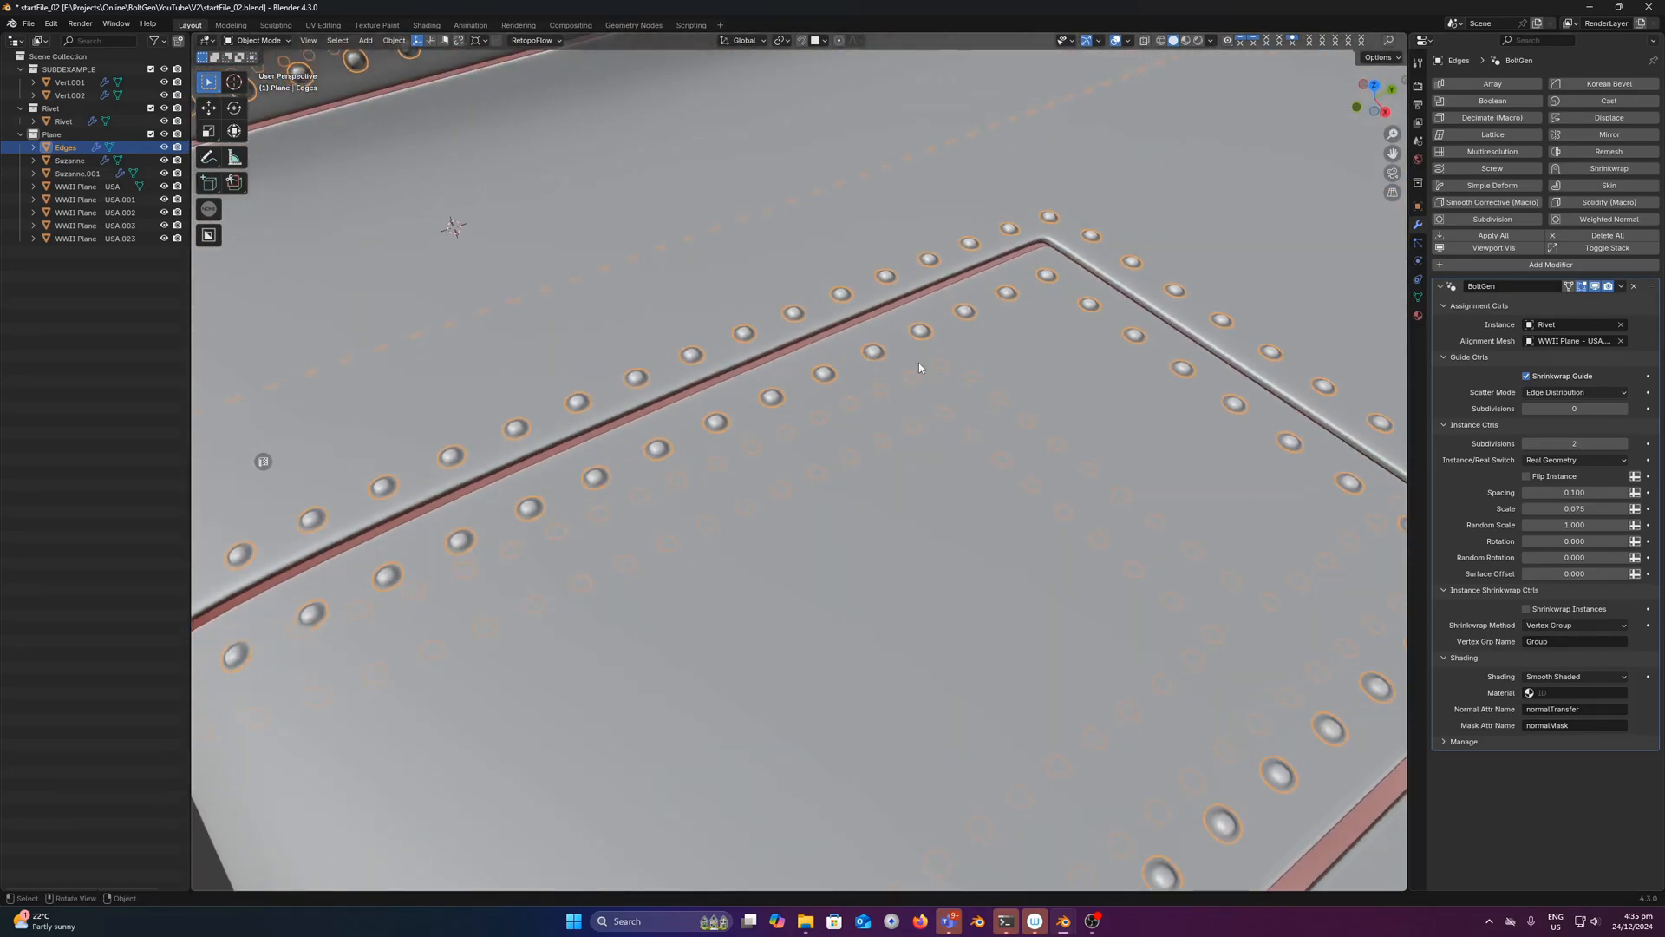
{"action": "left_click", "coordinate": [1574, 460]}
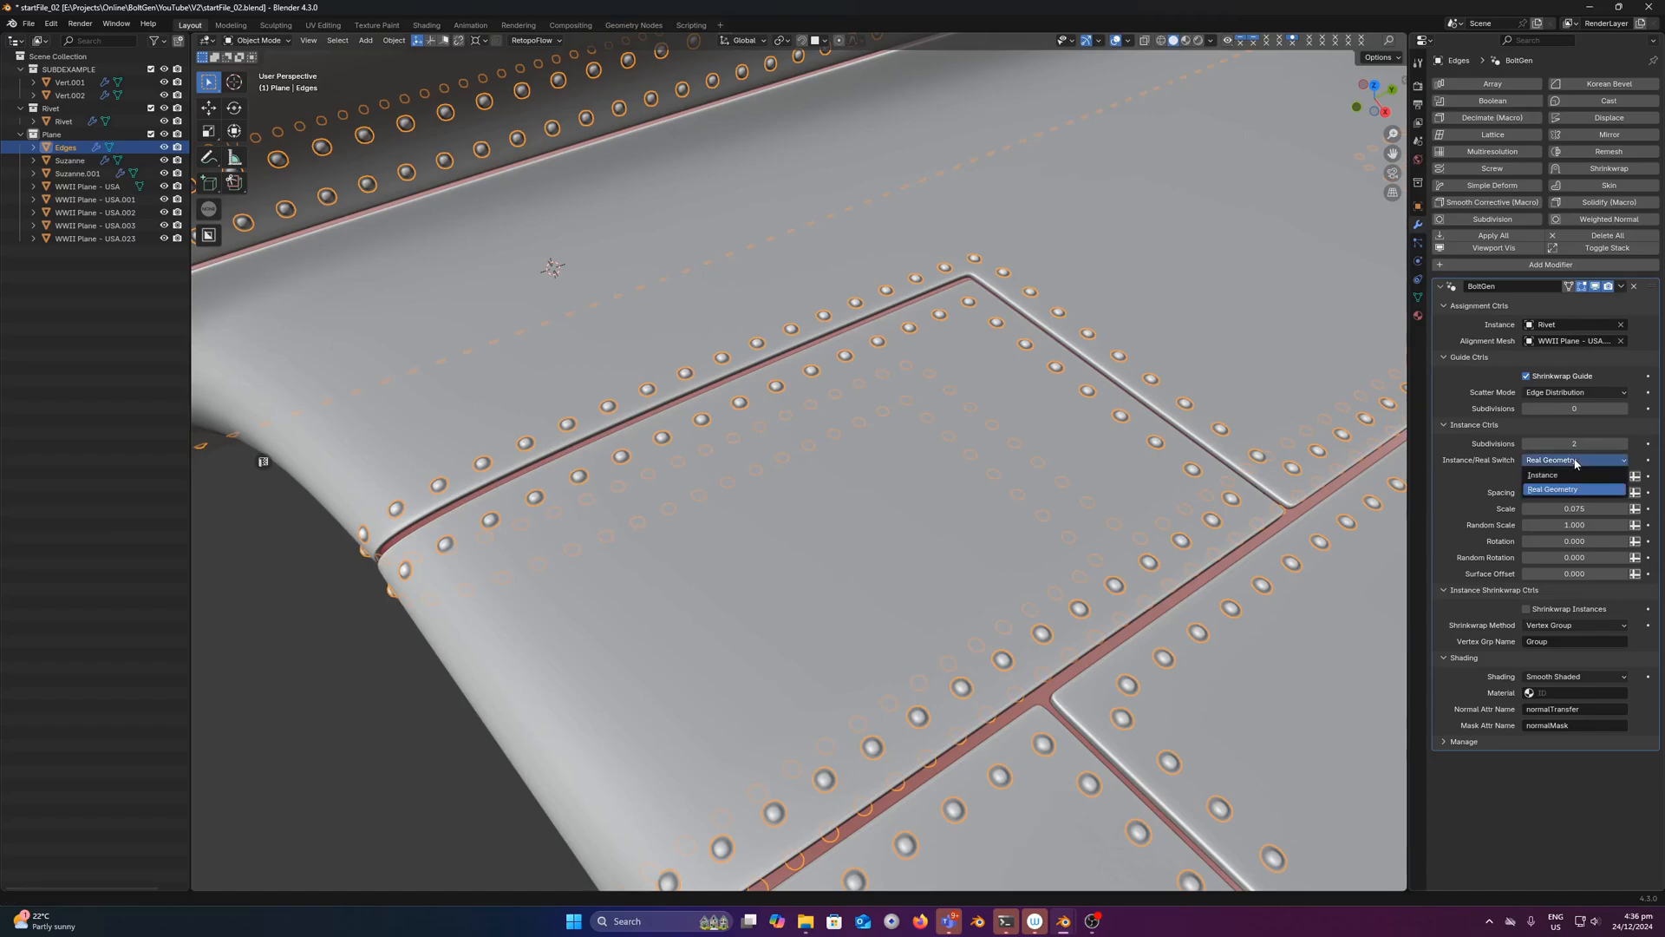
{"action": "left_click", "coordinate": [1553, 489]}
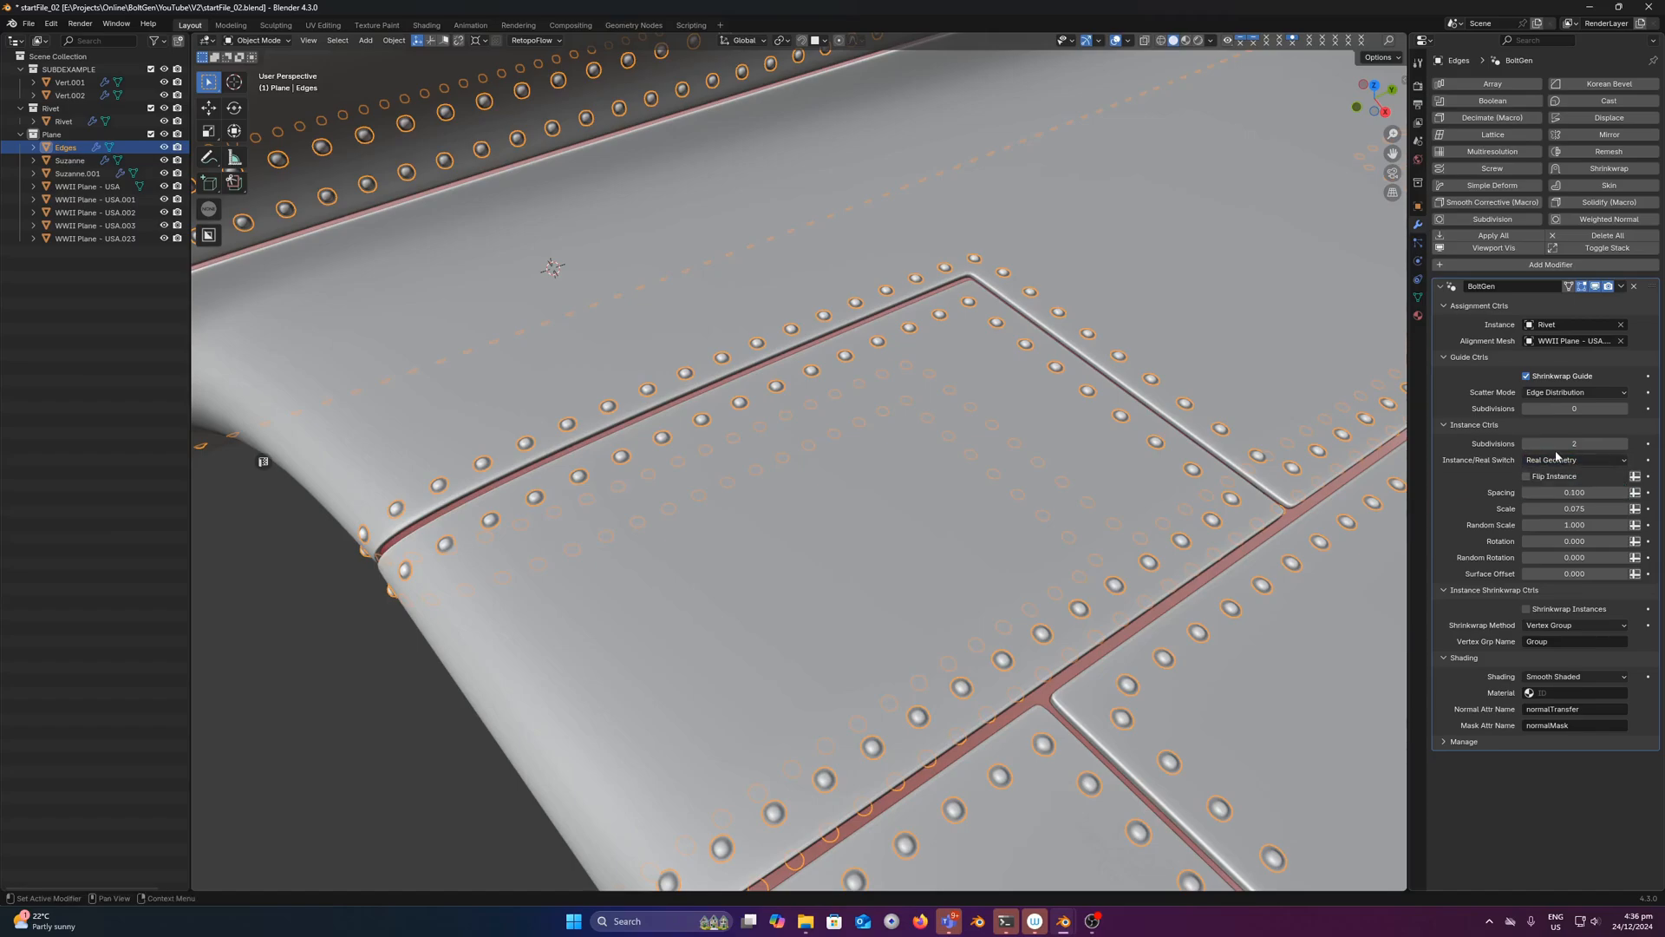
{"action": "mouse_move", "coordinate": [733, 424]}
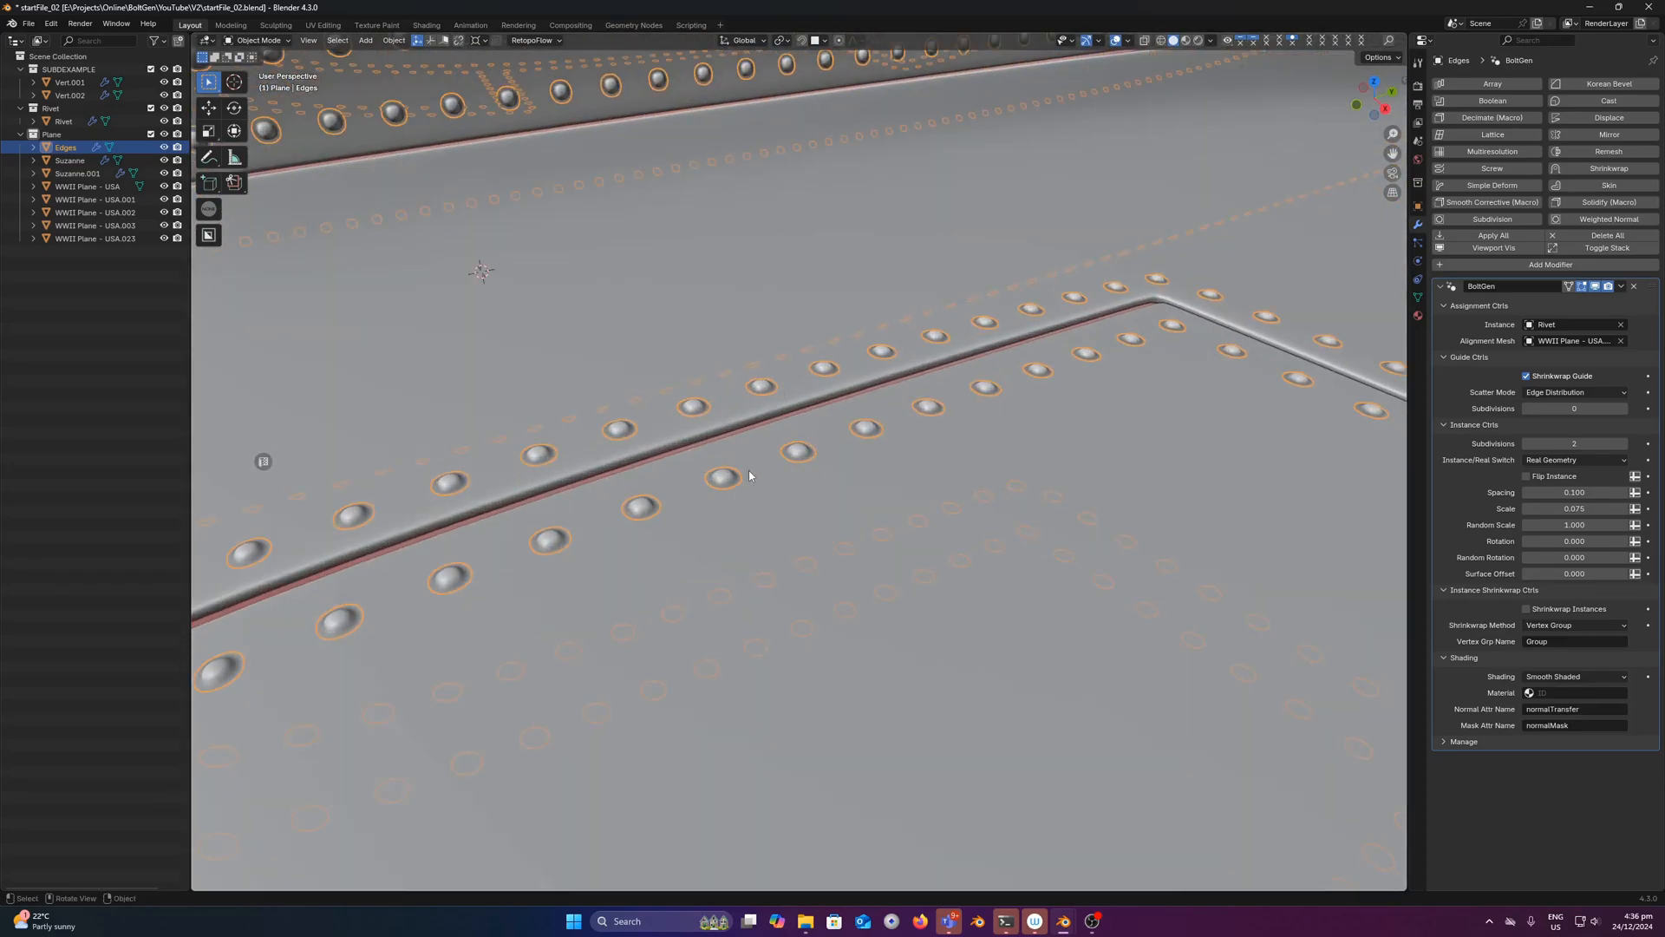
{"action": "mouse_move", "coordinate": [816, 472]}
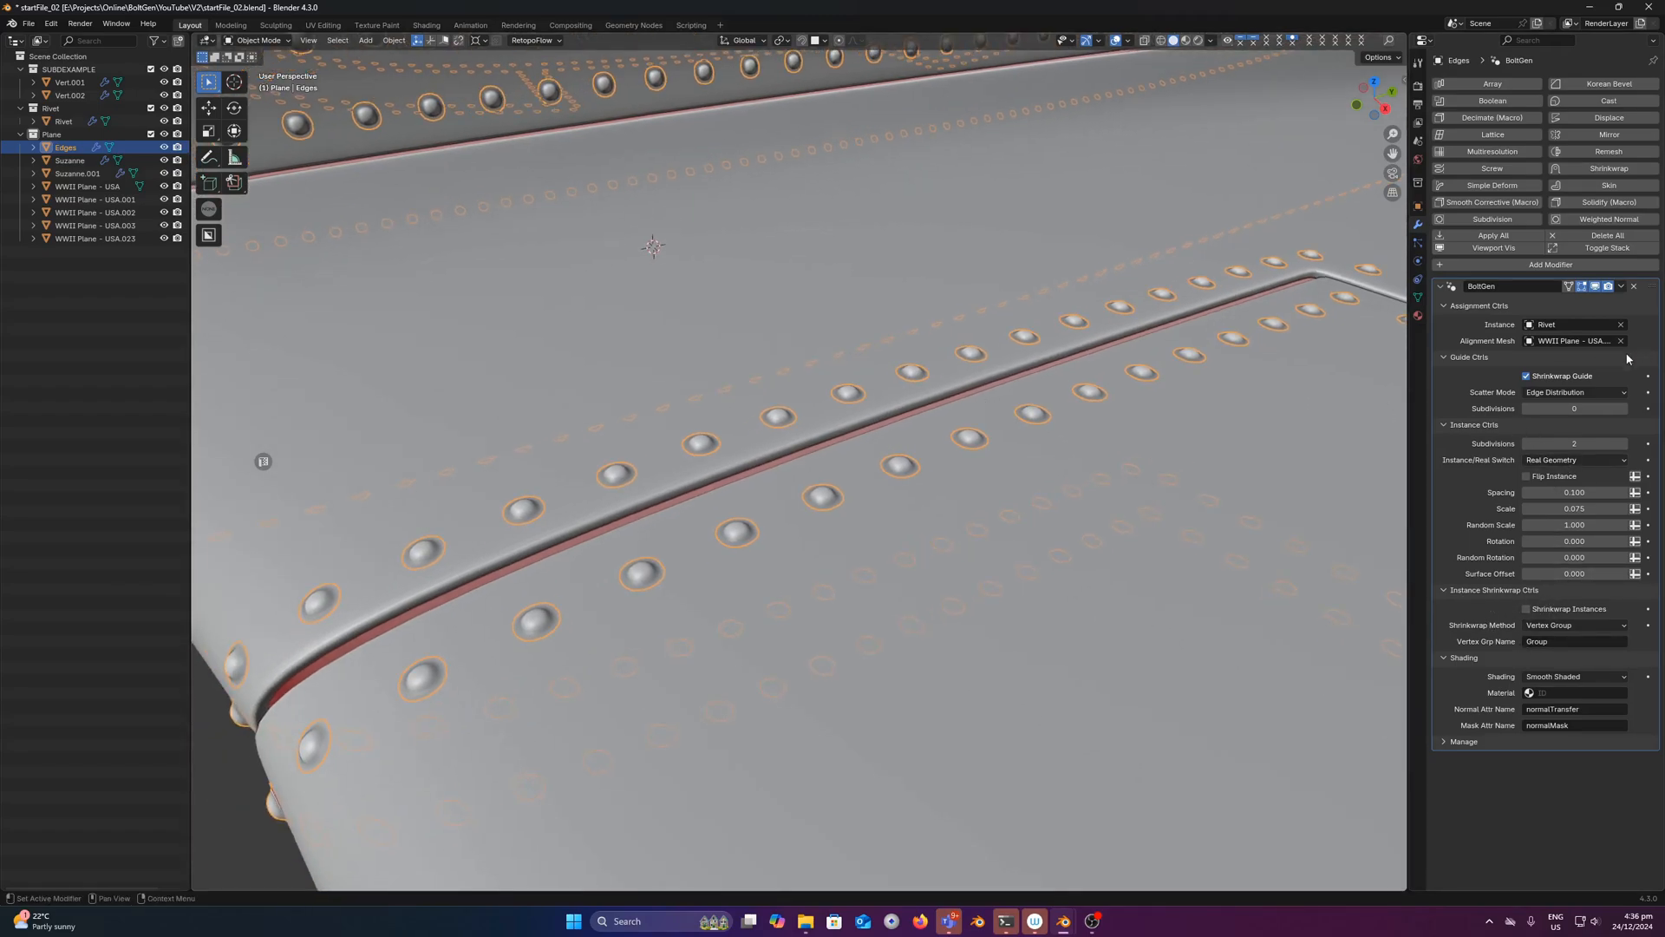
{"action": "mouse_move", "coordinate": [1576, 460]}
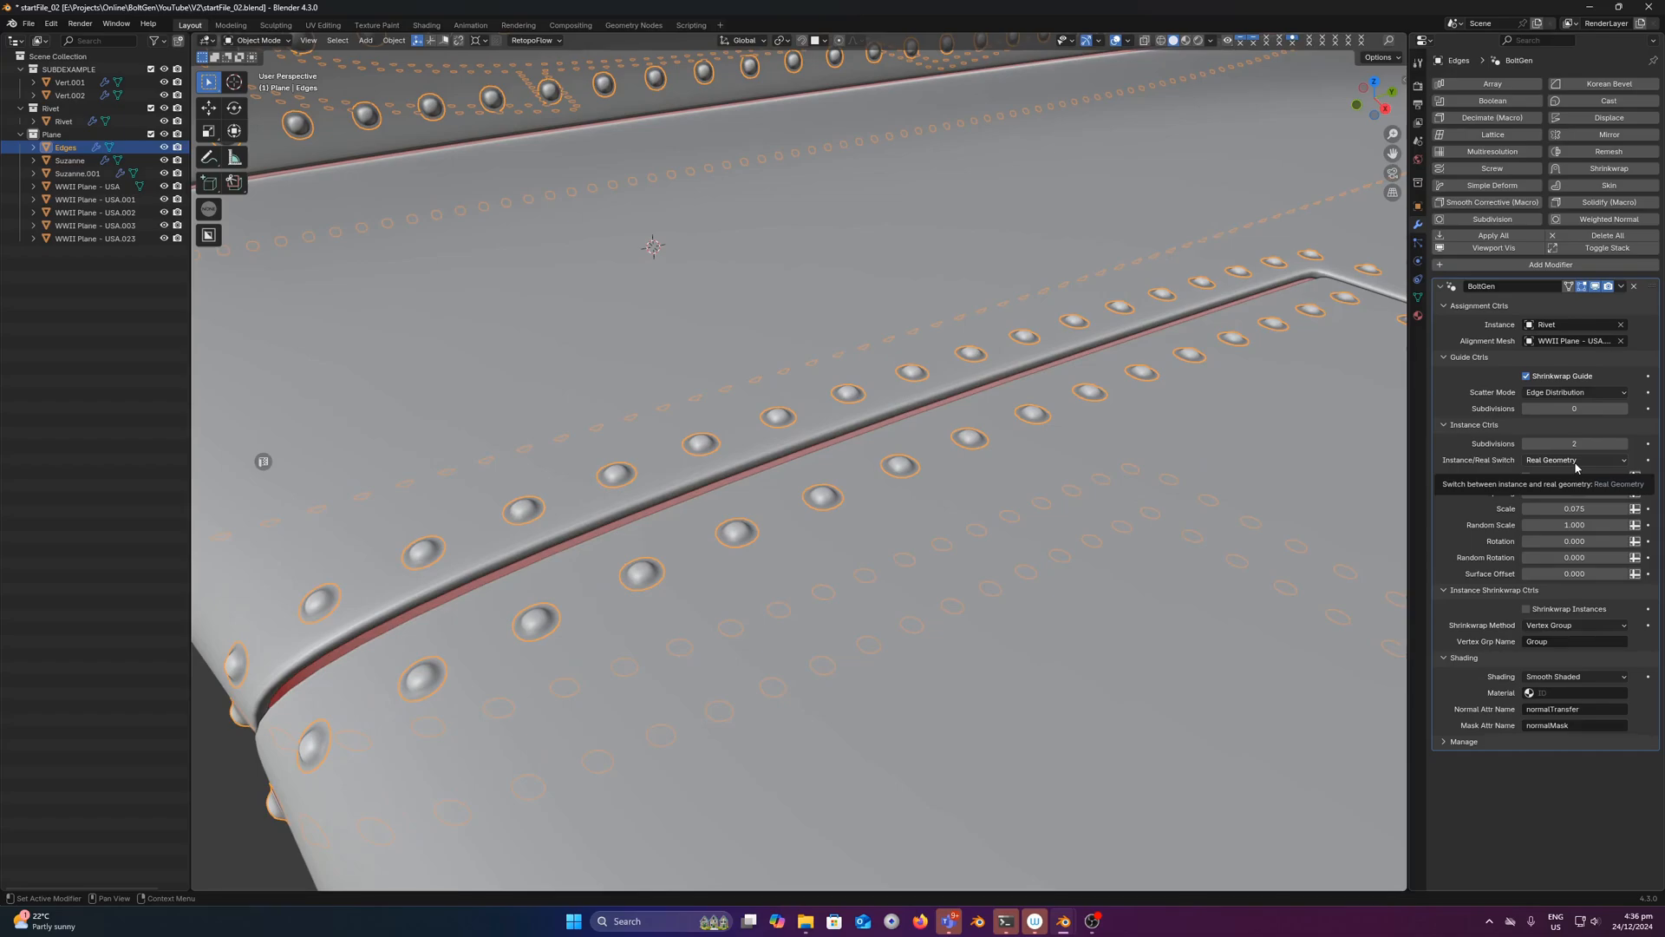
{"action": "left_click", "coordinate": [1574, 460]}
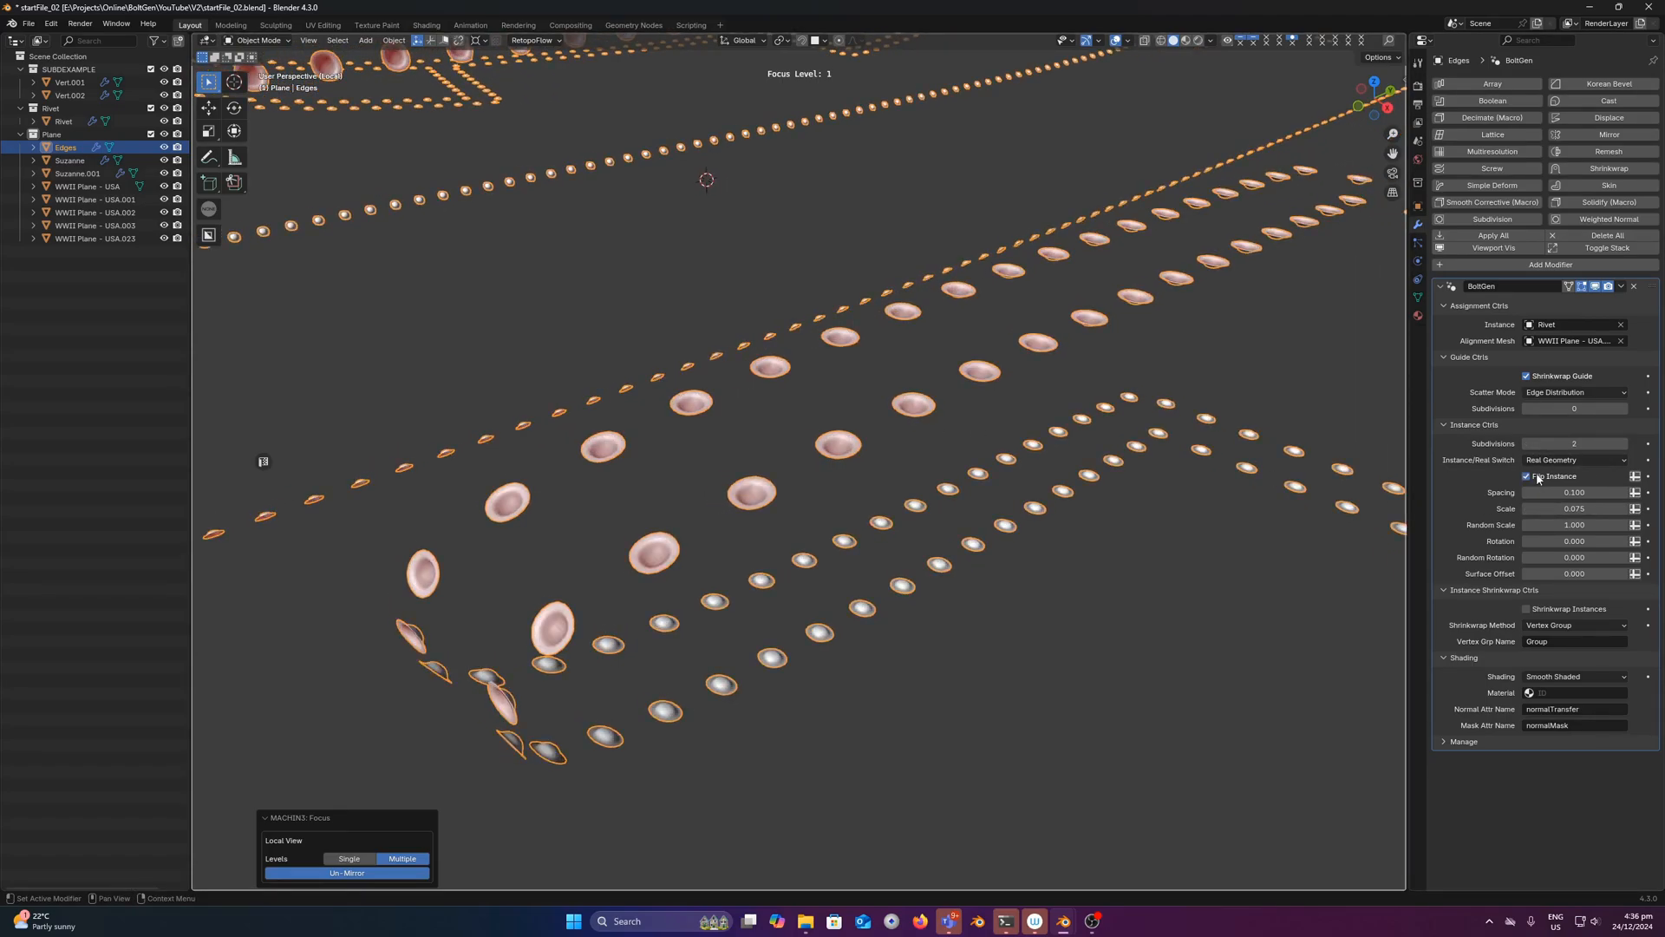
{"action": "left_click", "coordinate": [1526, 476]}
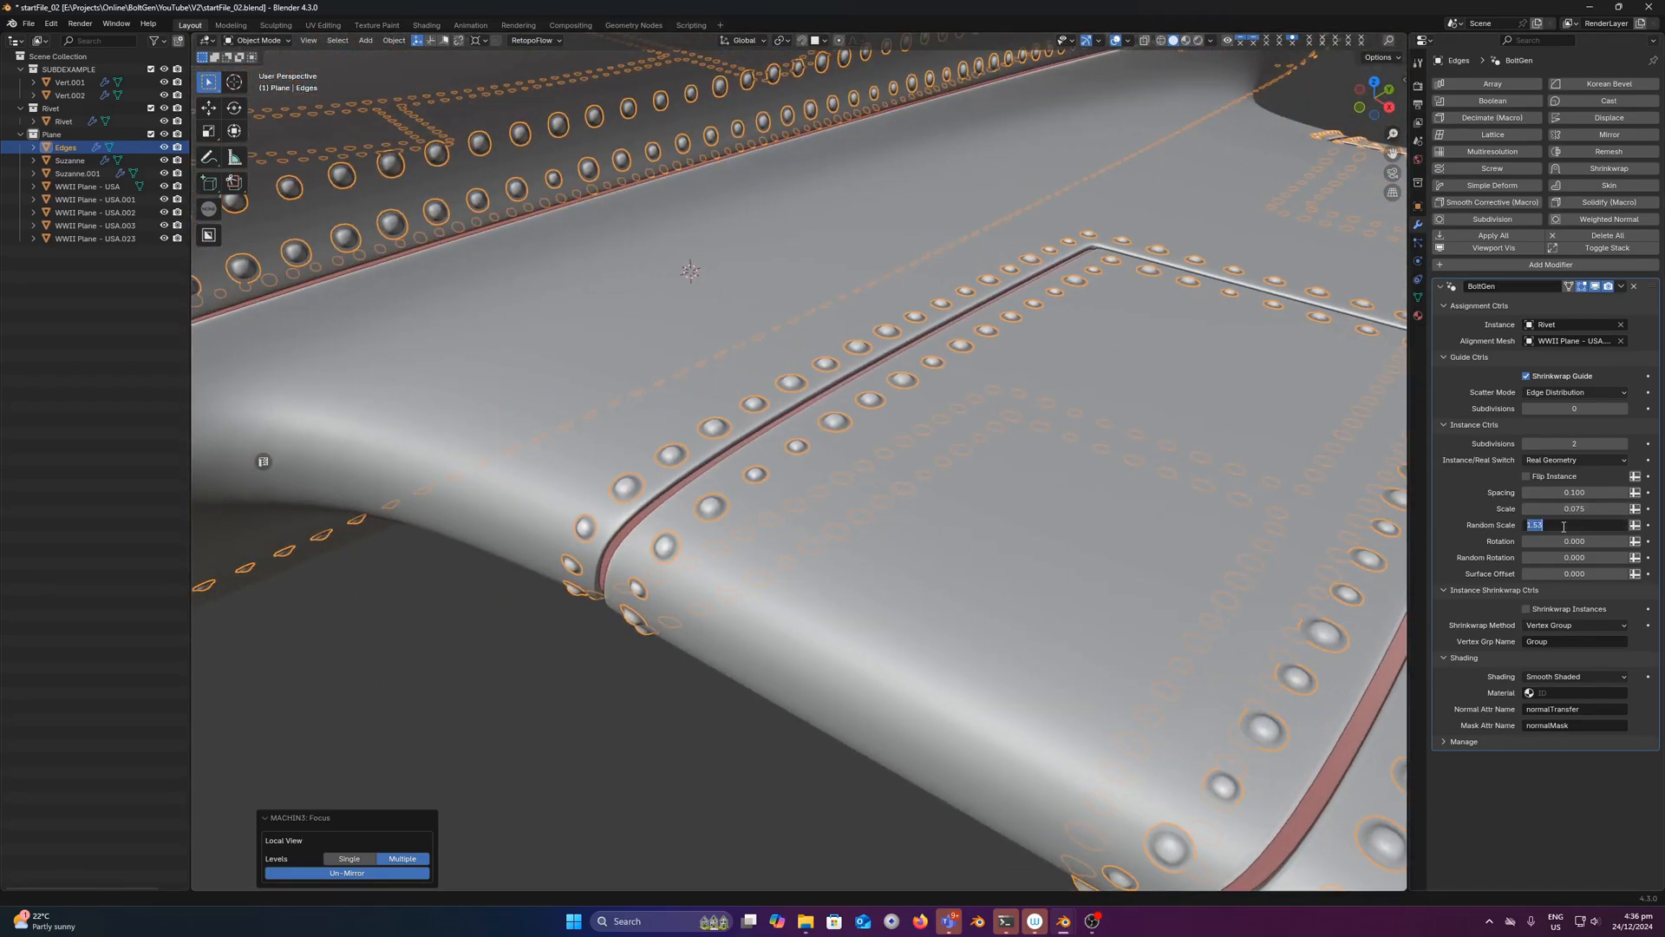
{"action": "type", "text": "0.000"}
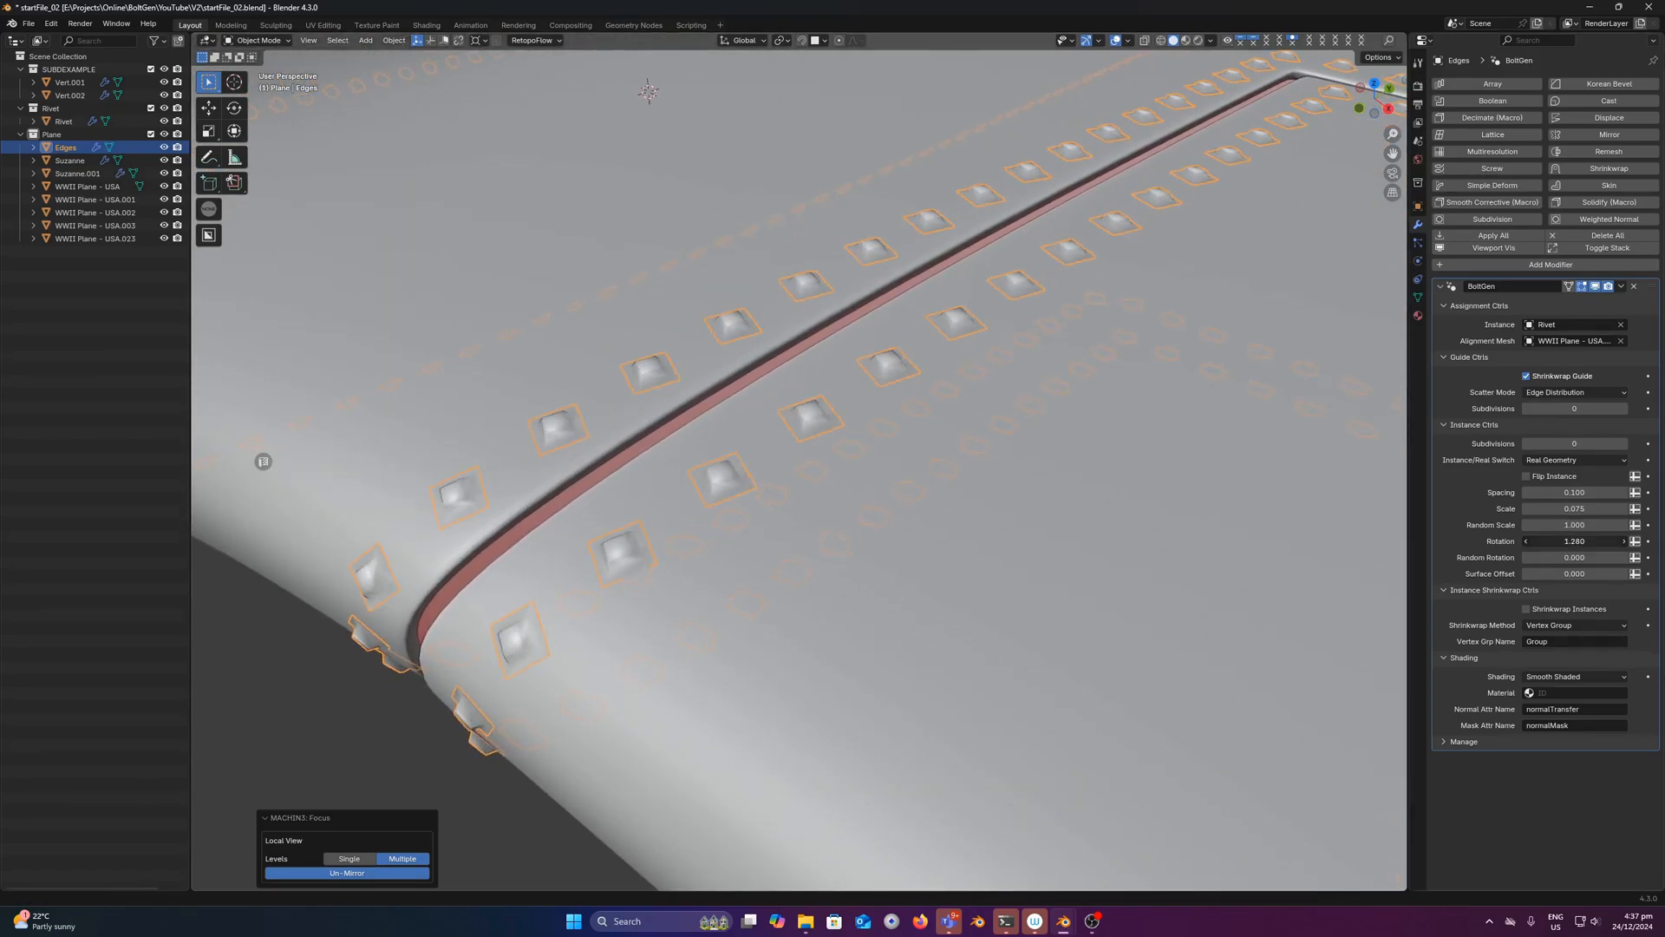
{"action": "left_click_drag", "start_coordinate": [1582, 540], "coordinate": [1551, 541]}
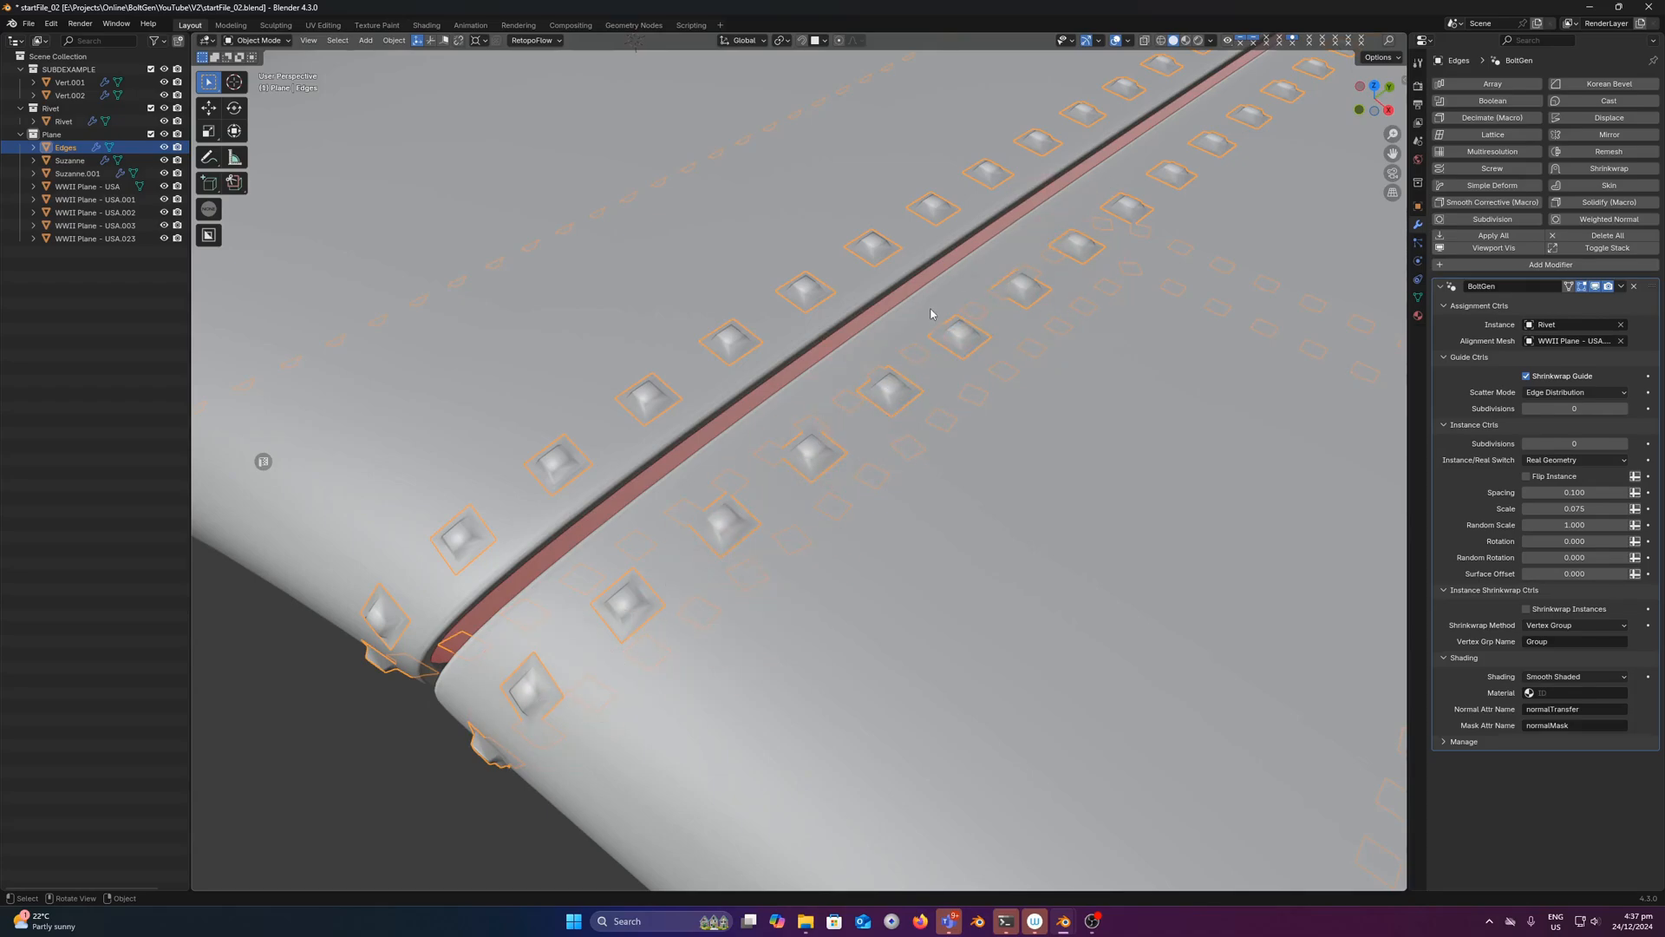
{"action": "mouse_move", "coordinate": [803, 410]}
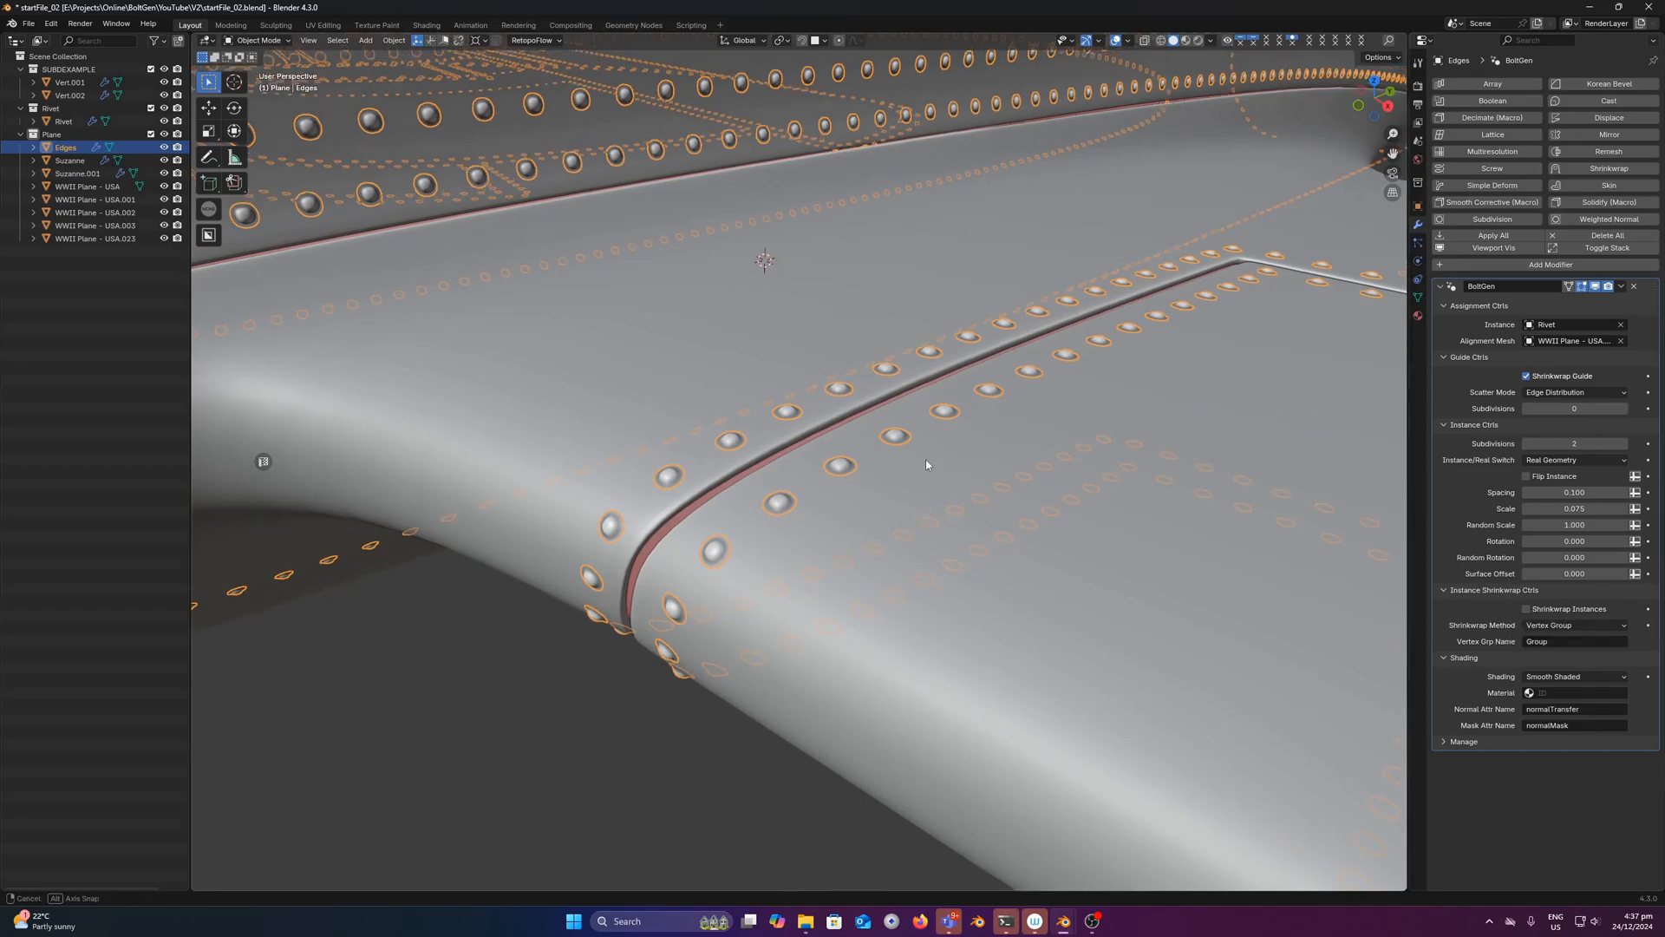
Step: Enable Shrinkwrap Instances on Edges' BoltGen, keeping Vertex Group as the method
{"action": "left_click", "coordinate": [1526, 609]}
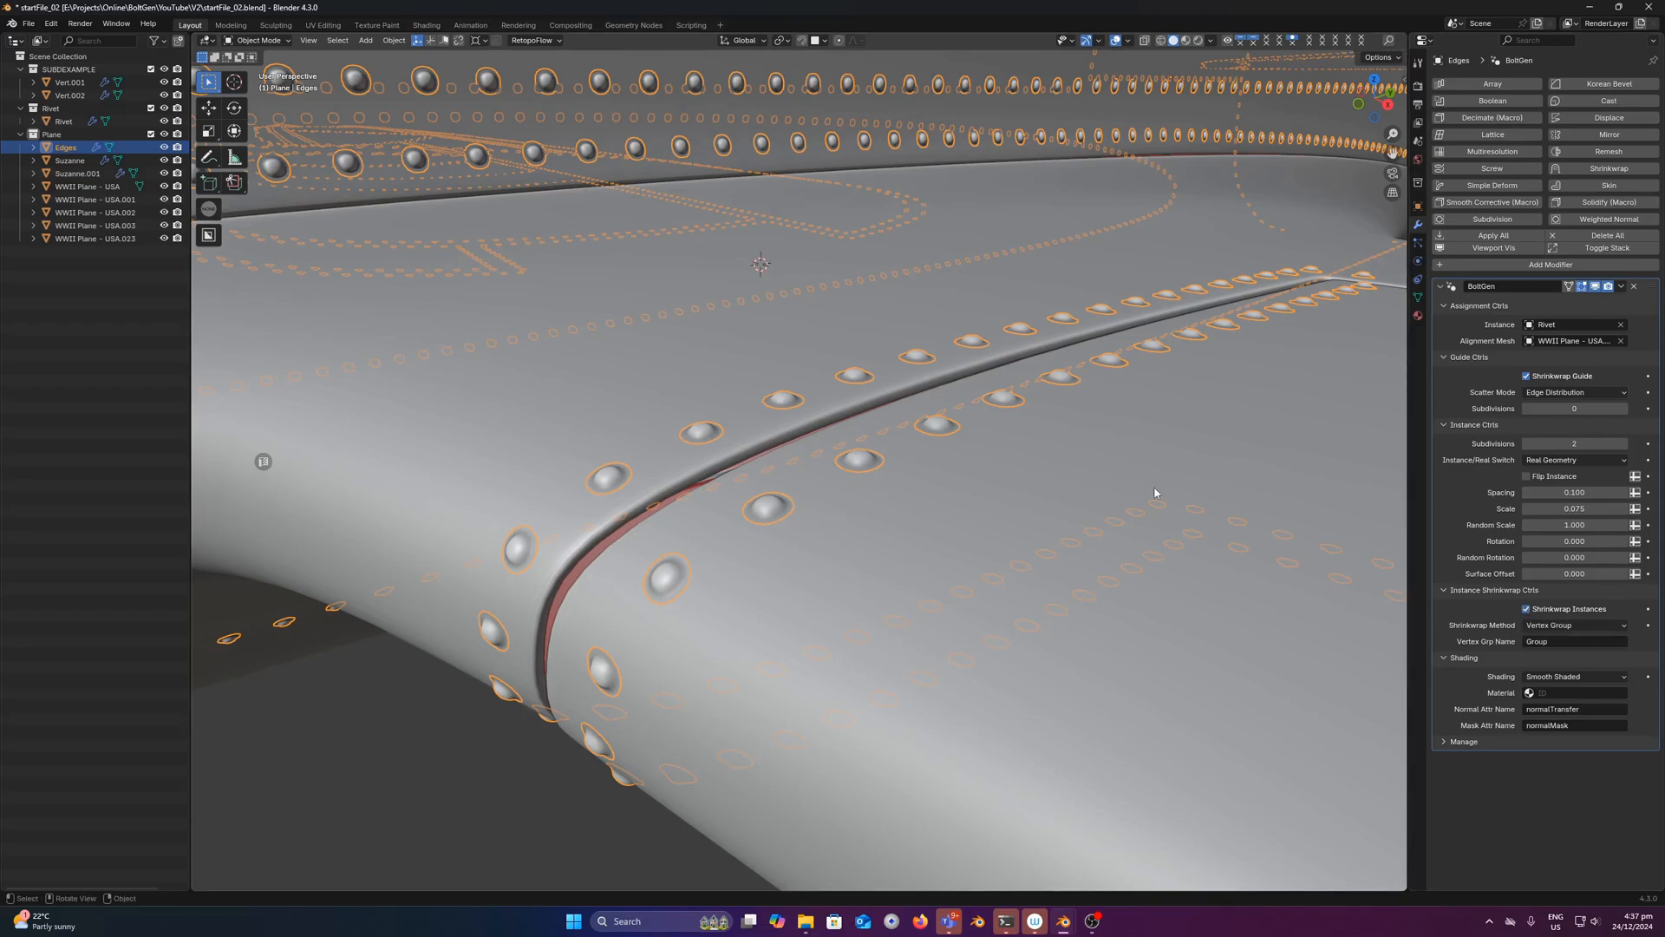
{"action": "left_click", "coordinate": [1575, 625]}
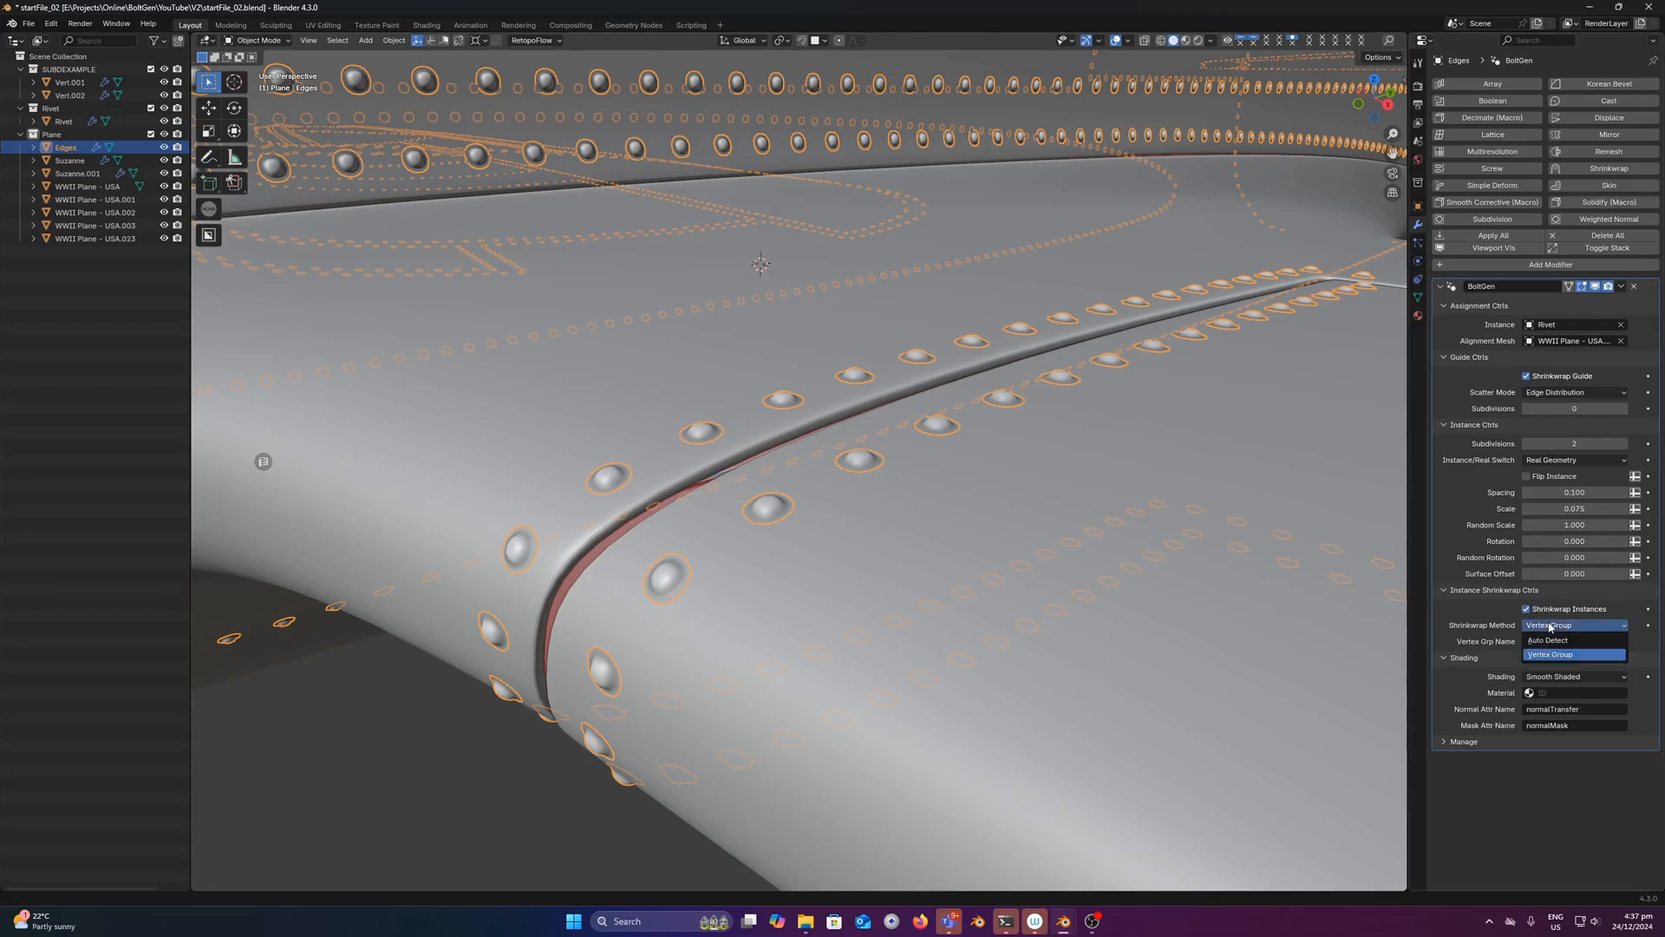
{"action": "left_click", "coordinate": [1553, 654]}
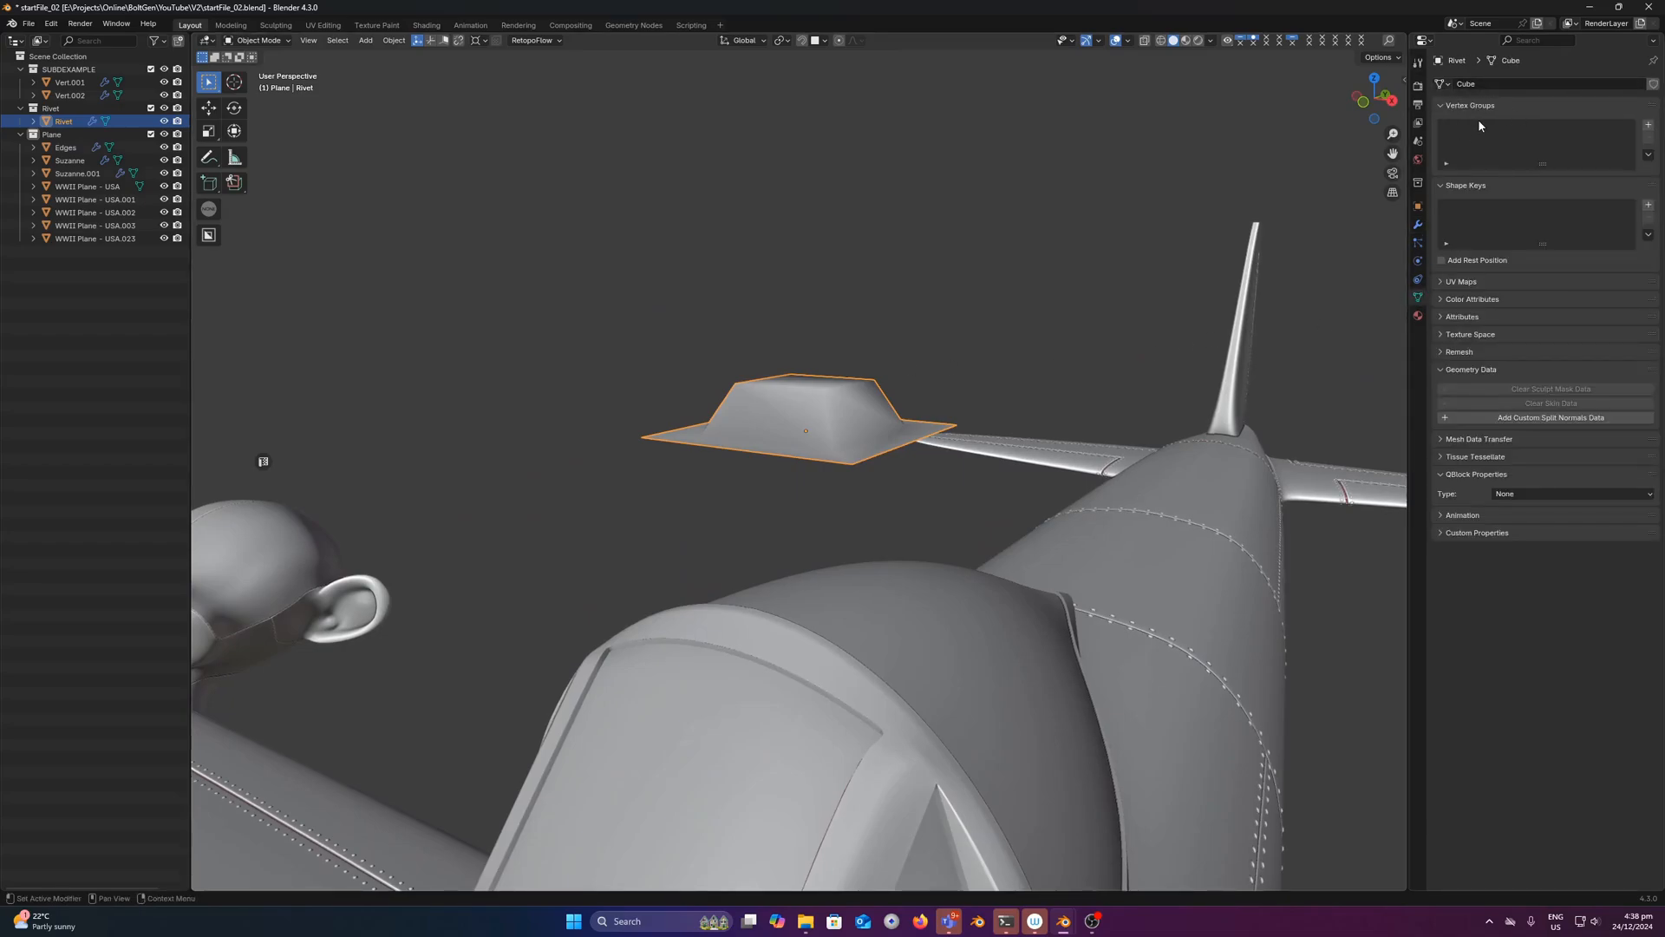
Step: Assign all Rivet vertices to a new vertex group named Group in Edit Mode
{"action": "key", "text": "Tab"}
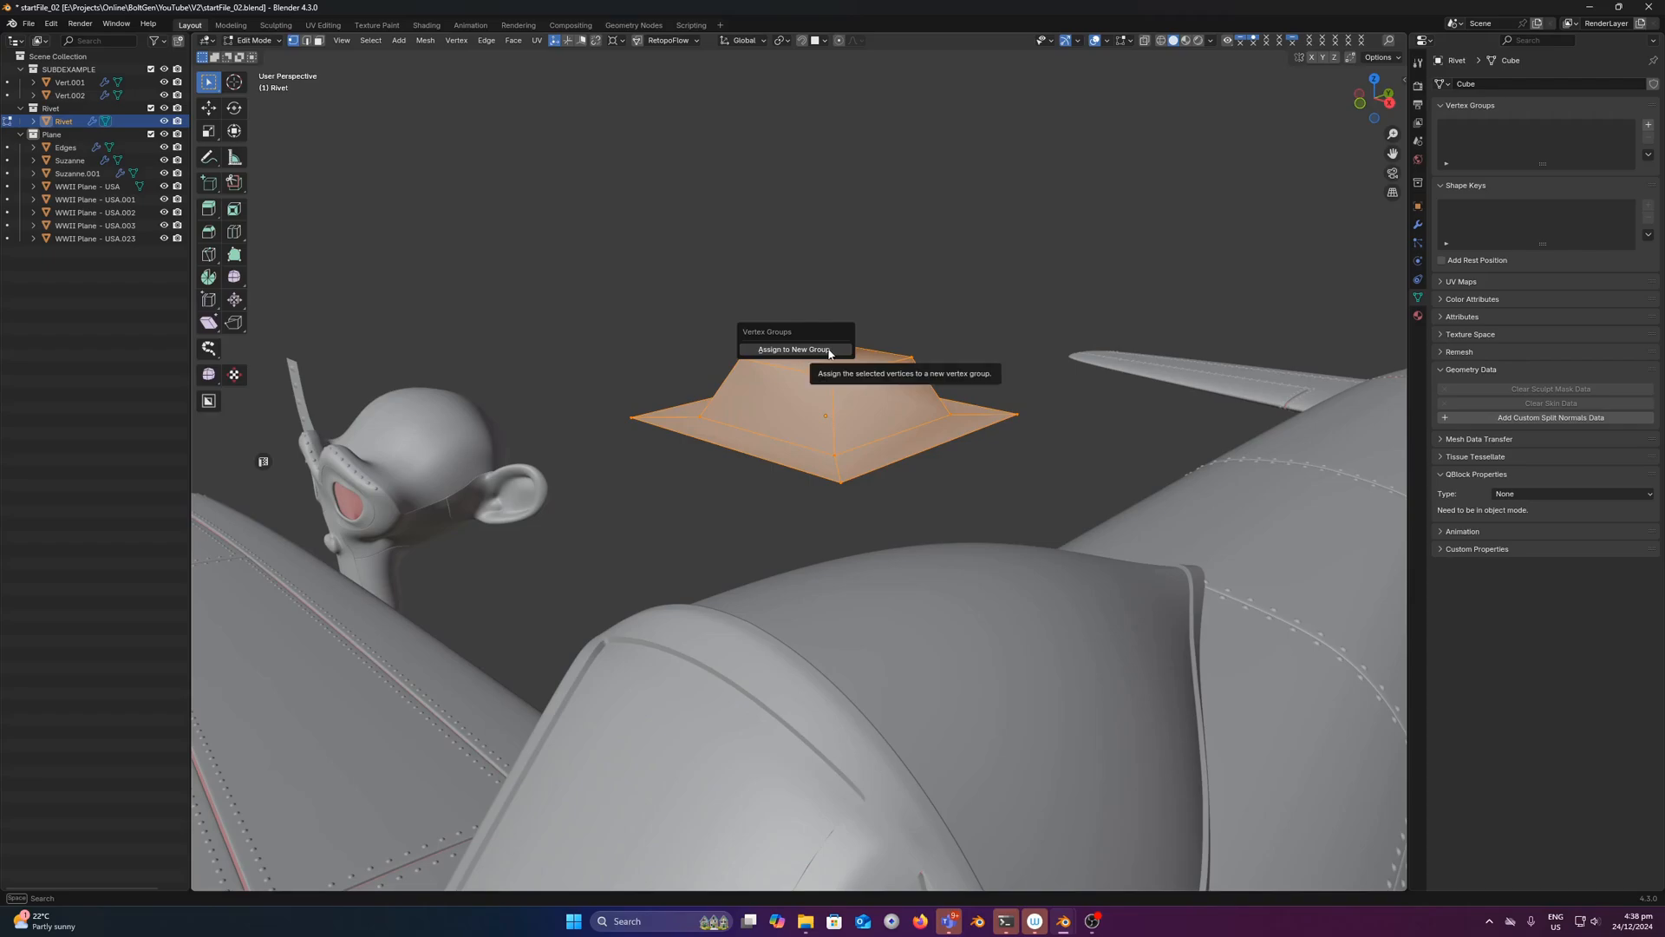
{"action": "left_click", "coordinate": [795, 350]}
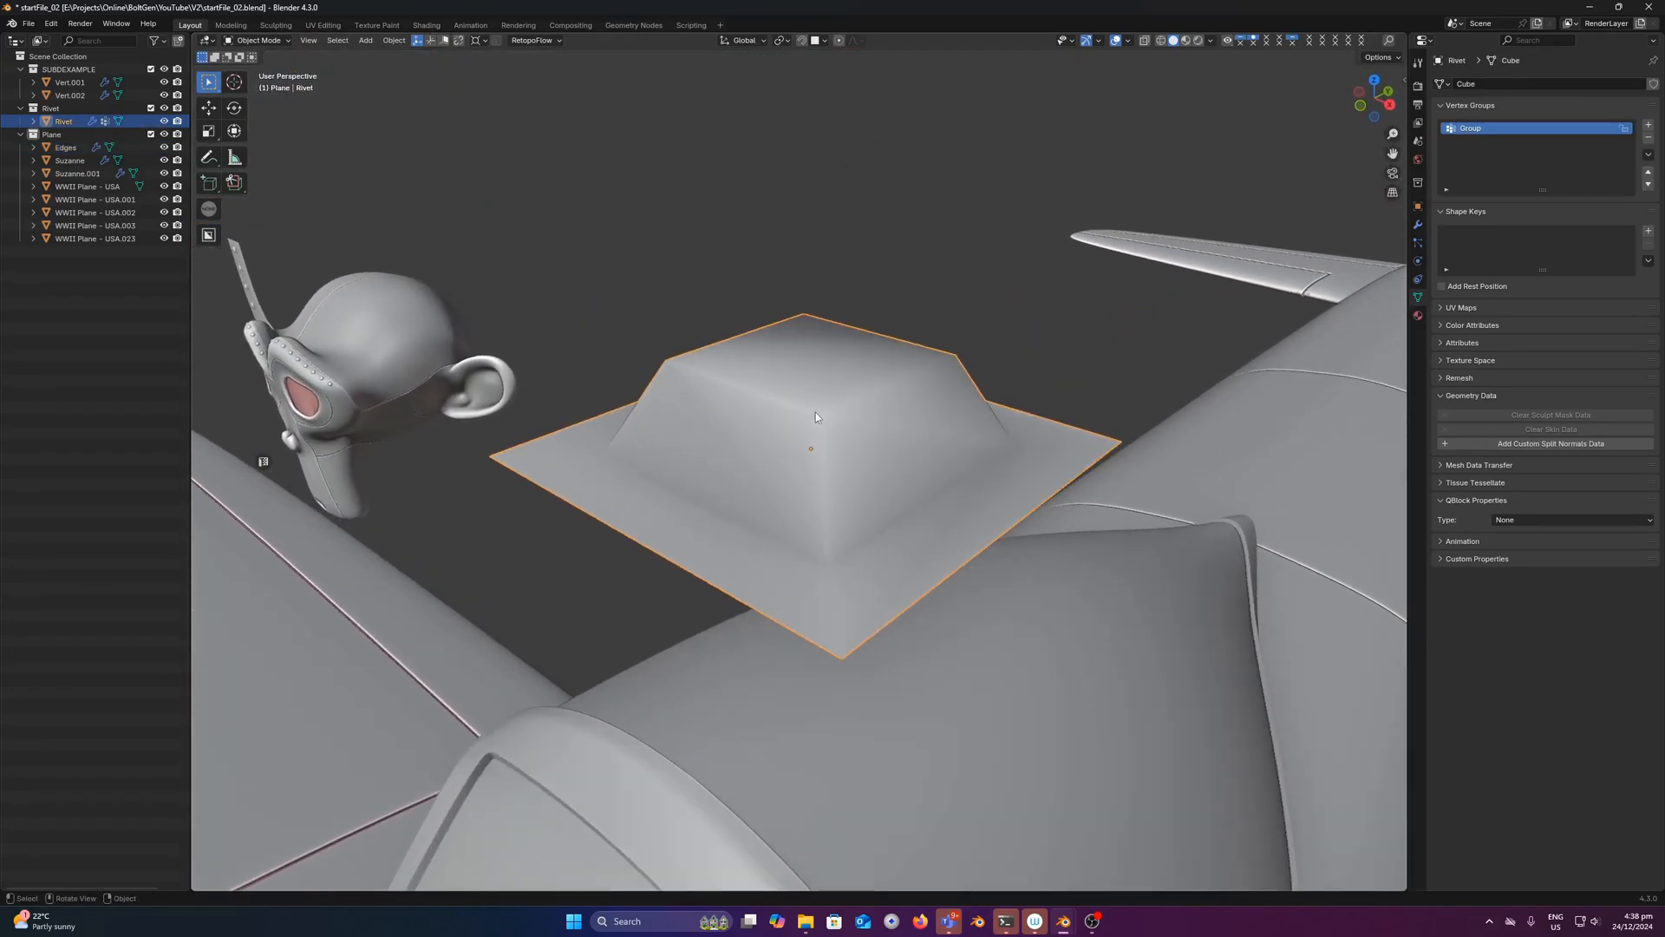
{"action": "key", "text": "Tab"}
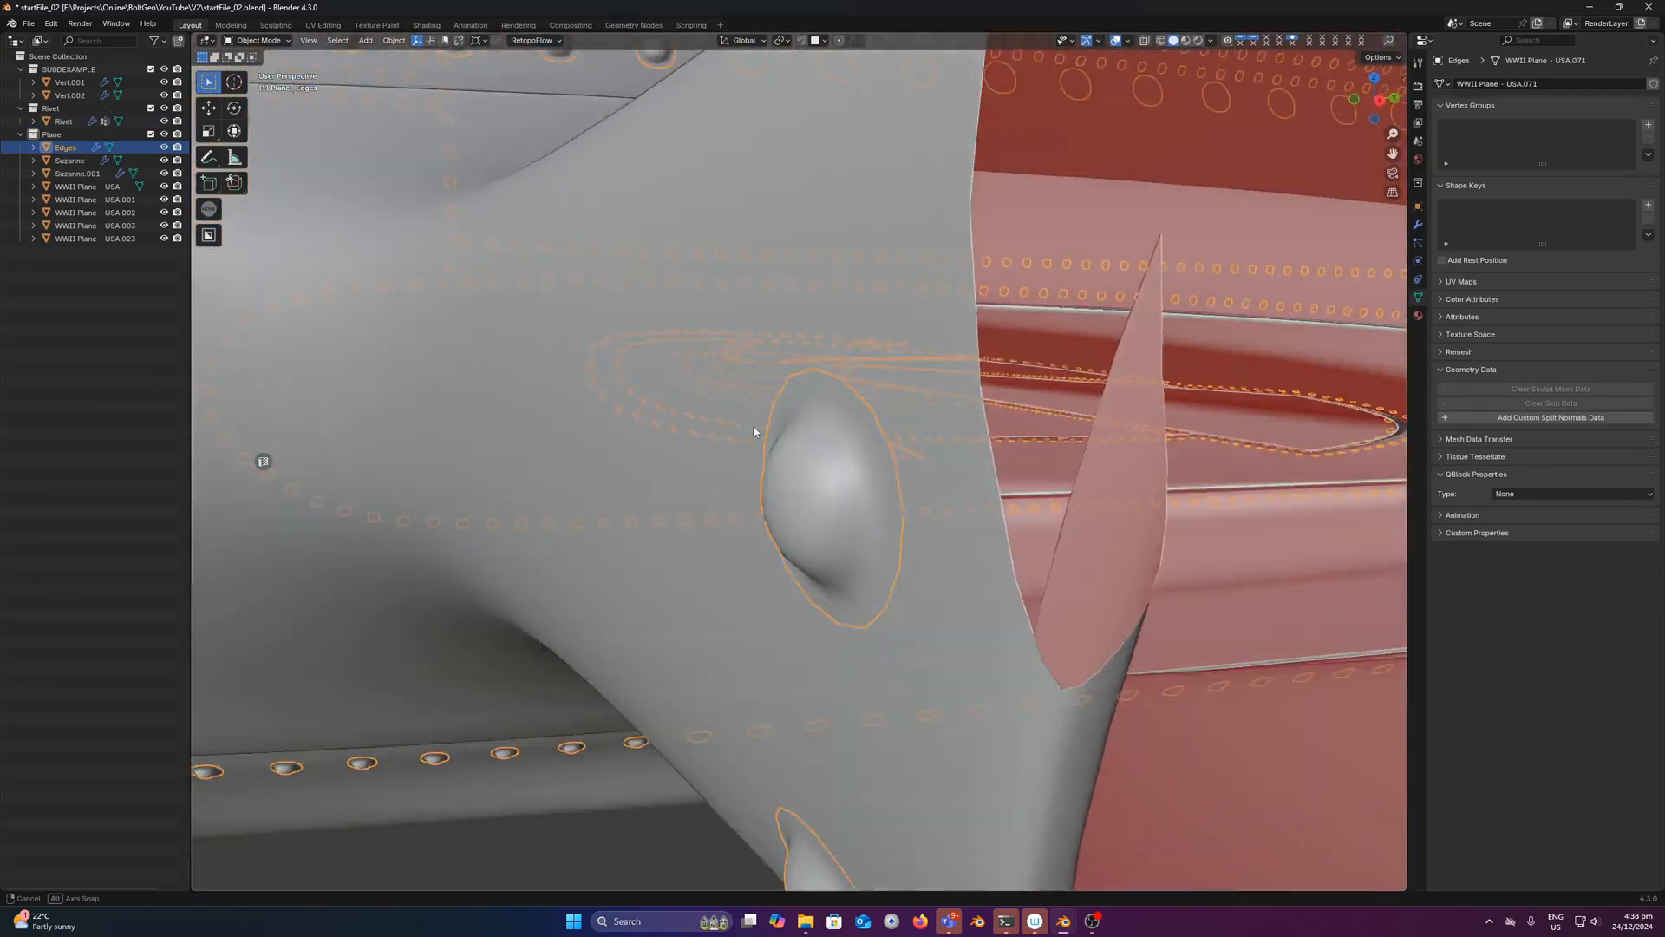
Step: Show the Edges BoltGen settings and toggle Shrinkwrap Instances off and back on
{"action": "left_click_drag", "start_coordinate": [754, 431], "coordinate": [926, 287]}
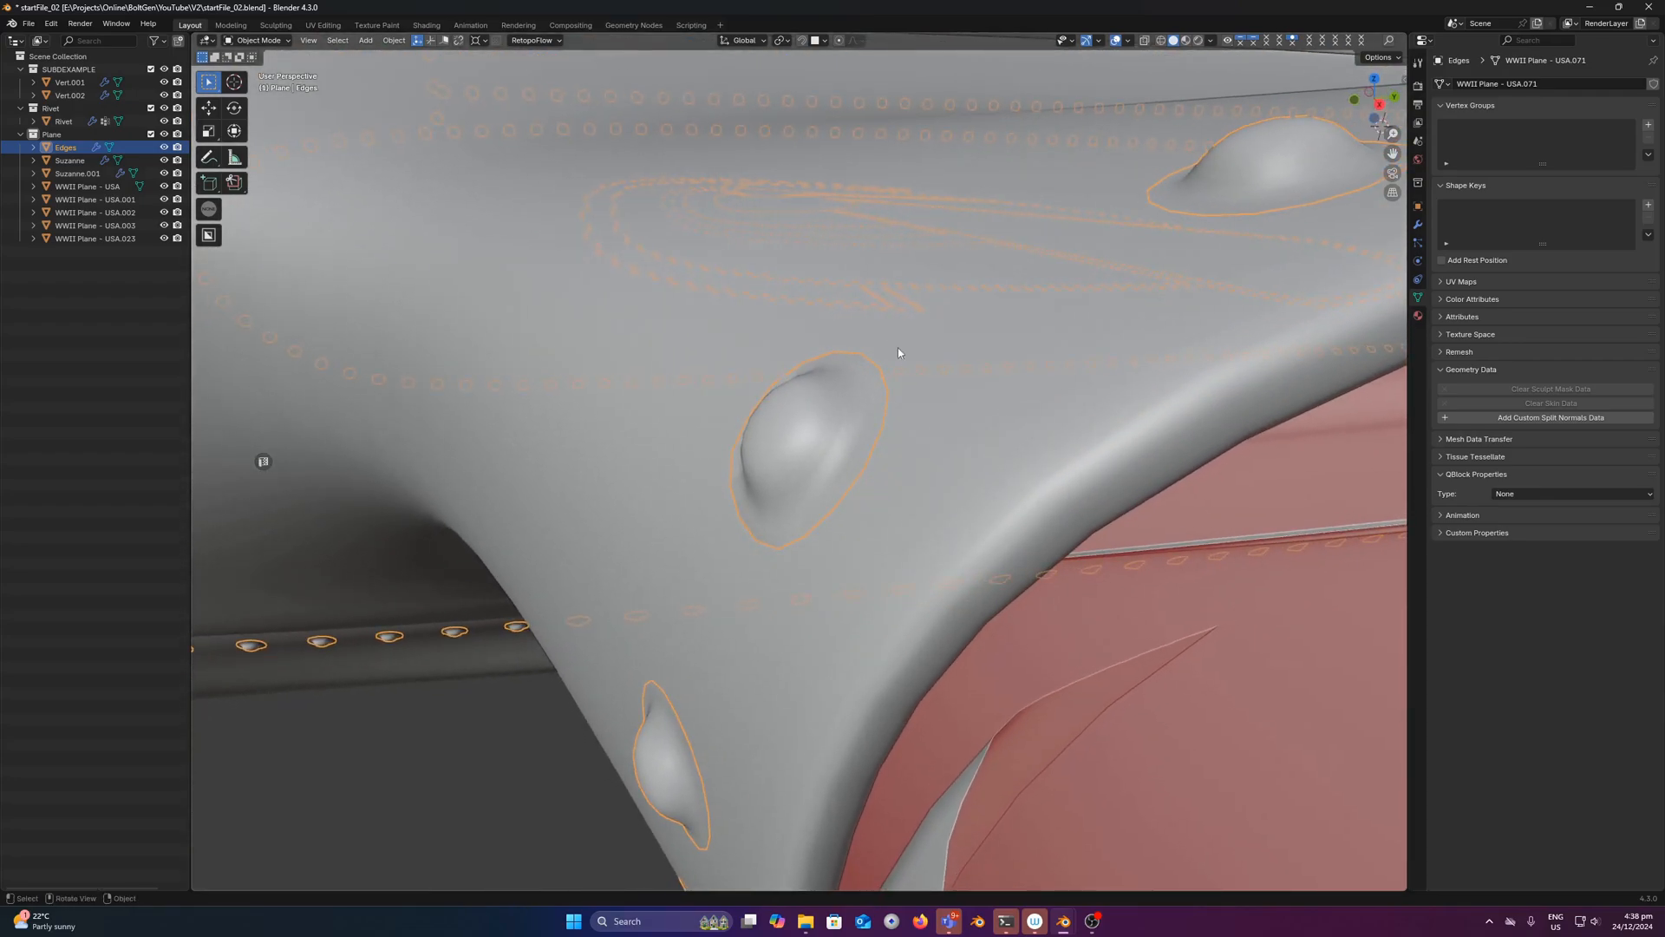
{"action": "left_click", "coordinate": [1417, 224]}
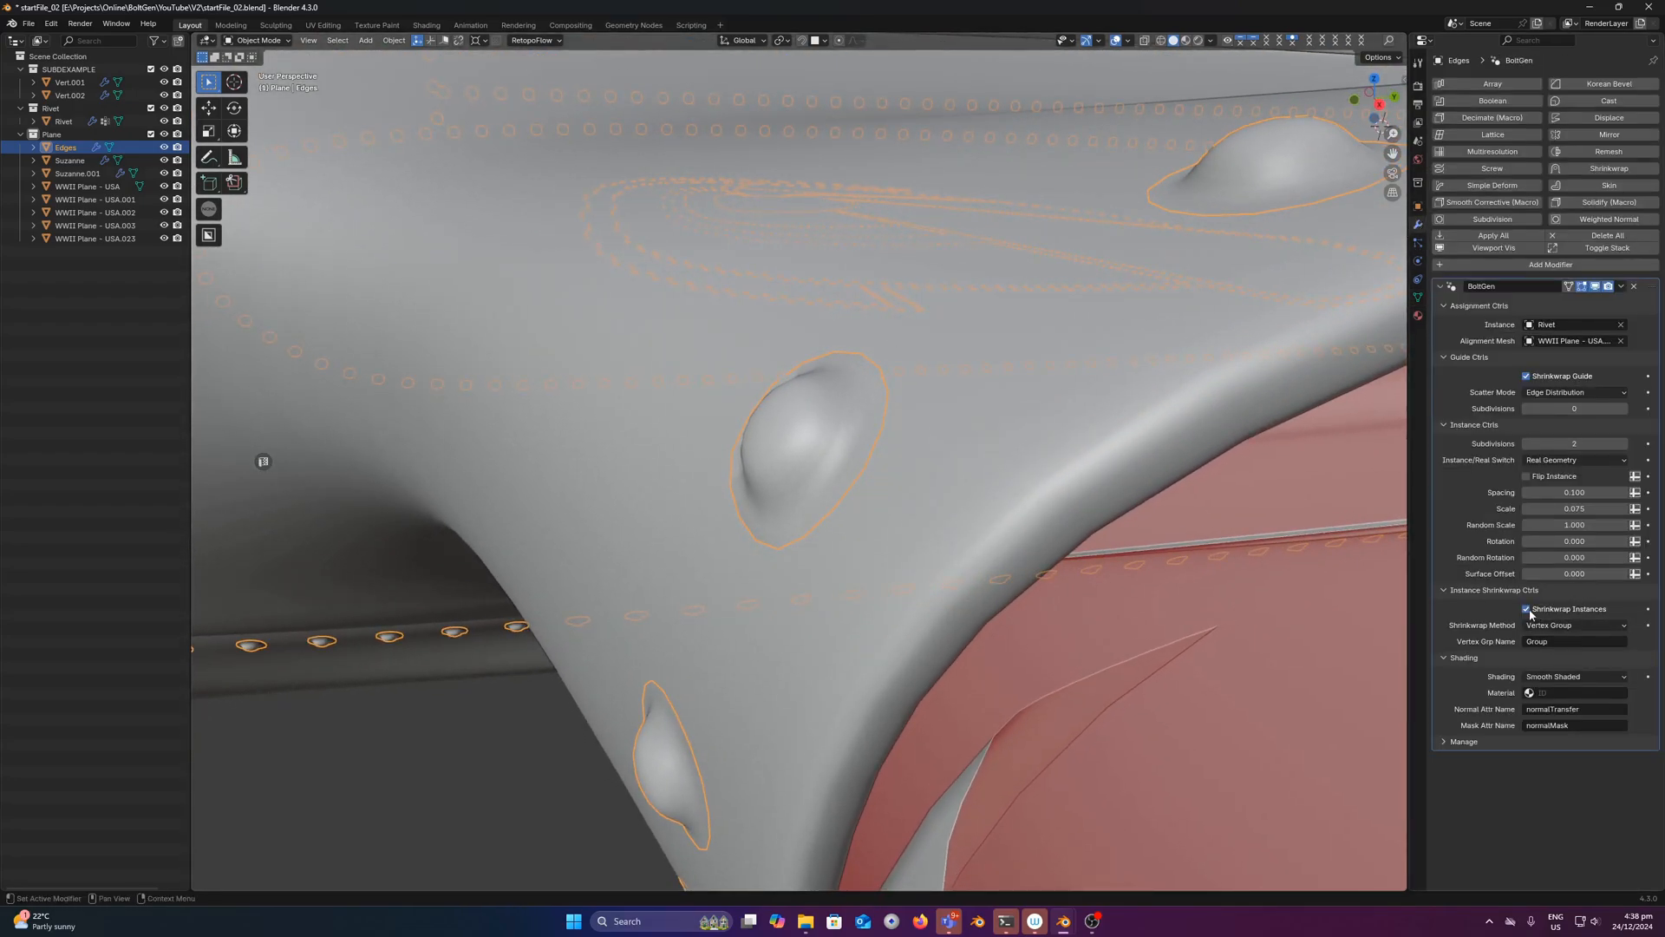
{"action": "left_click", "coordinate": [1527, 609]}
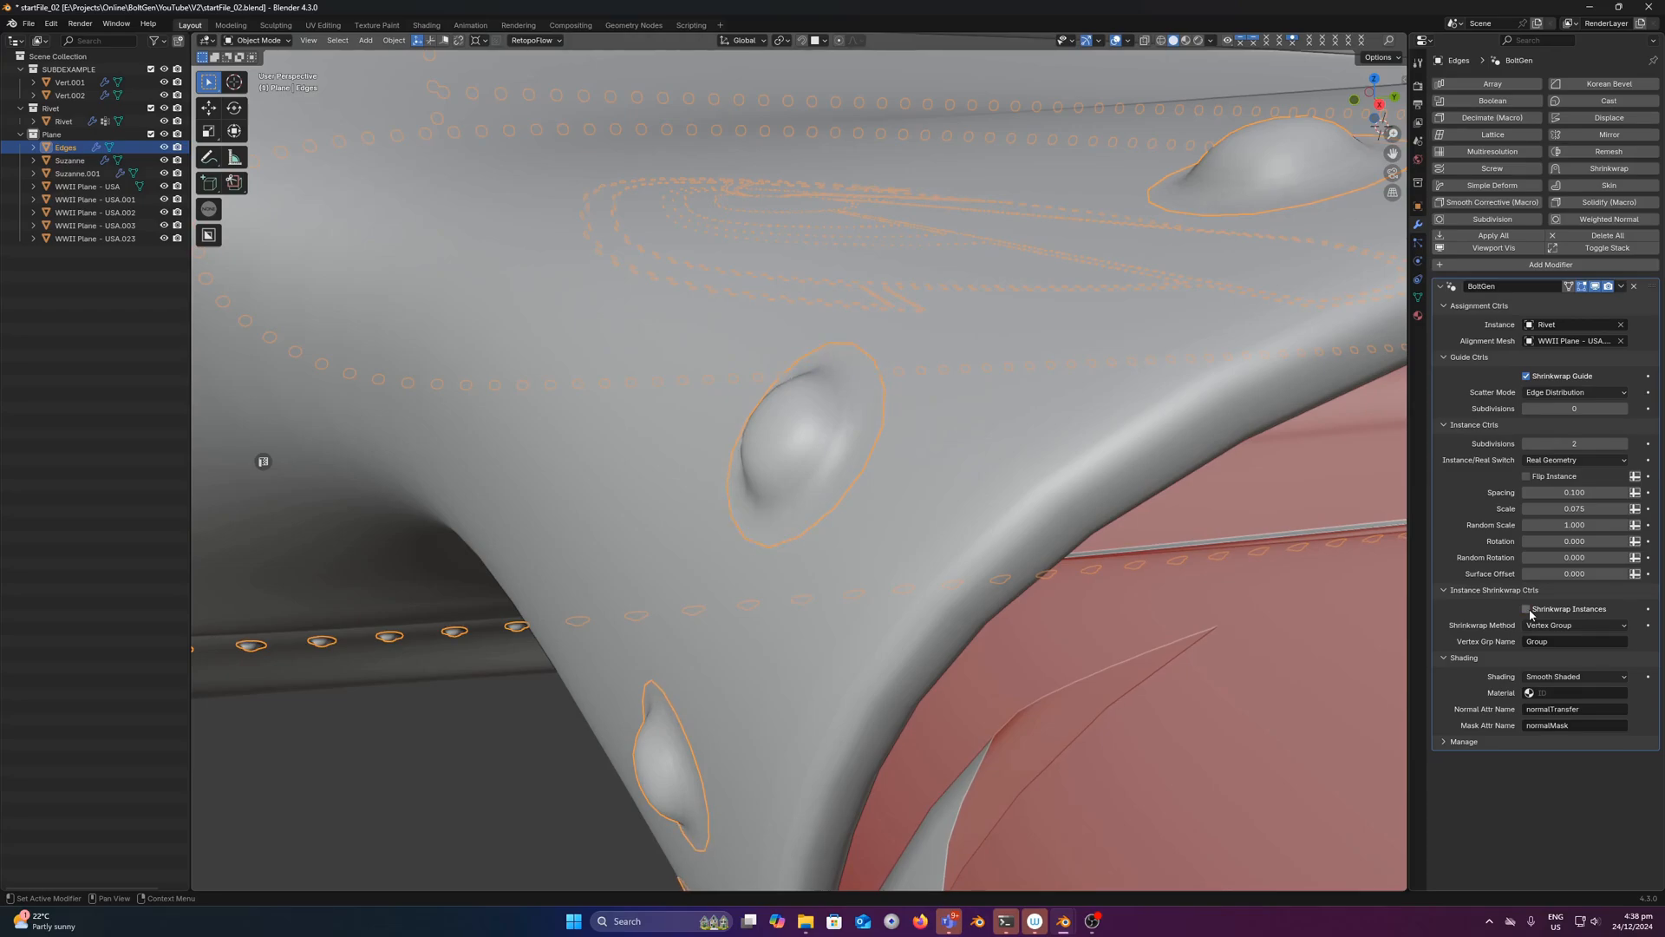
{"action": "left_click", "coordinate": [1527, 609]}
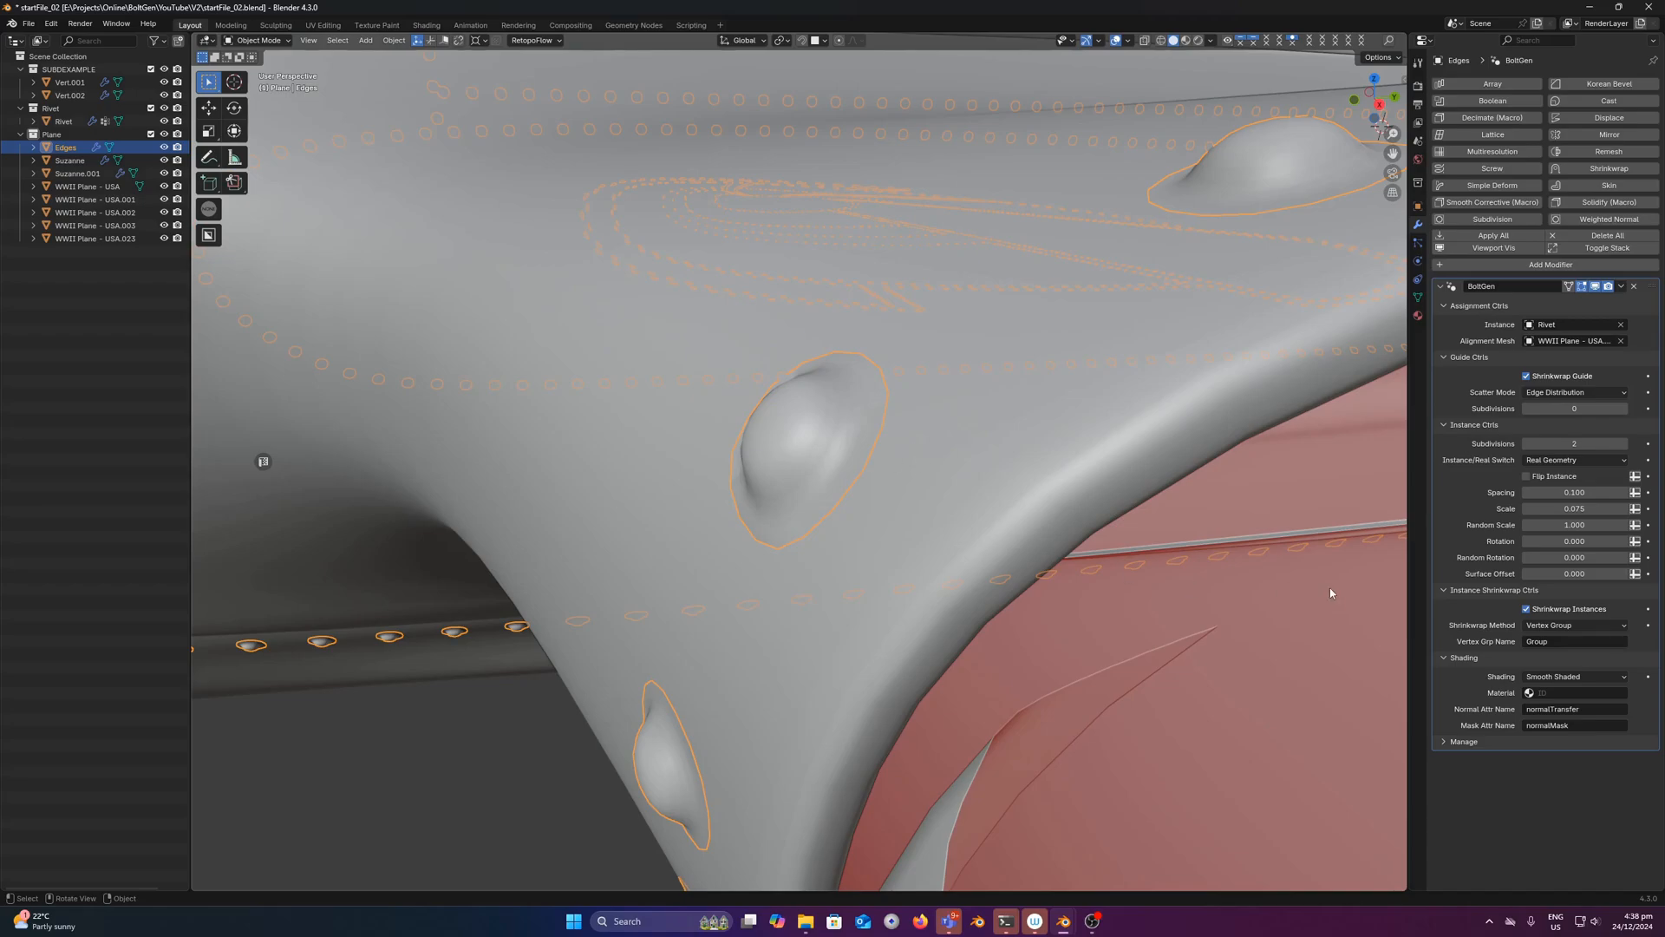
{"action": "mouse_move", "coordinate": [1554, 626]}
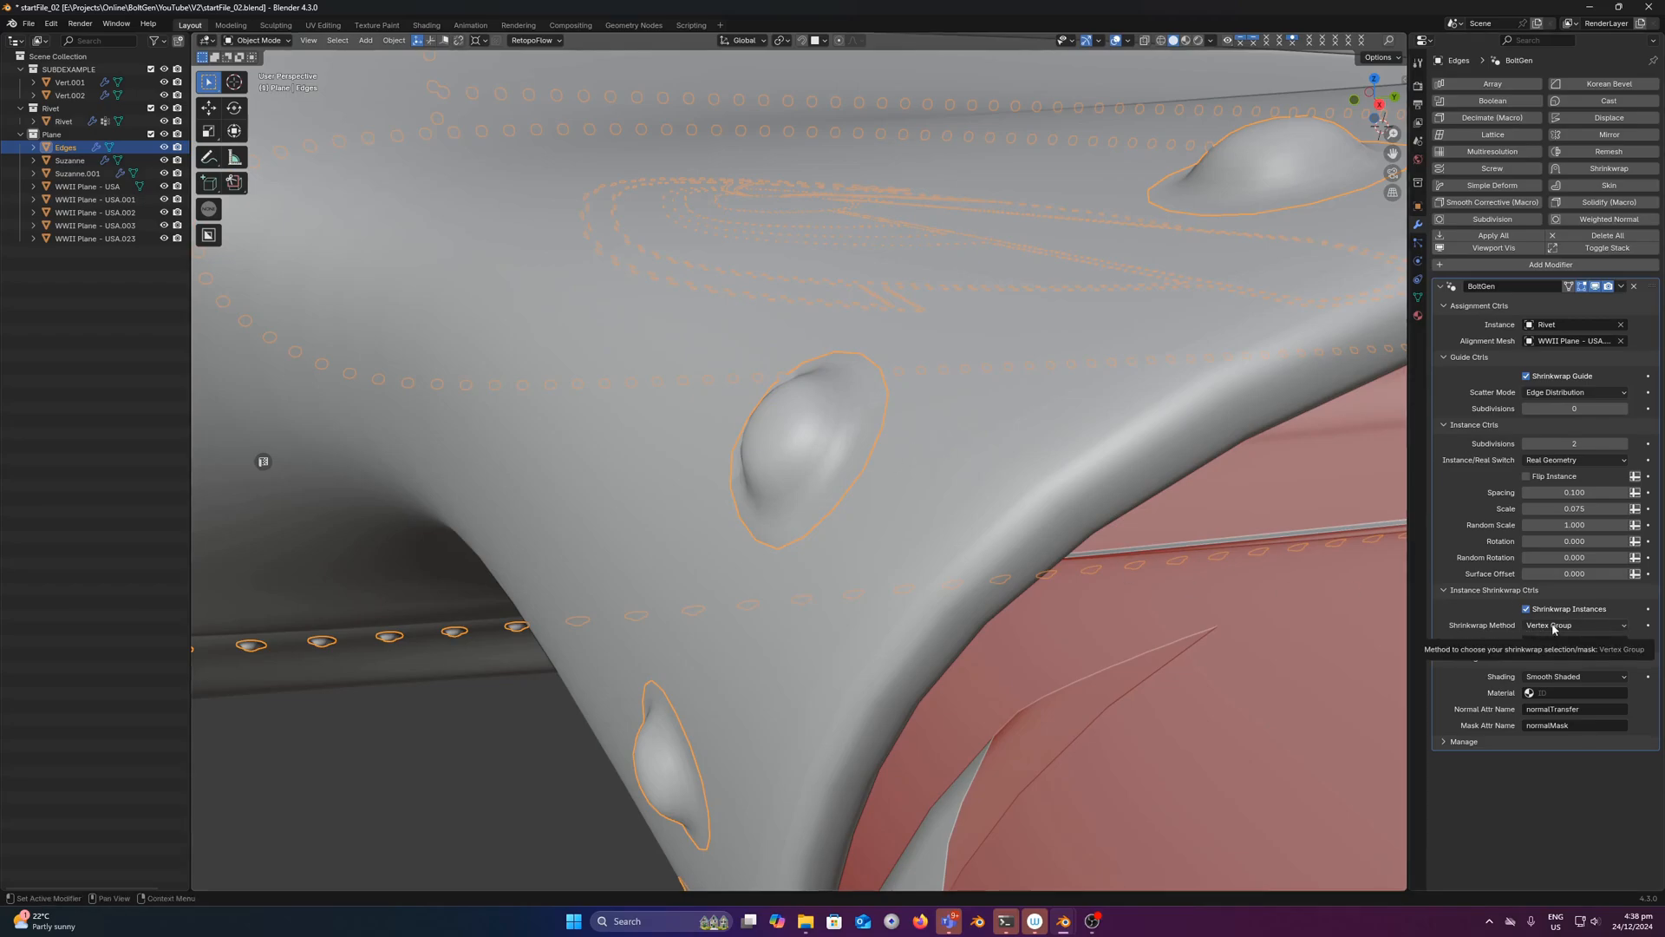
Step: Set the Edges BoltGen Shrinkwrap Method to Auto Detect and inspect the rivets
{"action": "left_click", "coordinate": [1573, 626]}
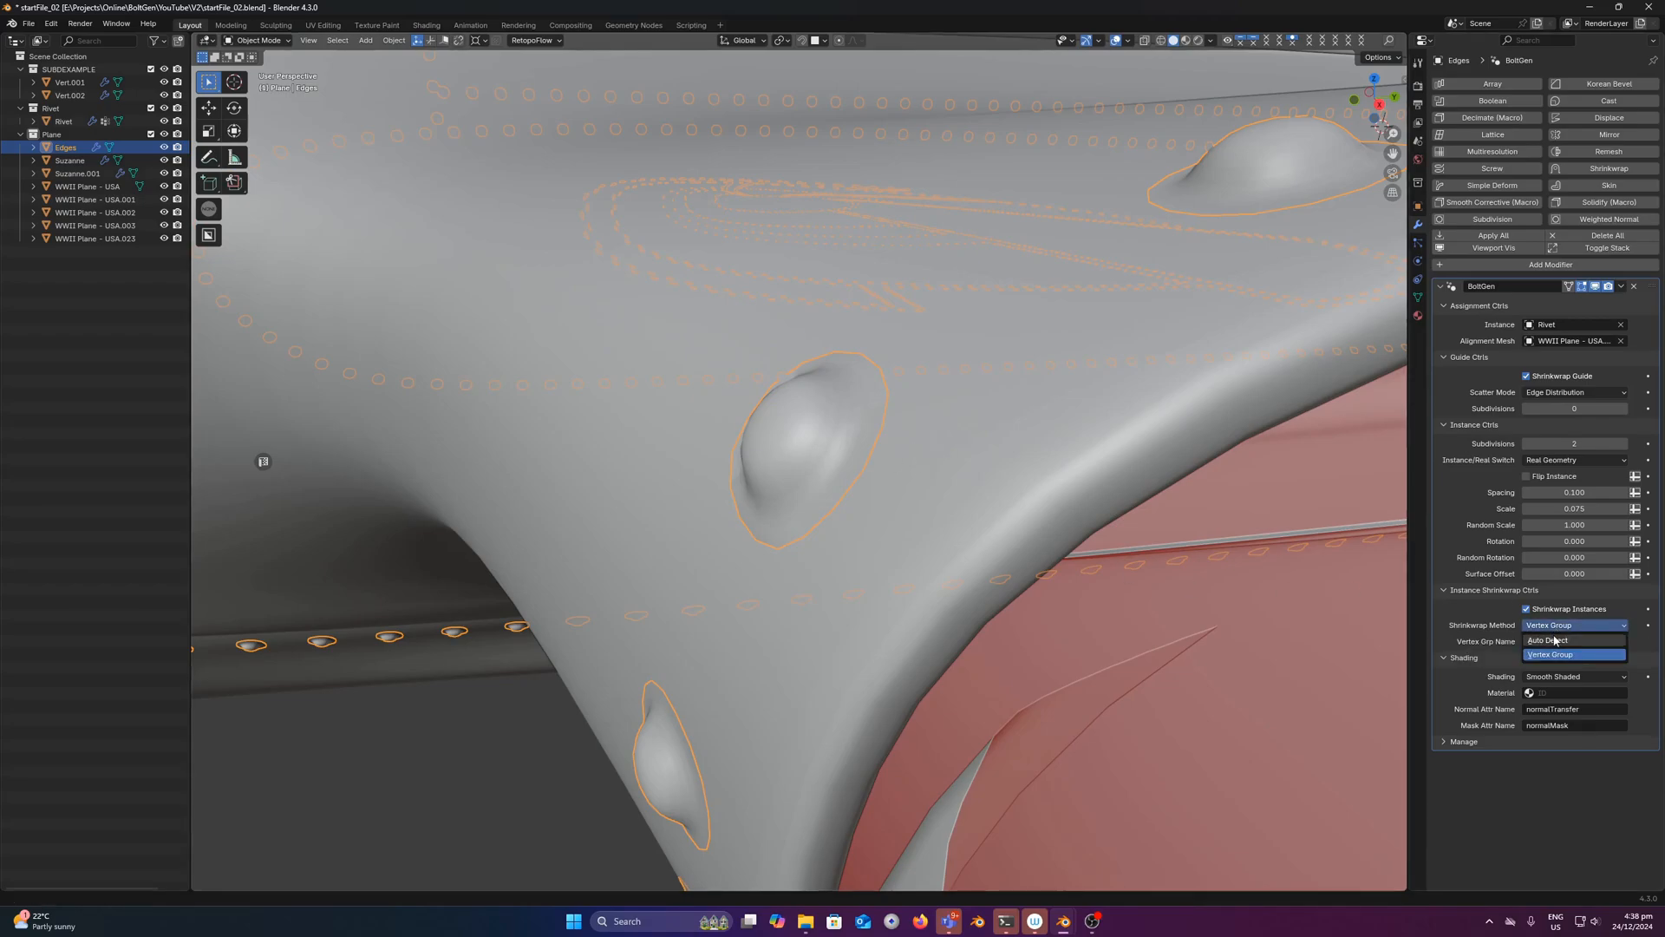
{"action": "left_click", "coordinate": [1547, 654]}
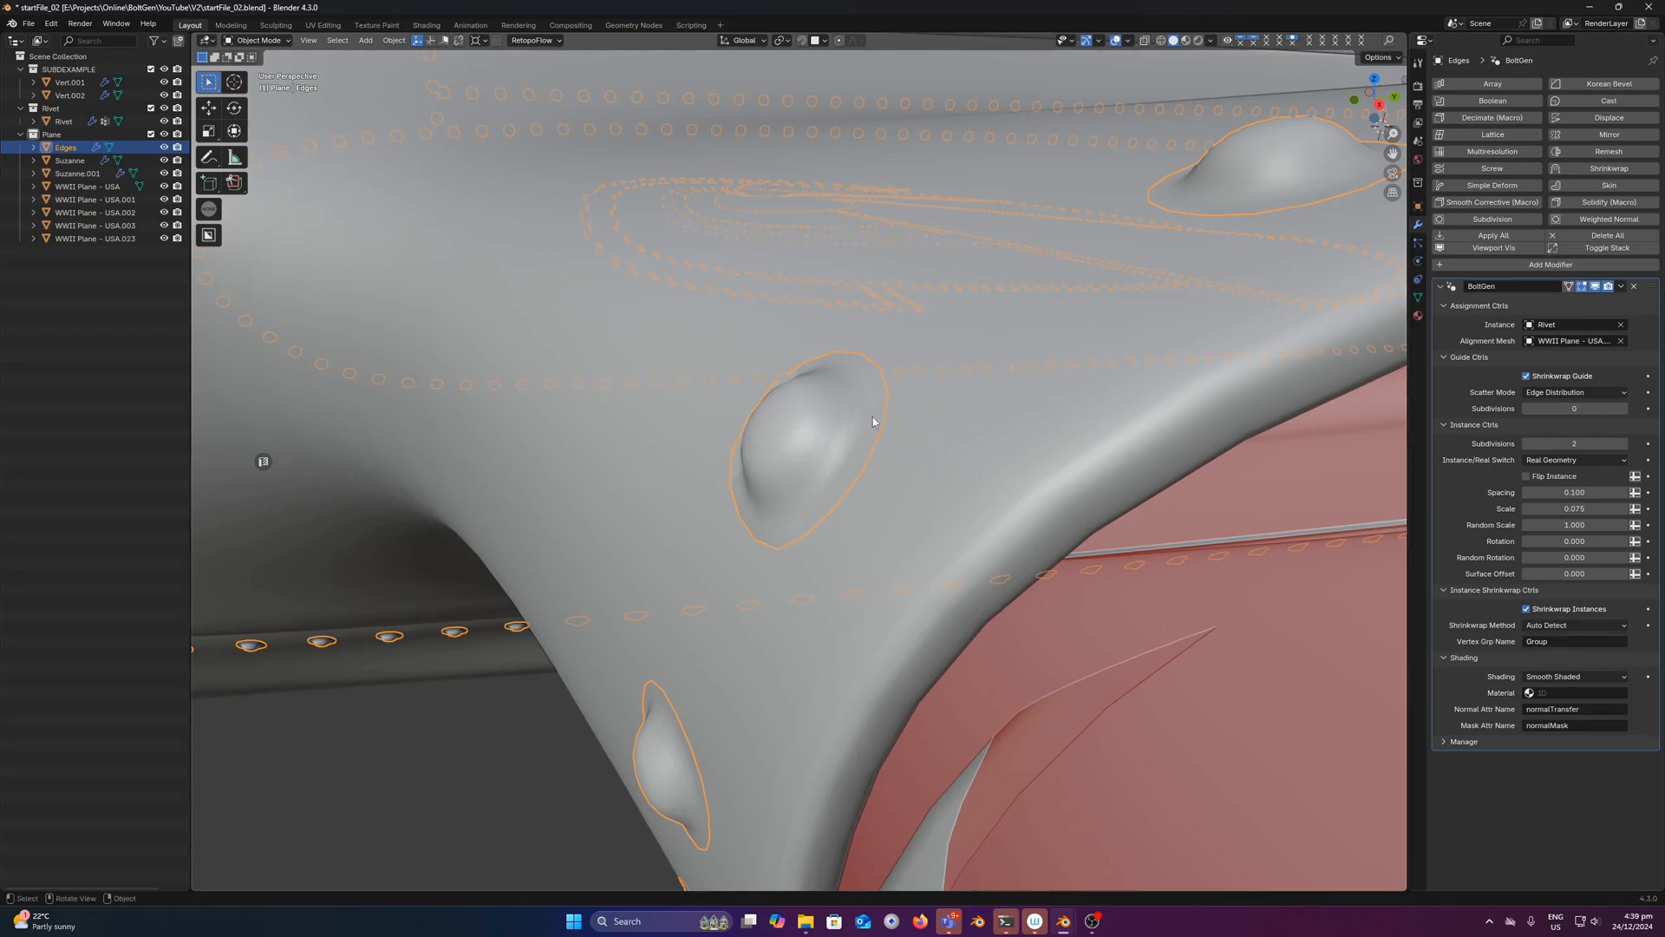
{"action": "left_click_drag", "start_coordinate": [870, 422], "coordinate": [826, 316]}
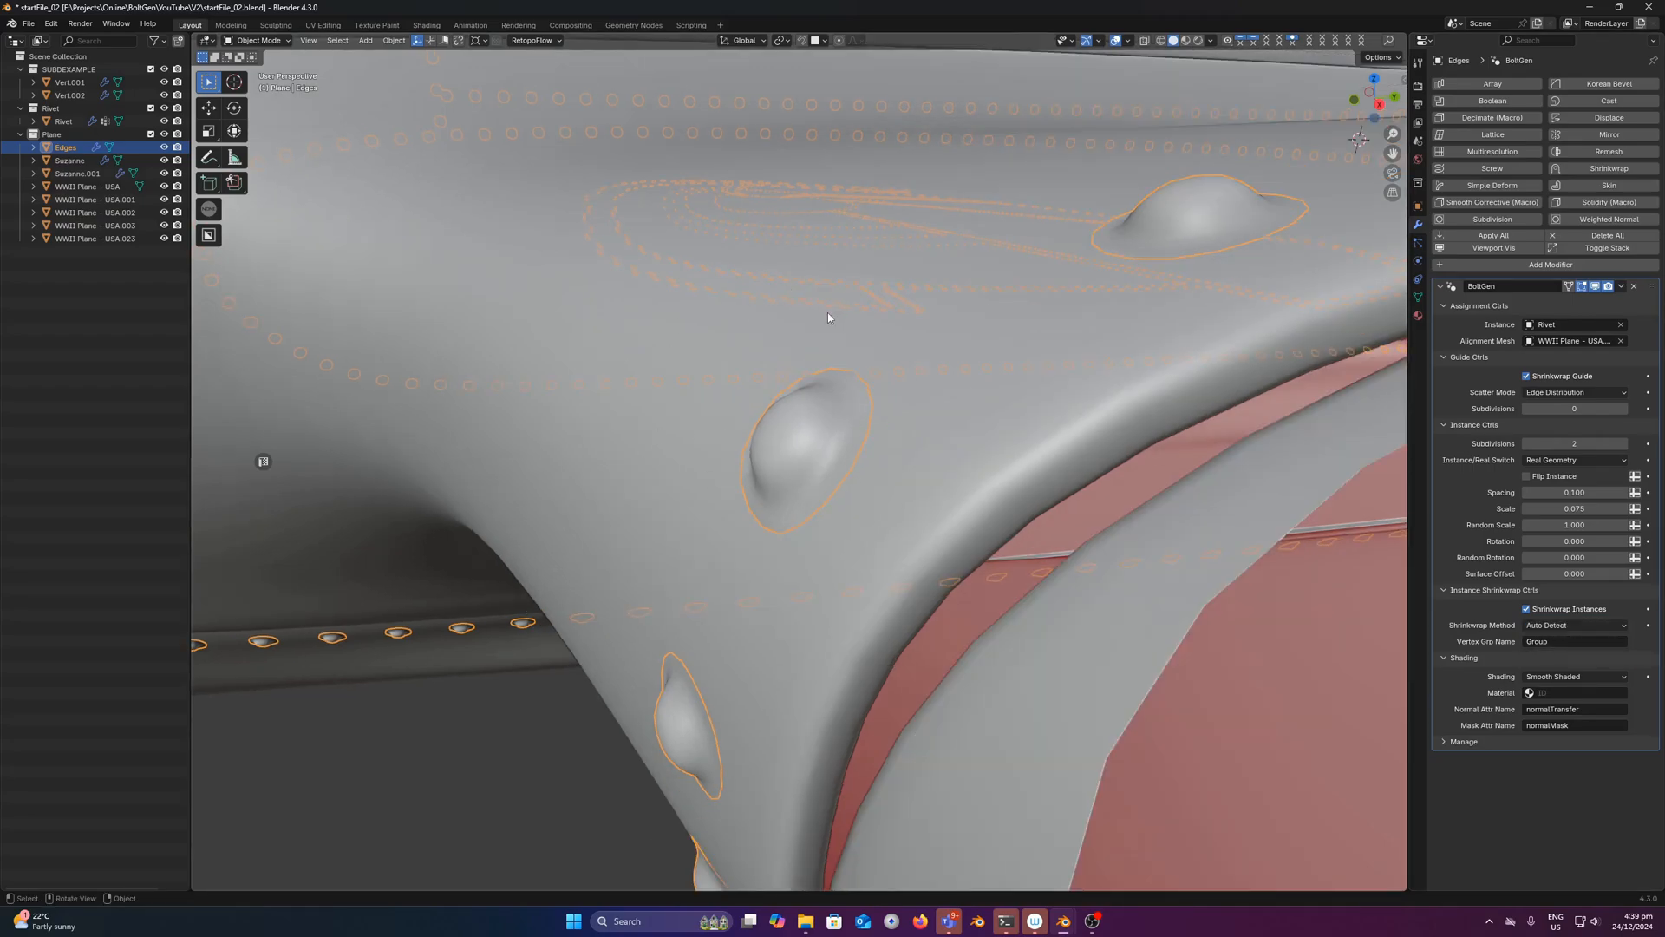
{"action": "scroll", "scroll_direction": "down", "scroll_amount": 3}
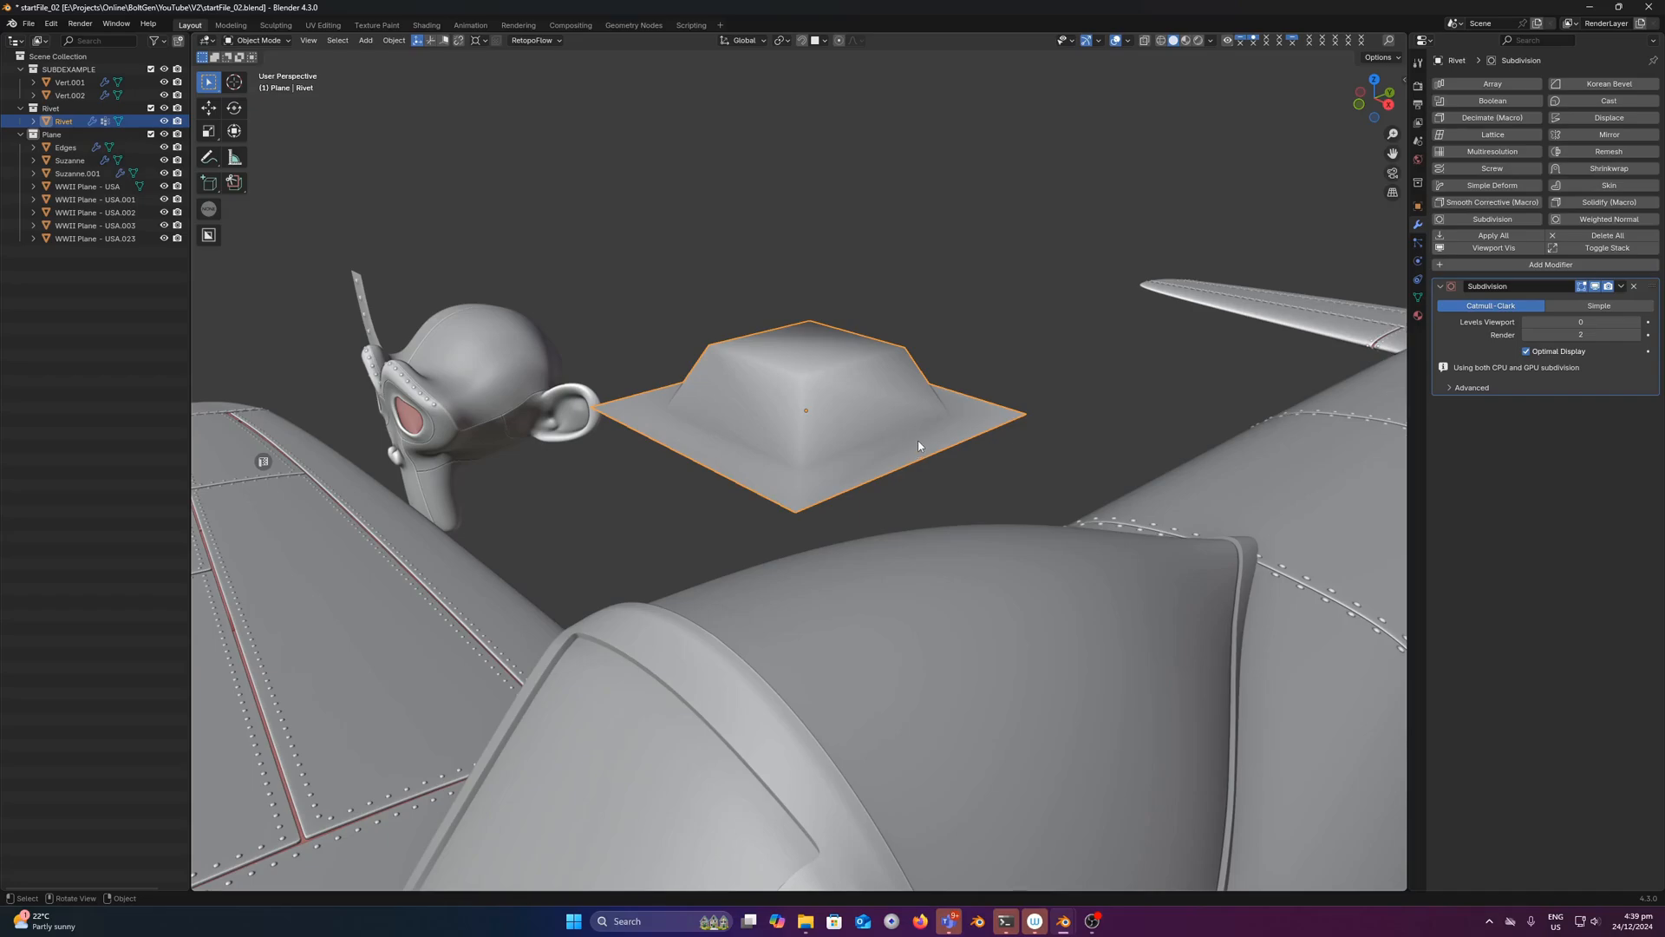
{"action": "mouse_move", "coordinate": [906, 440]}
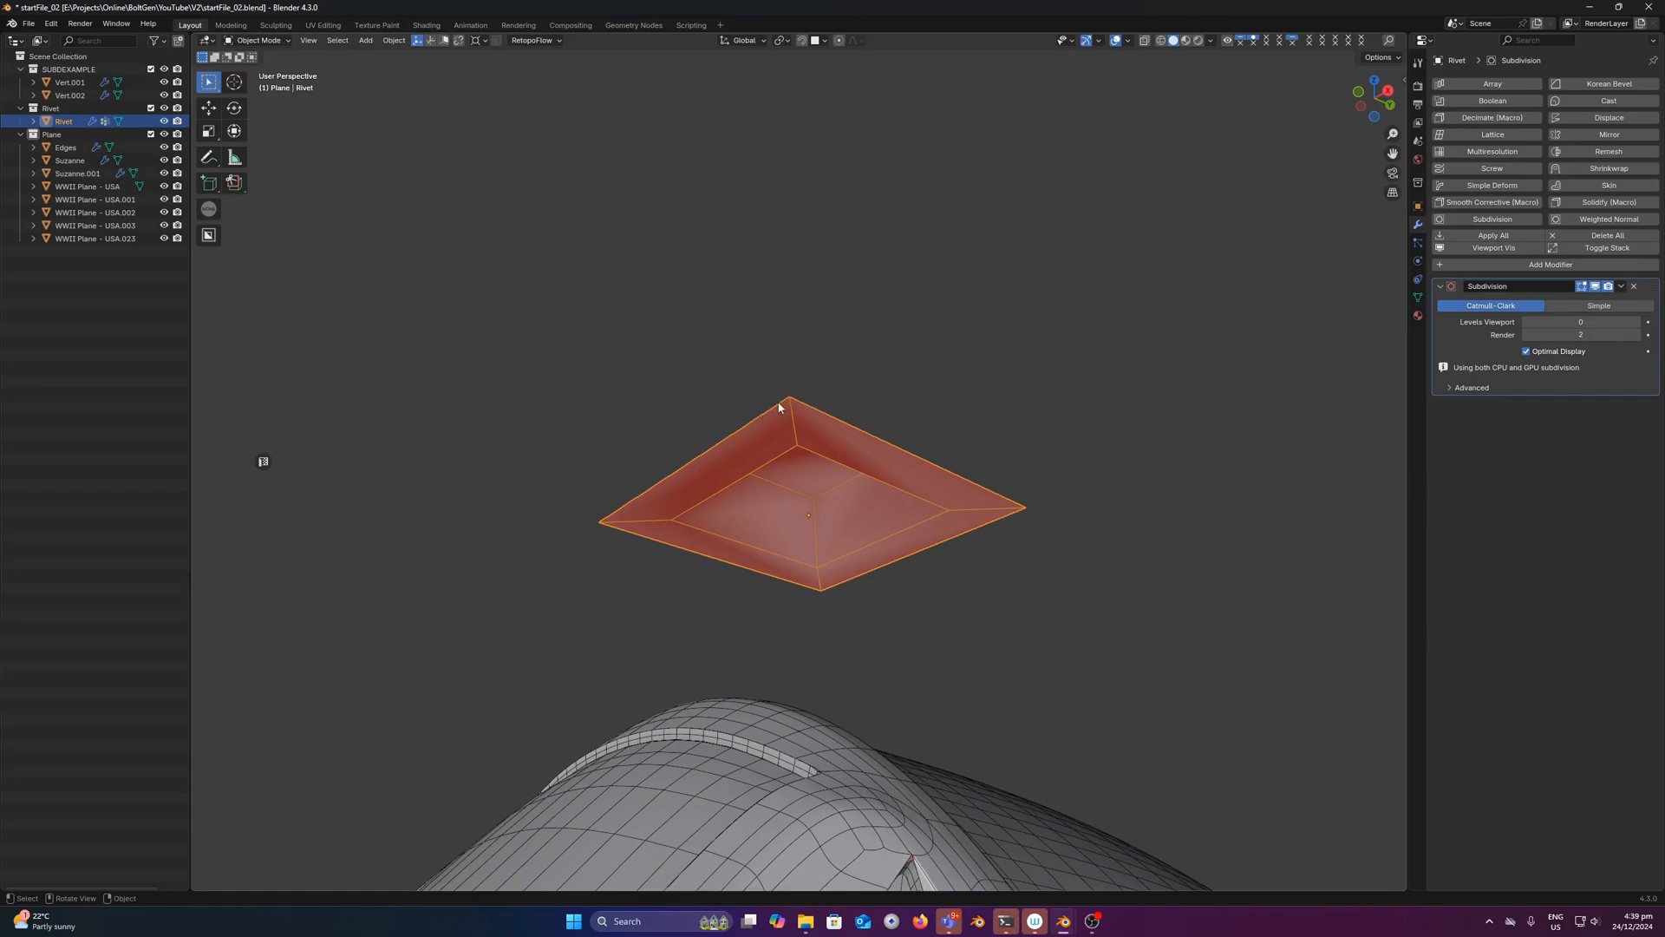
{"action": "mouse_move", "coordinate": [1017, 495]}
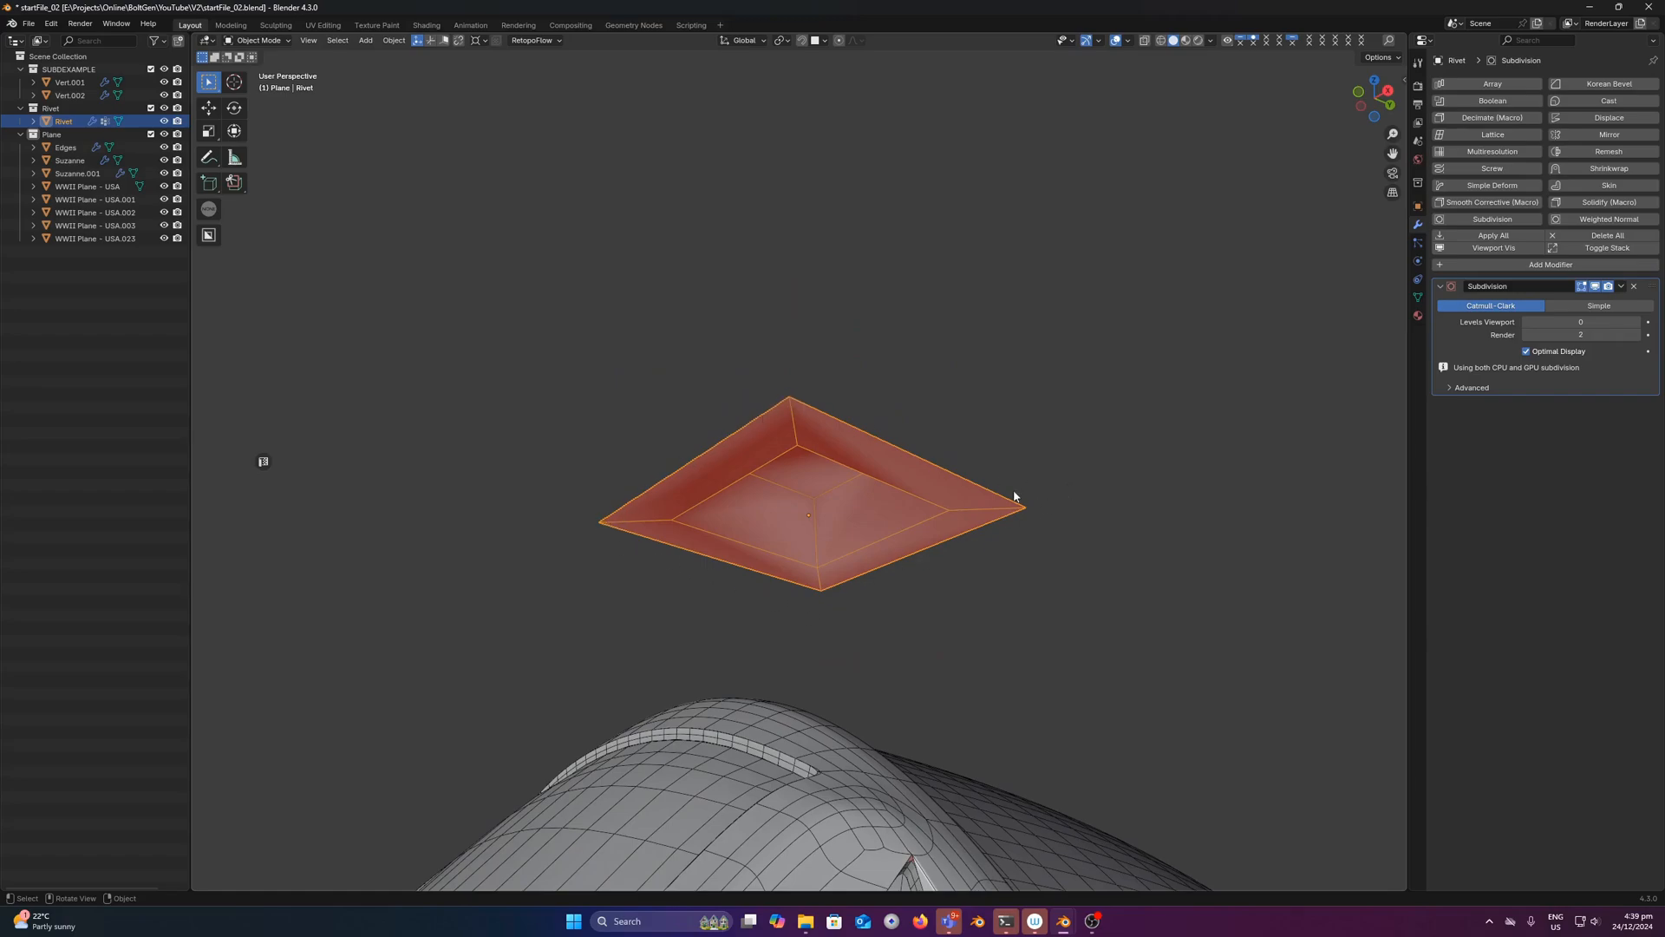
{"action": "mouse_move", "coordinate": [807, 414]}
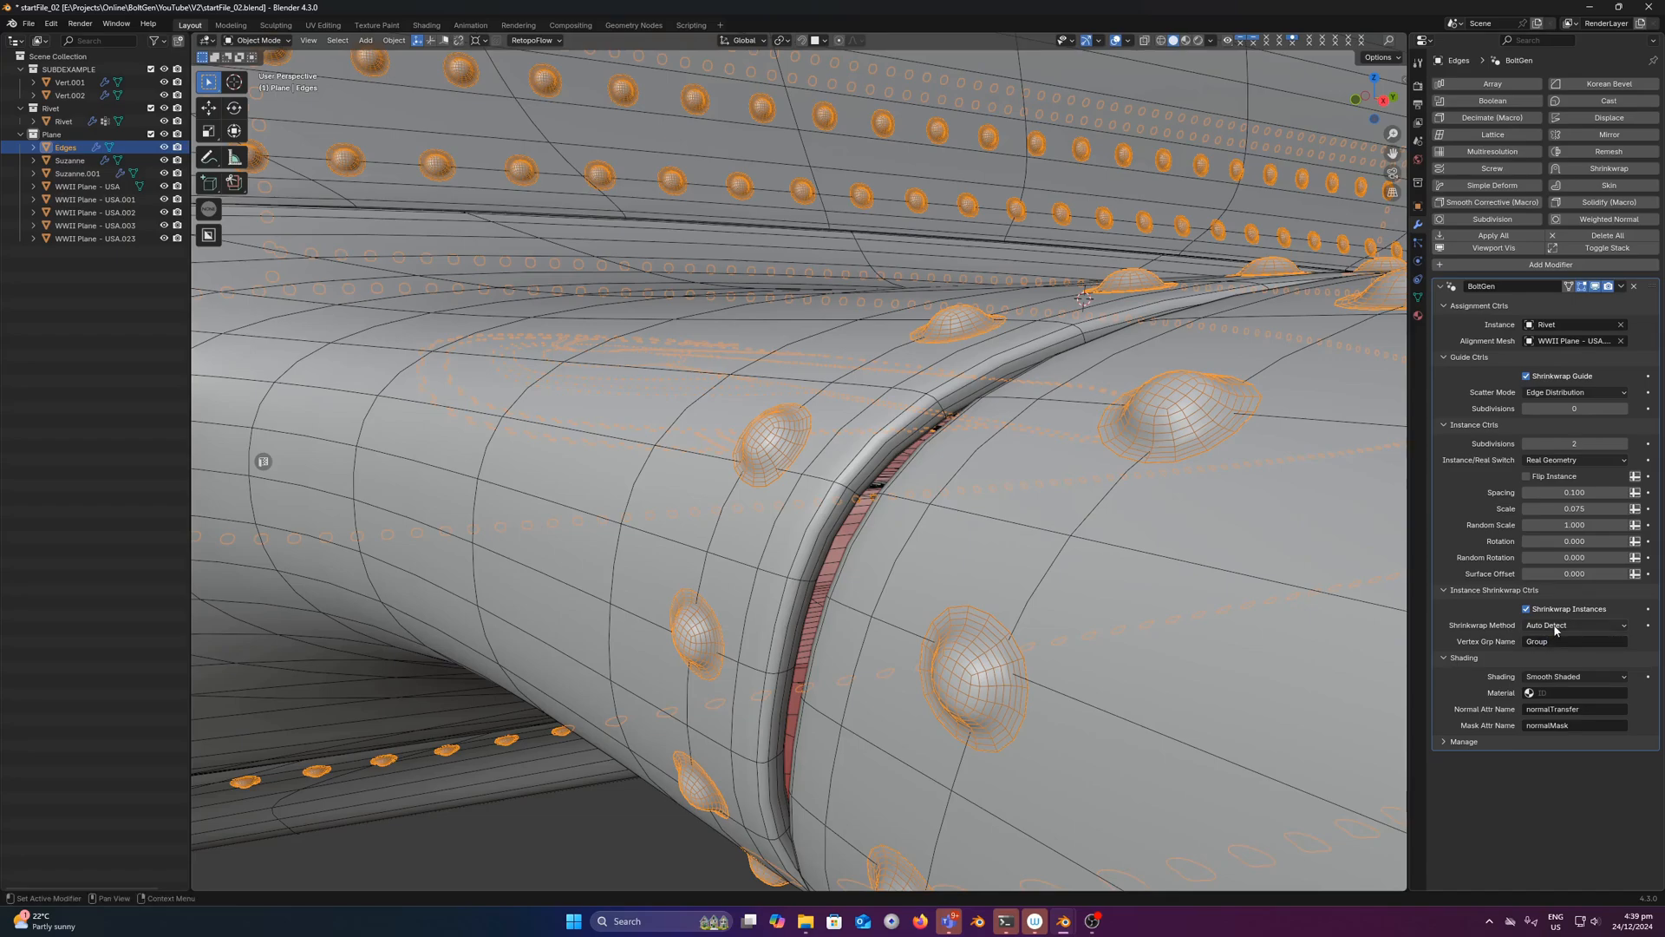
{"action": "left_click", "coordinate": [1573, 624]}
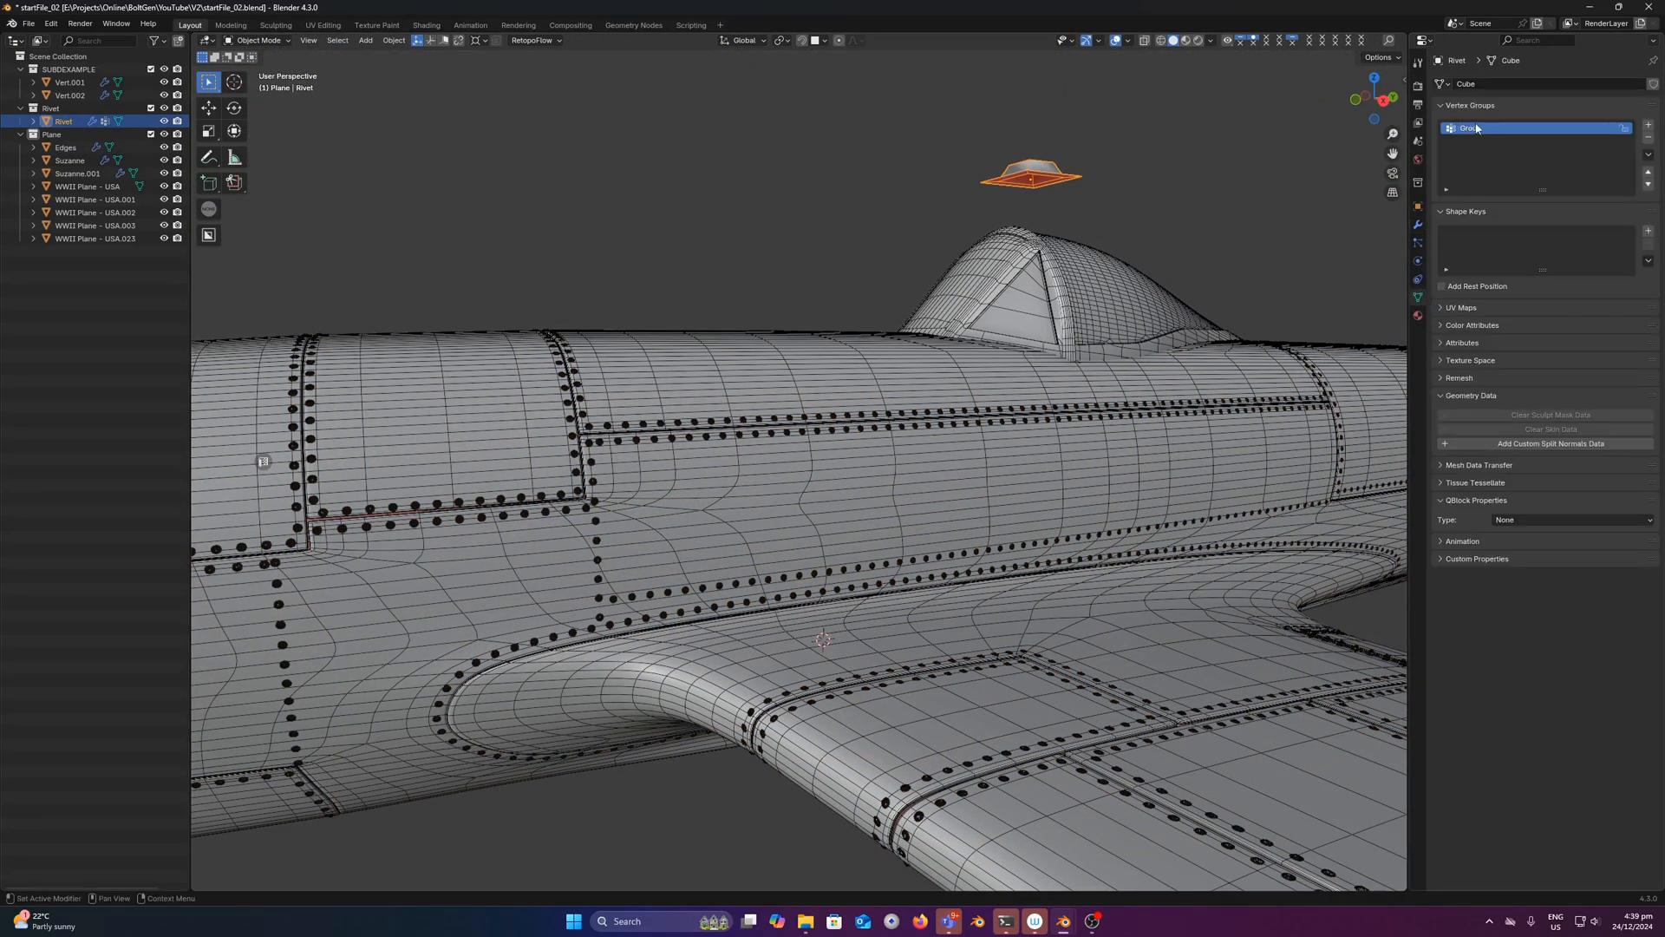
{"action": "left_click", "coordinate": [1414, 248]}
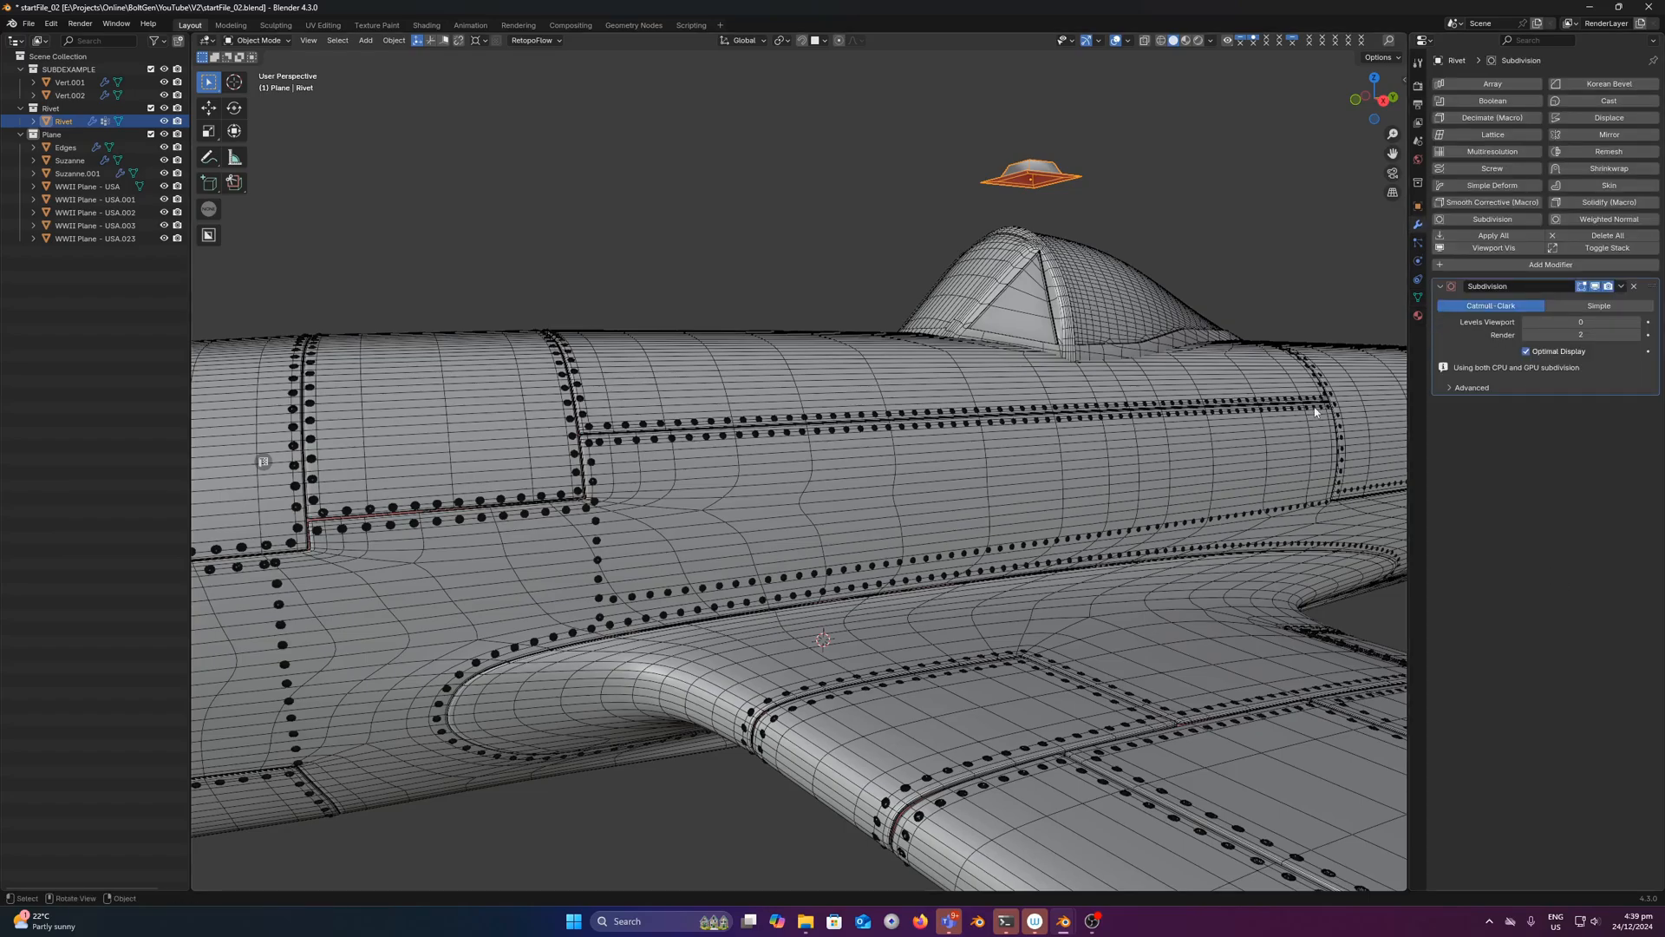
{"action": "left_click", "coordinate": [65, 147]}
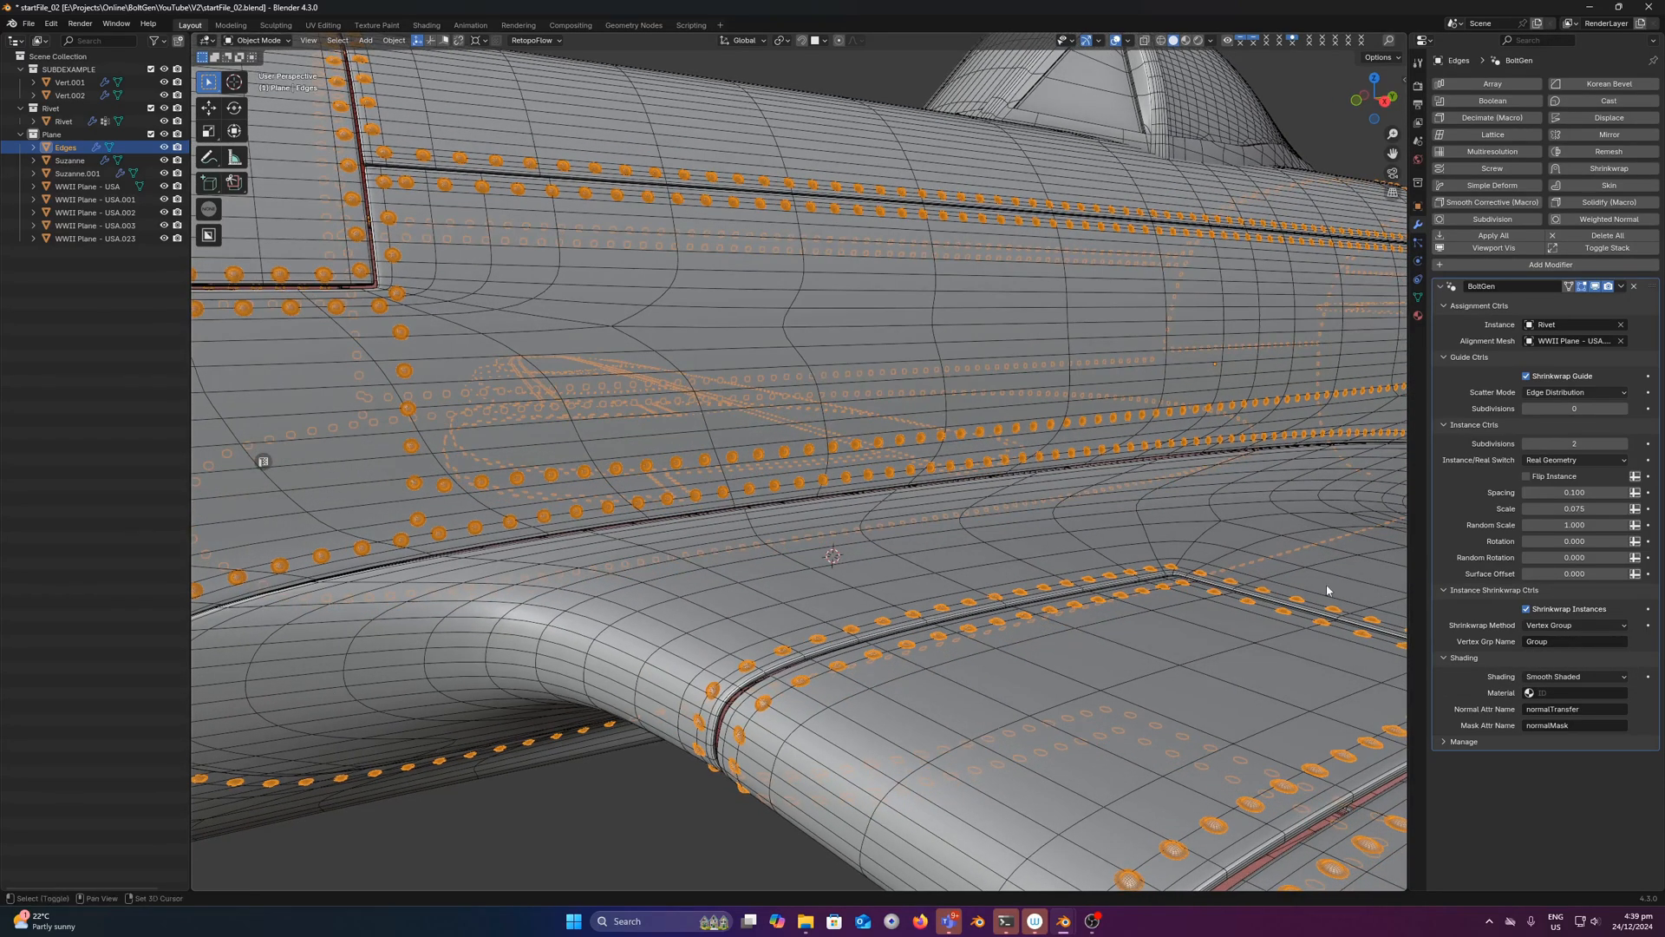
{"action": "left_click", "coordinate": [1574, 624]}
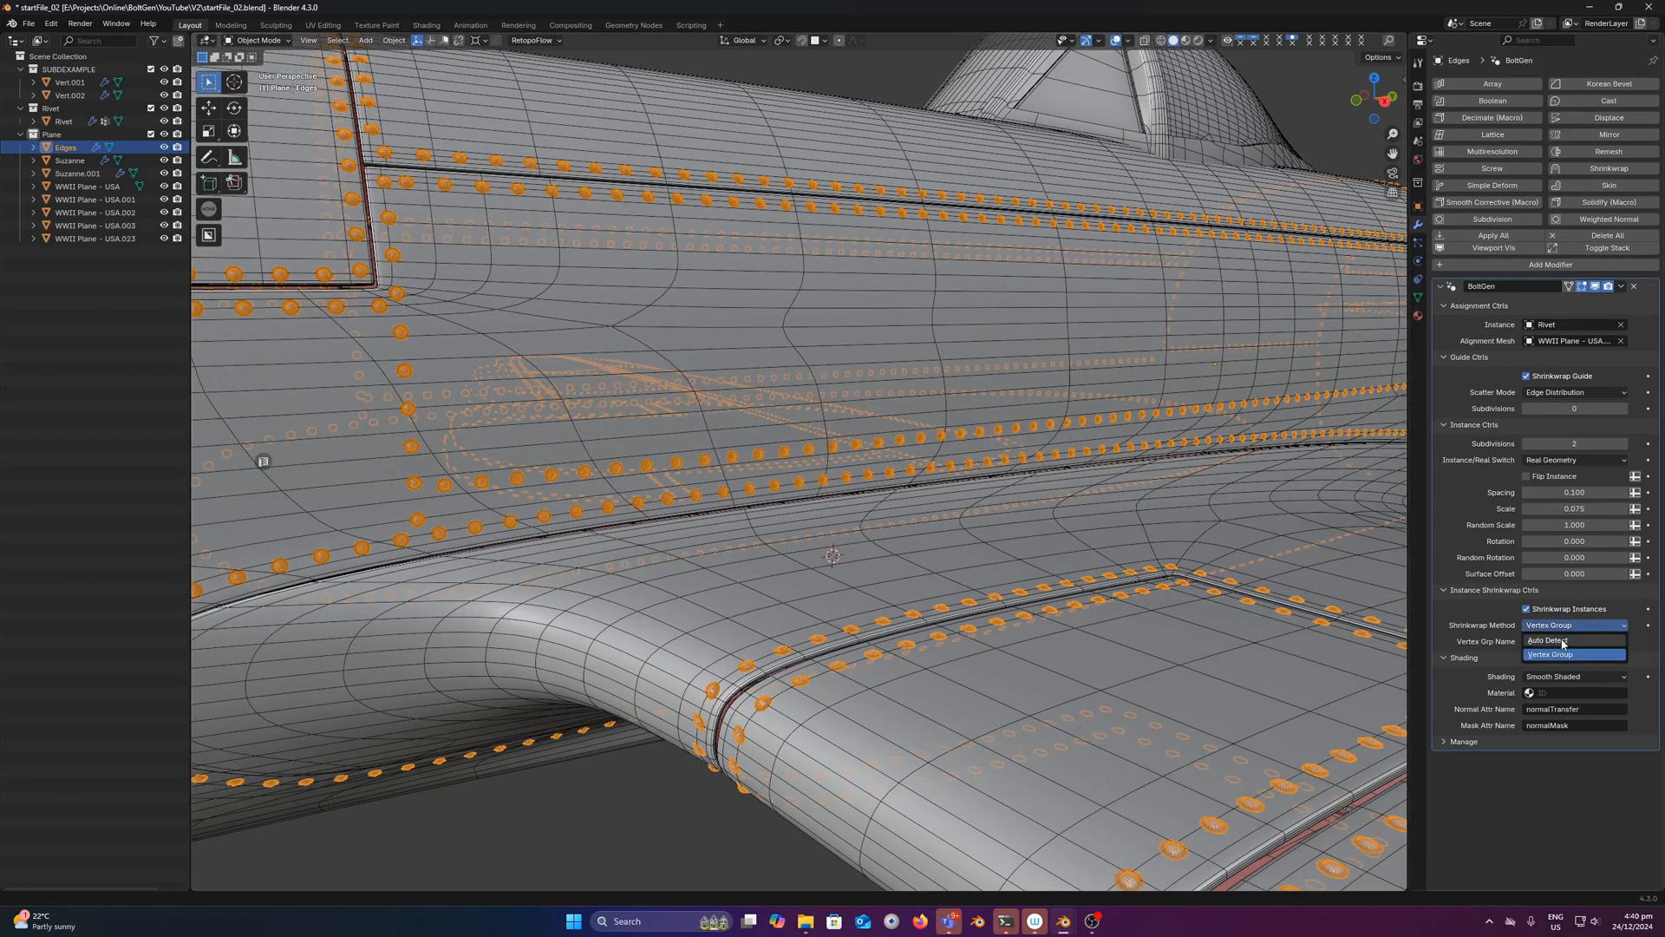
{"action": "left_click", "coordinate": [1547, 640]}
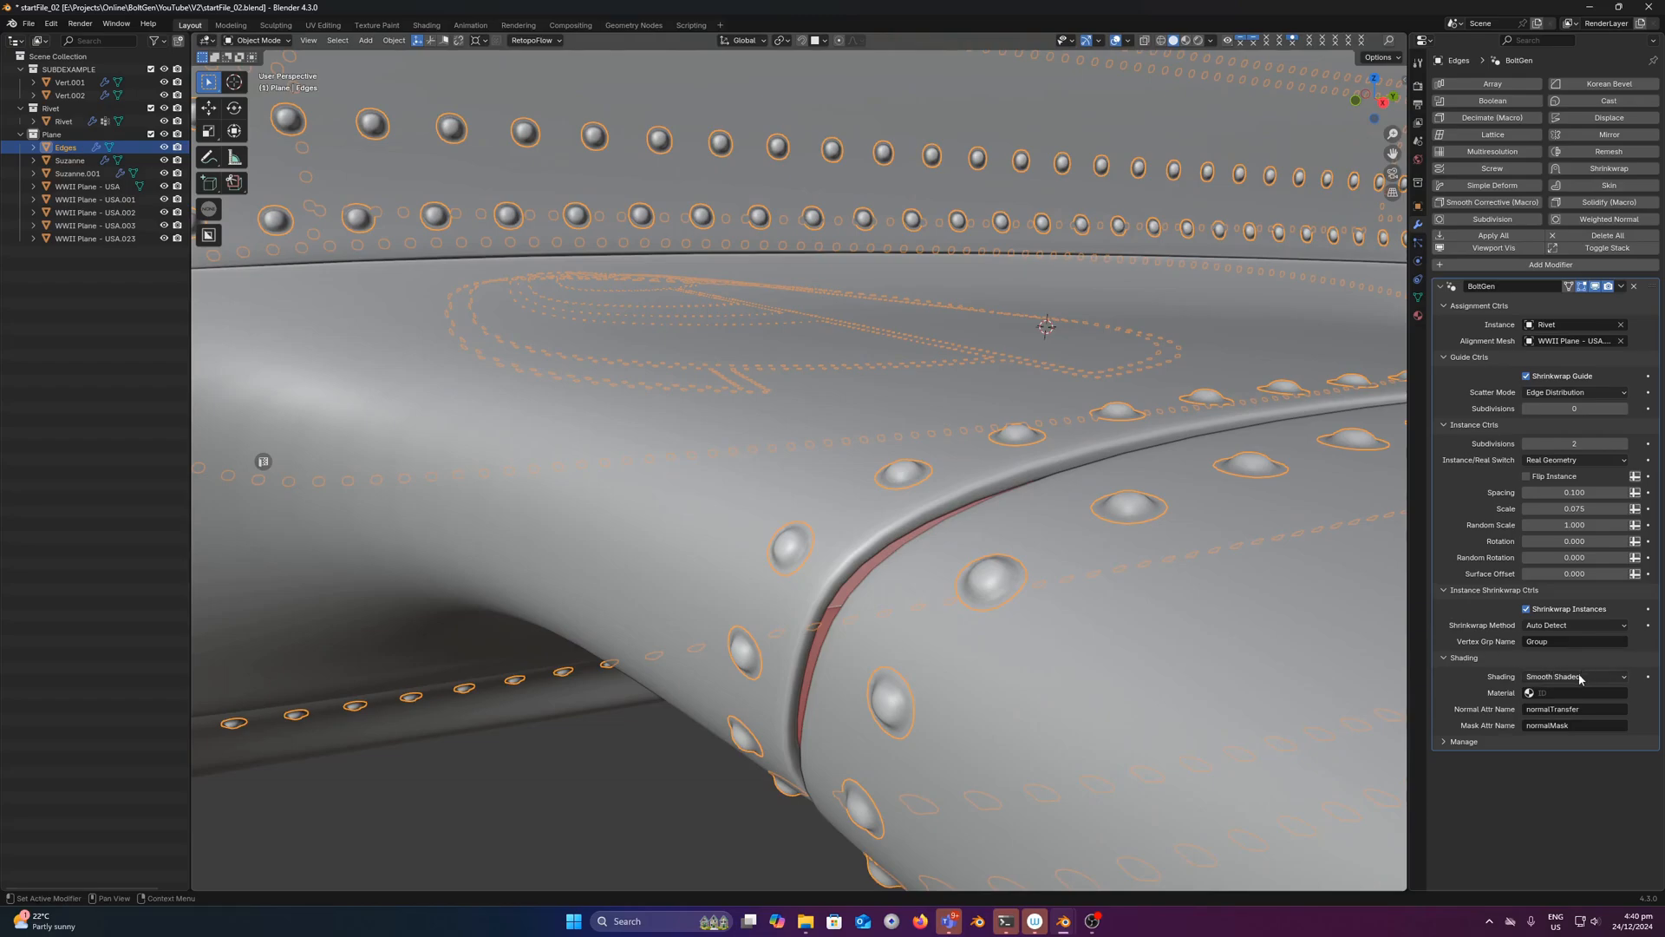
Step: Toggle rivet shading to Flat and back to Smooth, then assign the Hero material
{"action": "left_click", "coordinate": [1575, 676]}
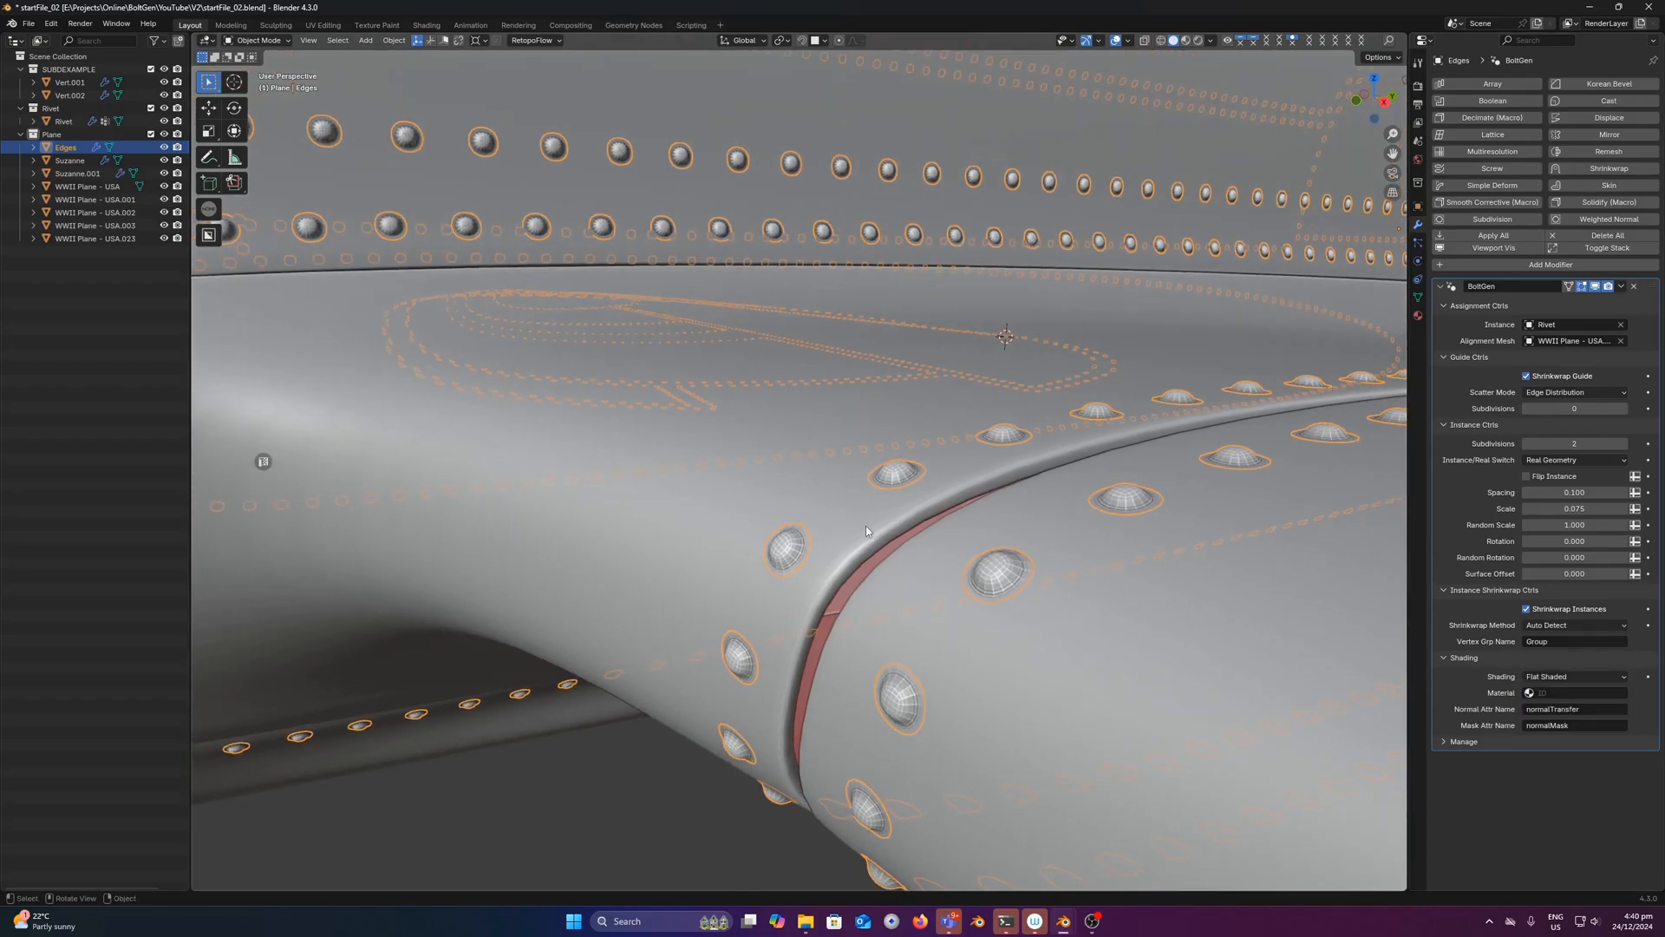
{"action": "left_click", "coordinate": [1573, 676]}
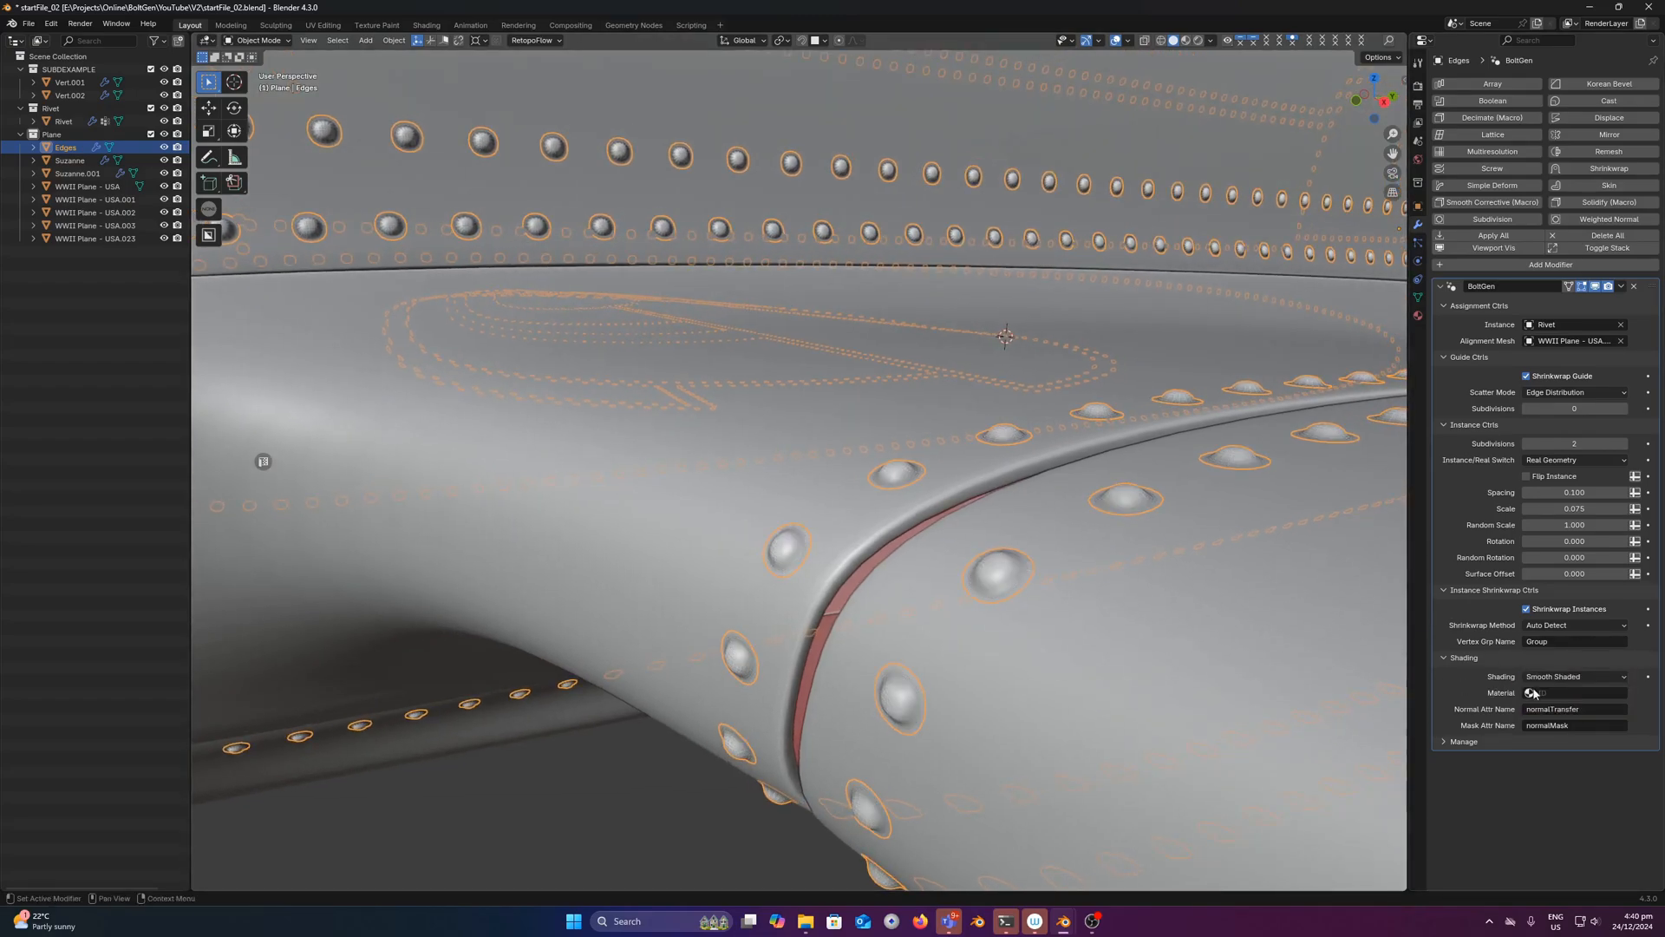
{"action": "left_click", "coordinate": [1536, 692]}
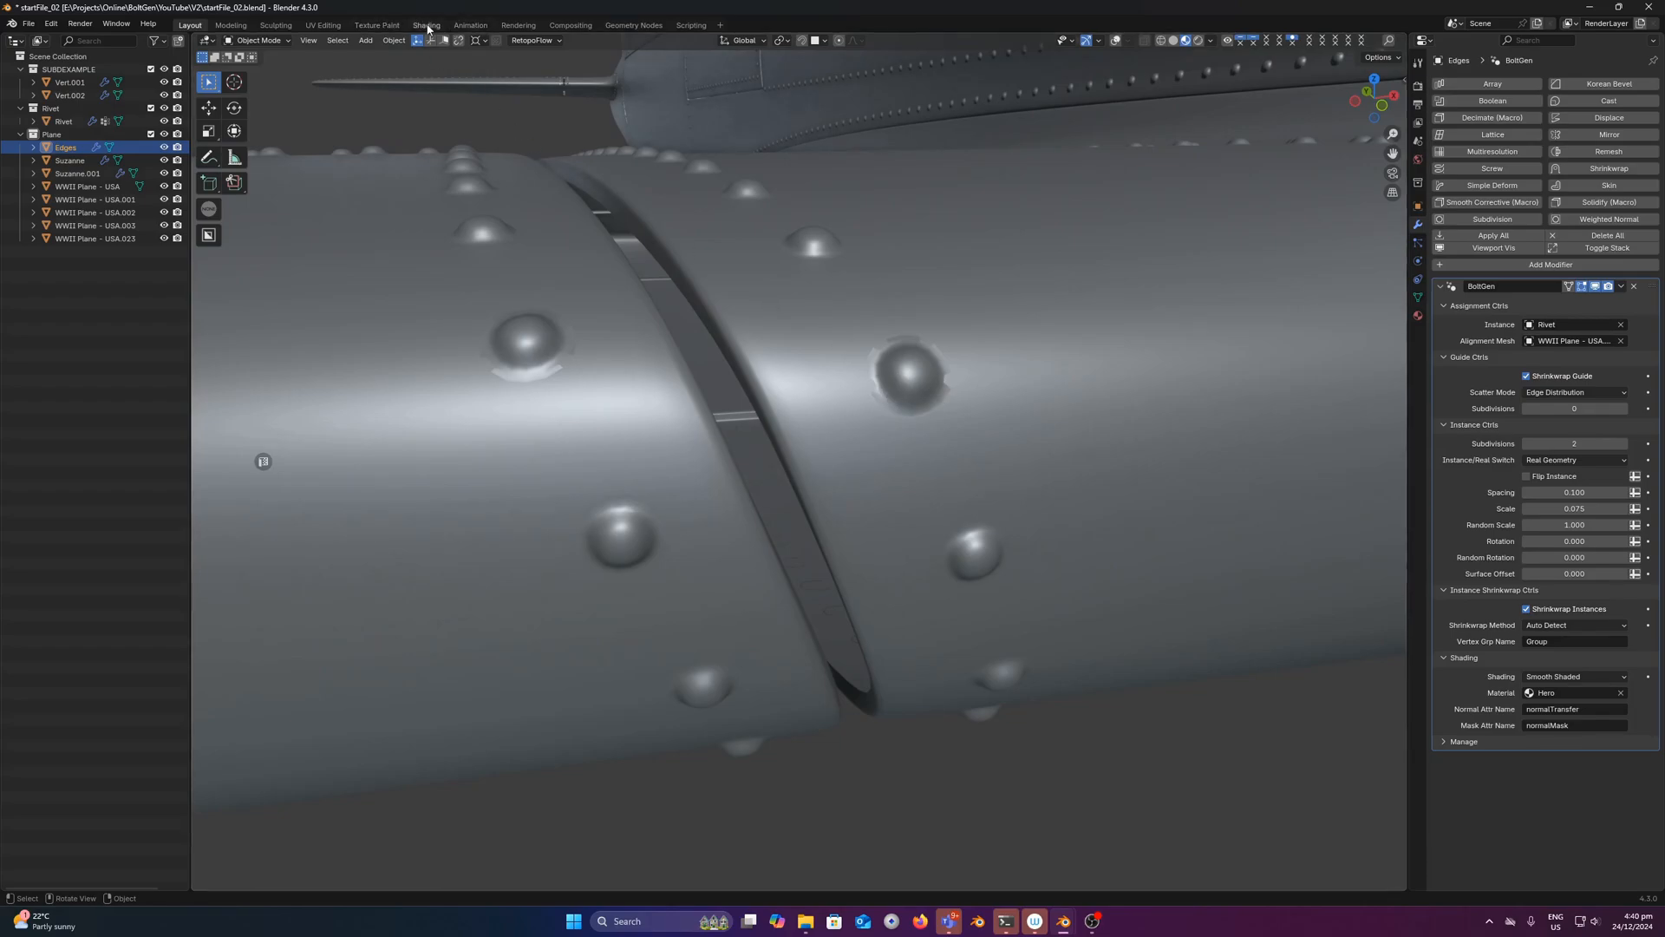
Step: Switch to the Shading workspace to show the Hero material's node tree
{"action": "left_click", "coordinate": [426, 24]}
{"action": "type", "text": "geome"}
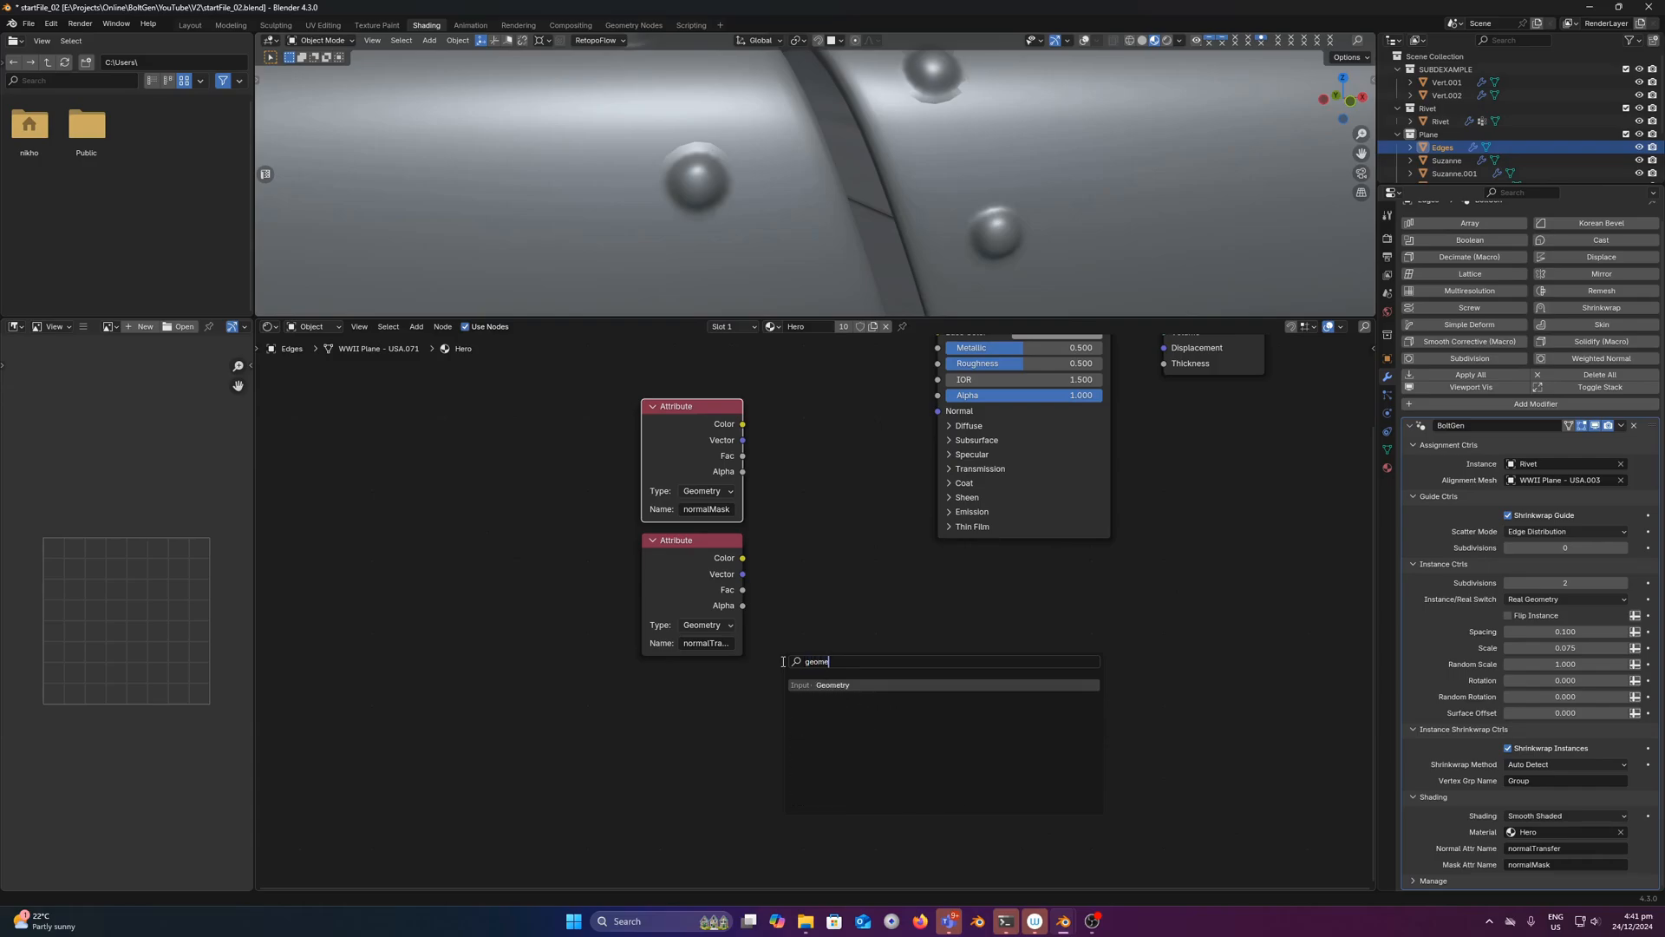
Step: Add Geometry and Mix nodes, linking Normal to A, normalTransfer to B, normalMask to Factor
{"action": "left_click", "coordinate": [833, 684]}
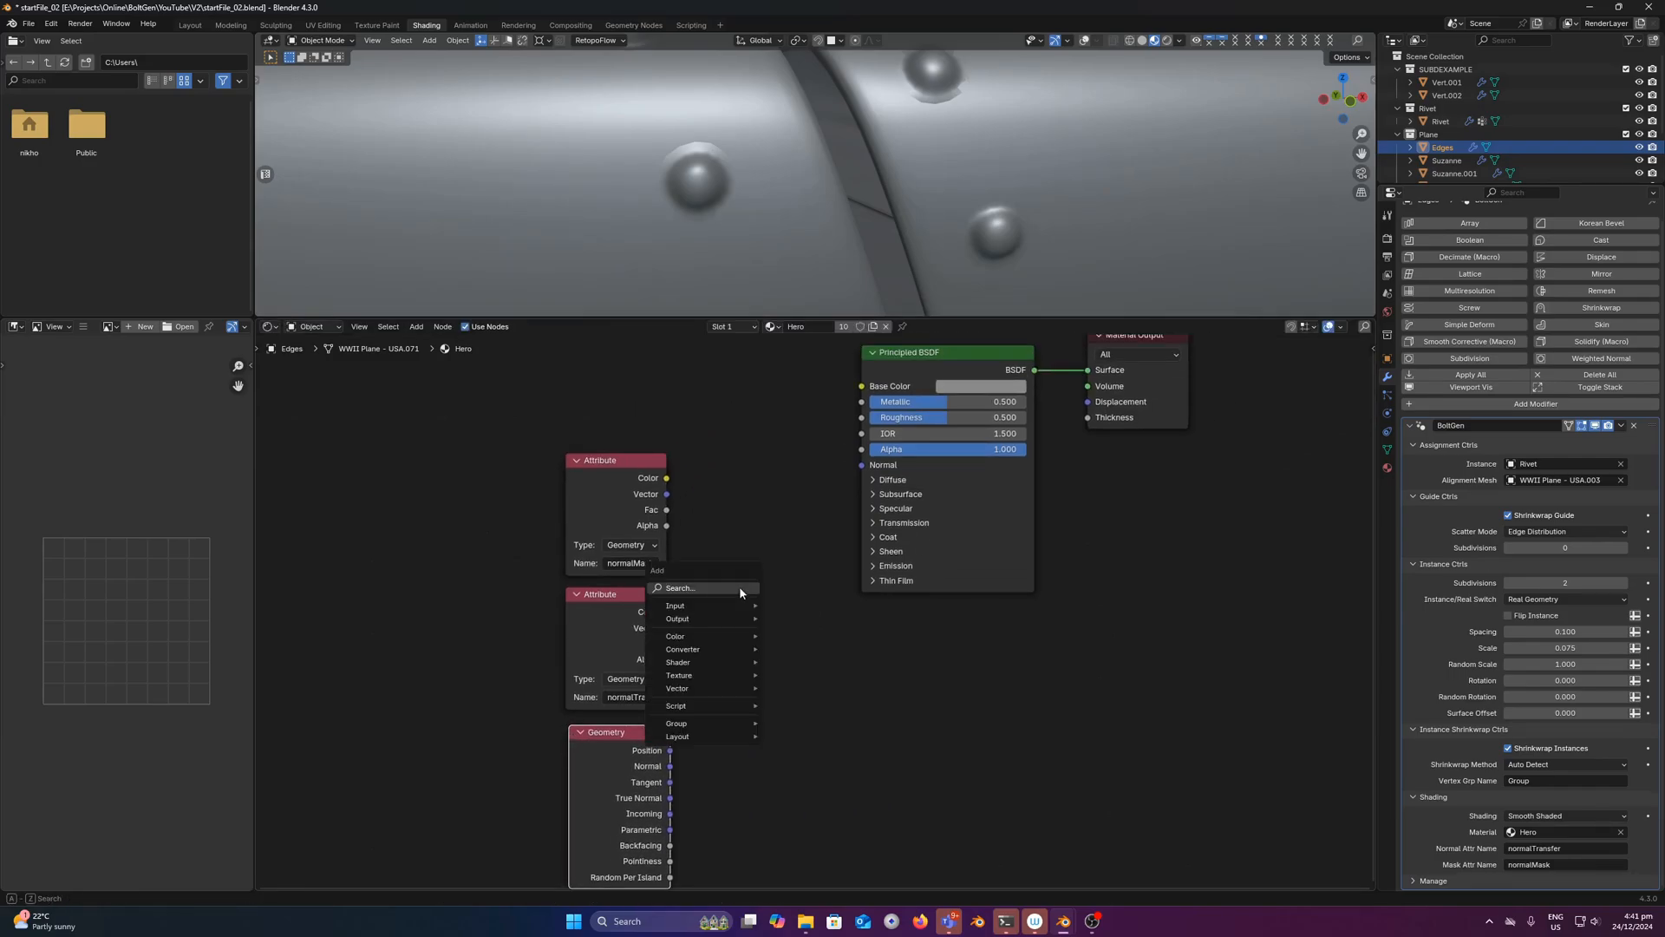
{"action": "type", "text": "color"}
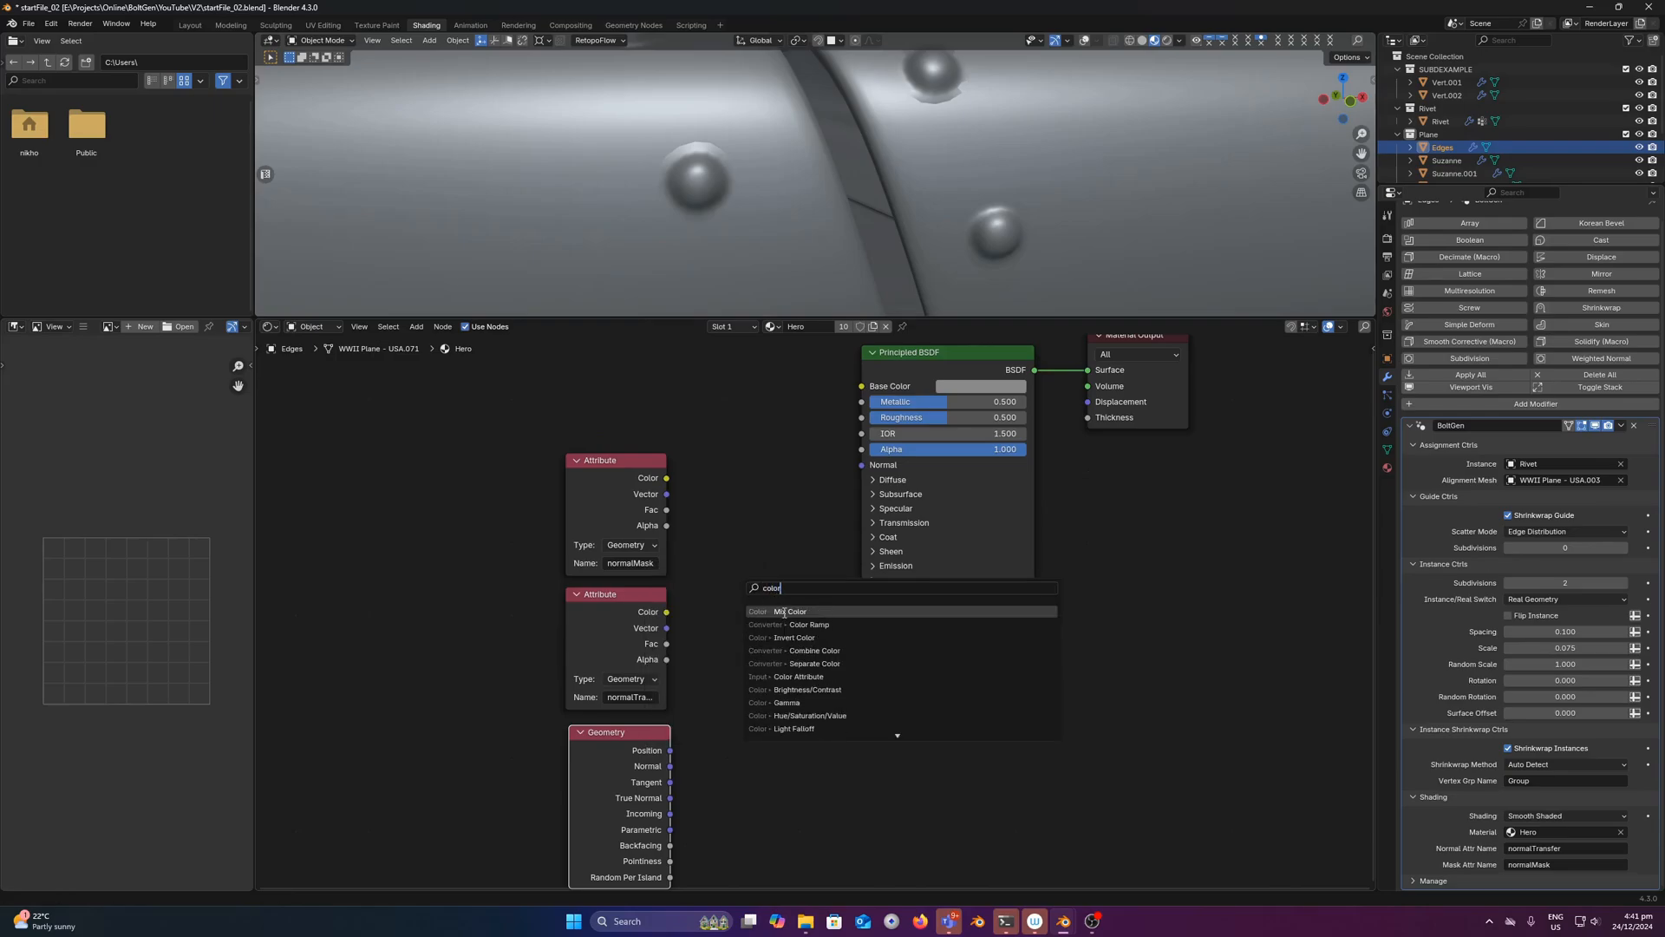
{"action": "left_click", "coordinate": [791, 612]}
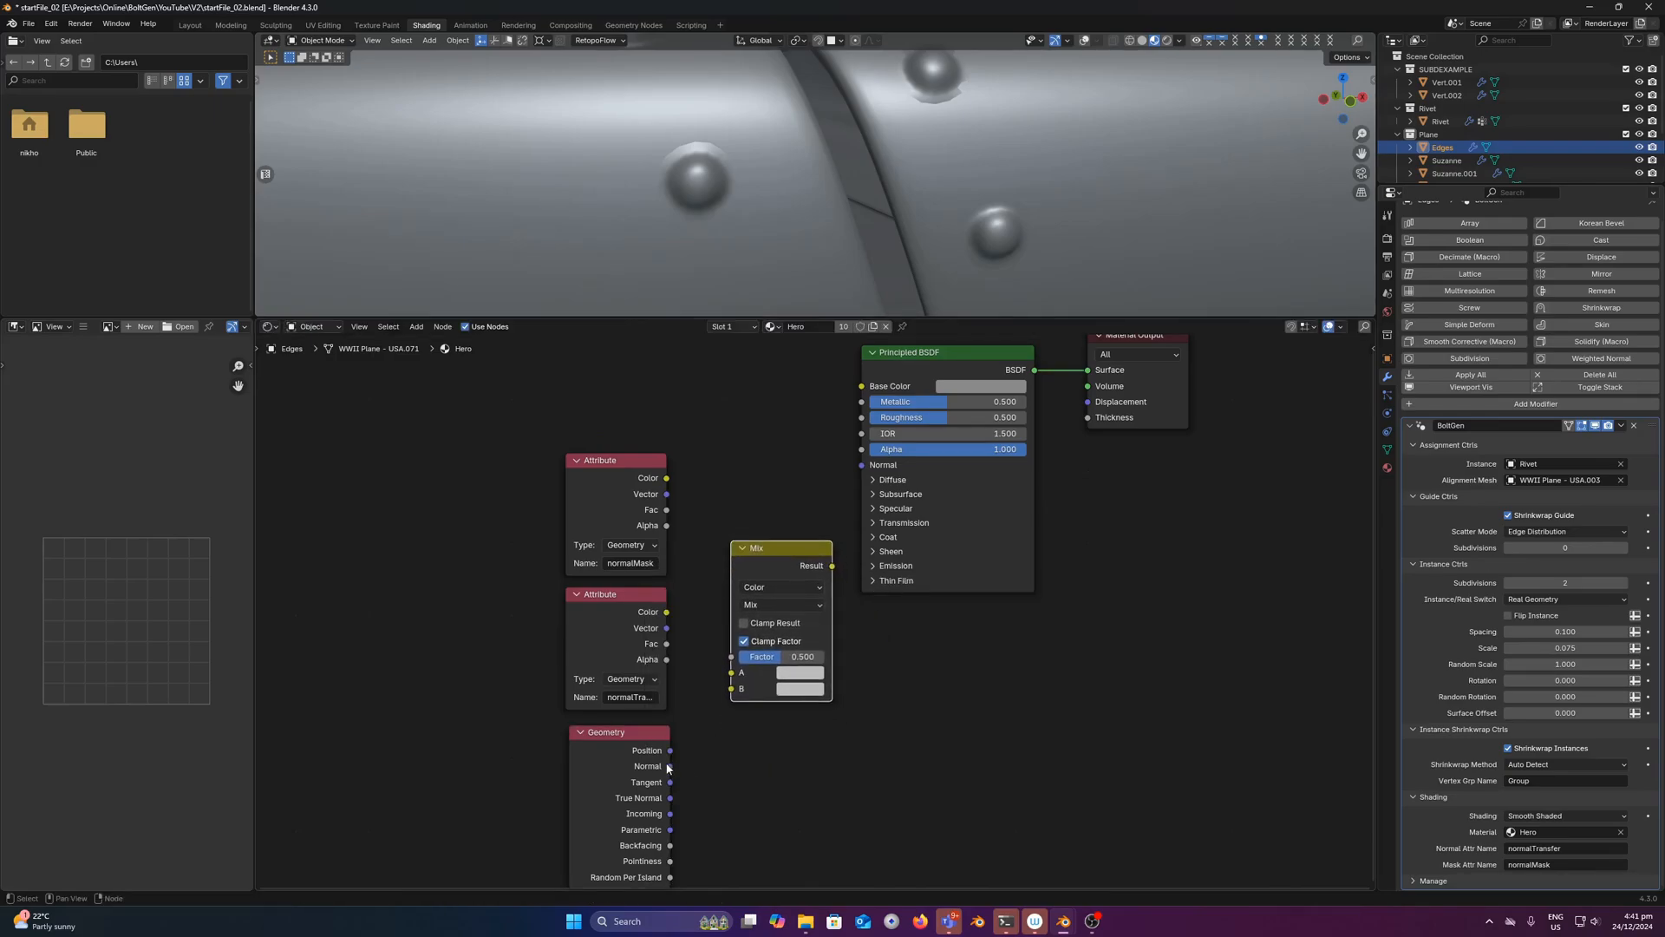
{"action": "left_click_drag", "start_coordinate": [669, 766], "coordinate": [730, 671]}
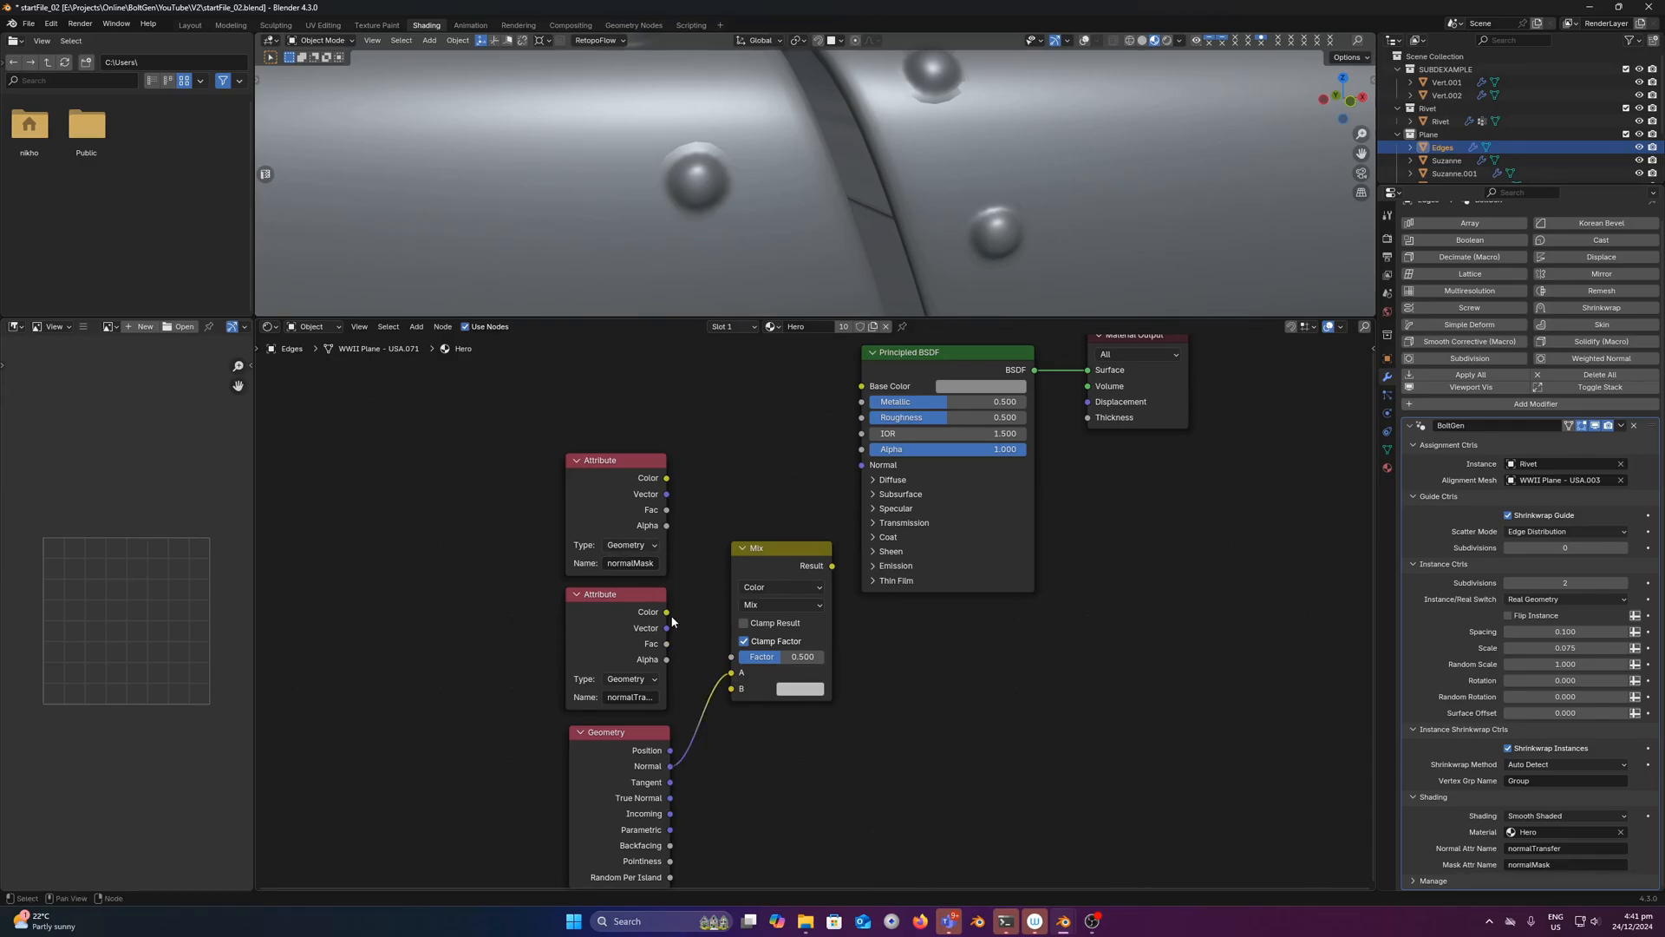
{"action": "left_click_drag", "start_coordinate": [667, 628], "coordinate": [740, 687]}
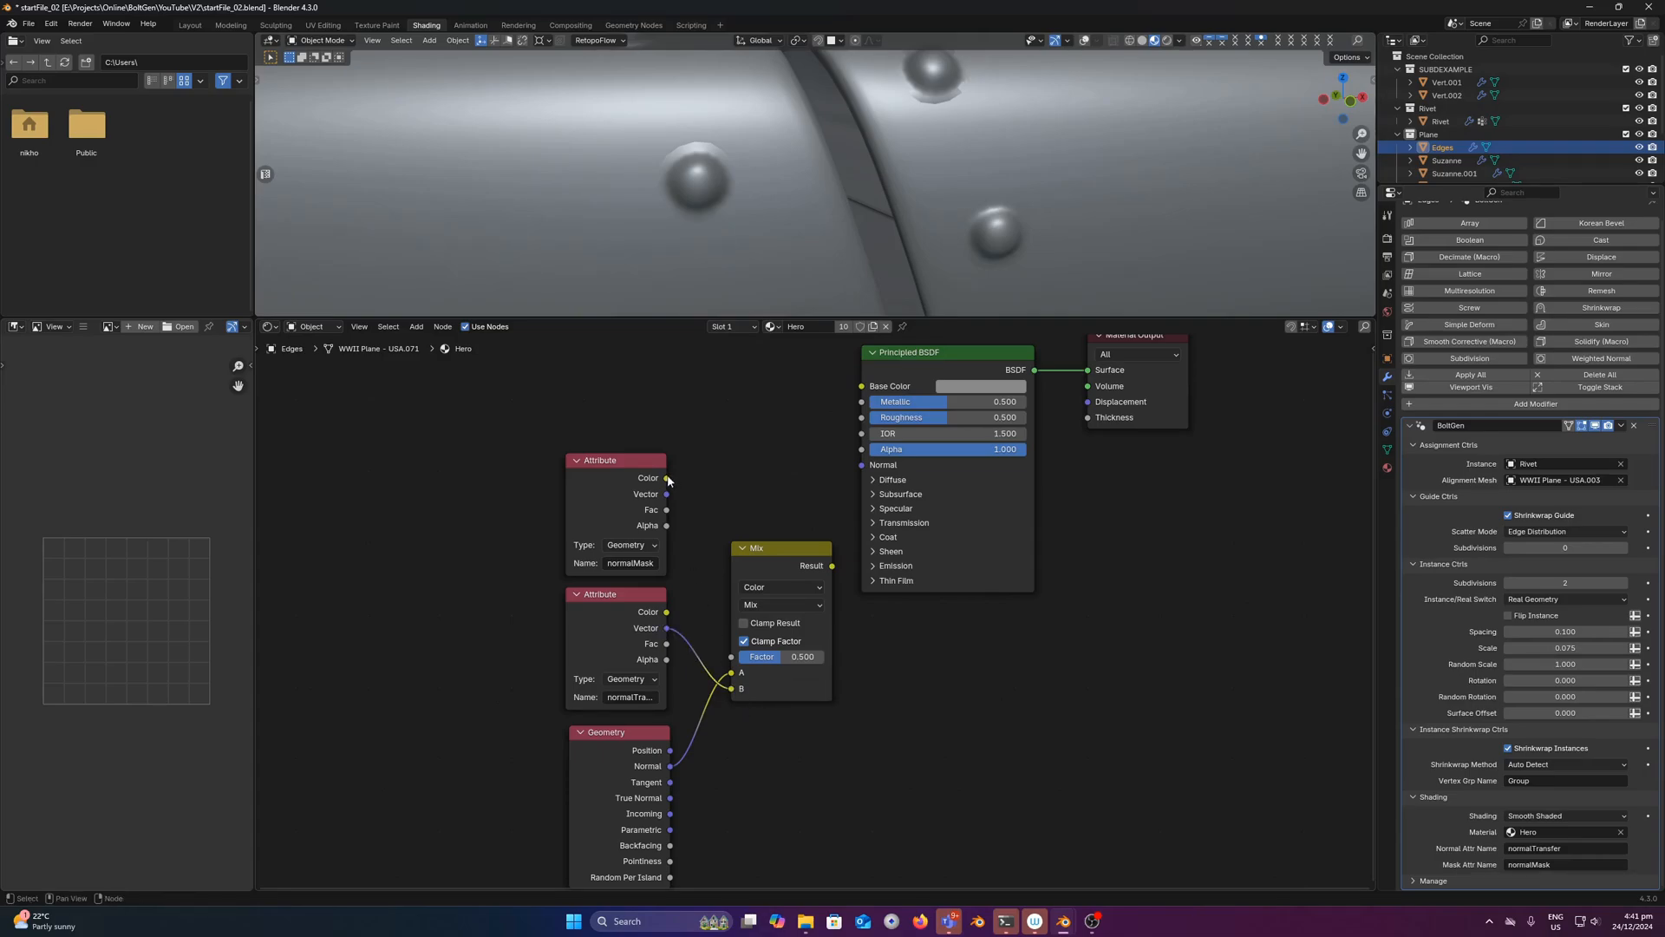
{"action": "left_click_drag", "start_coordinate": [667, 477], "coordinate": [714, 606]}
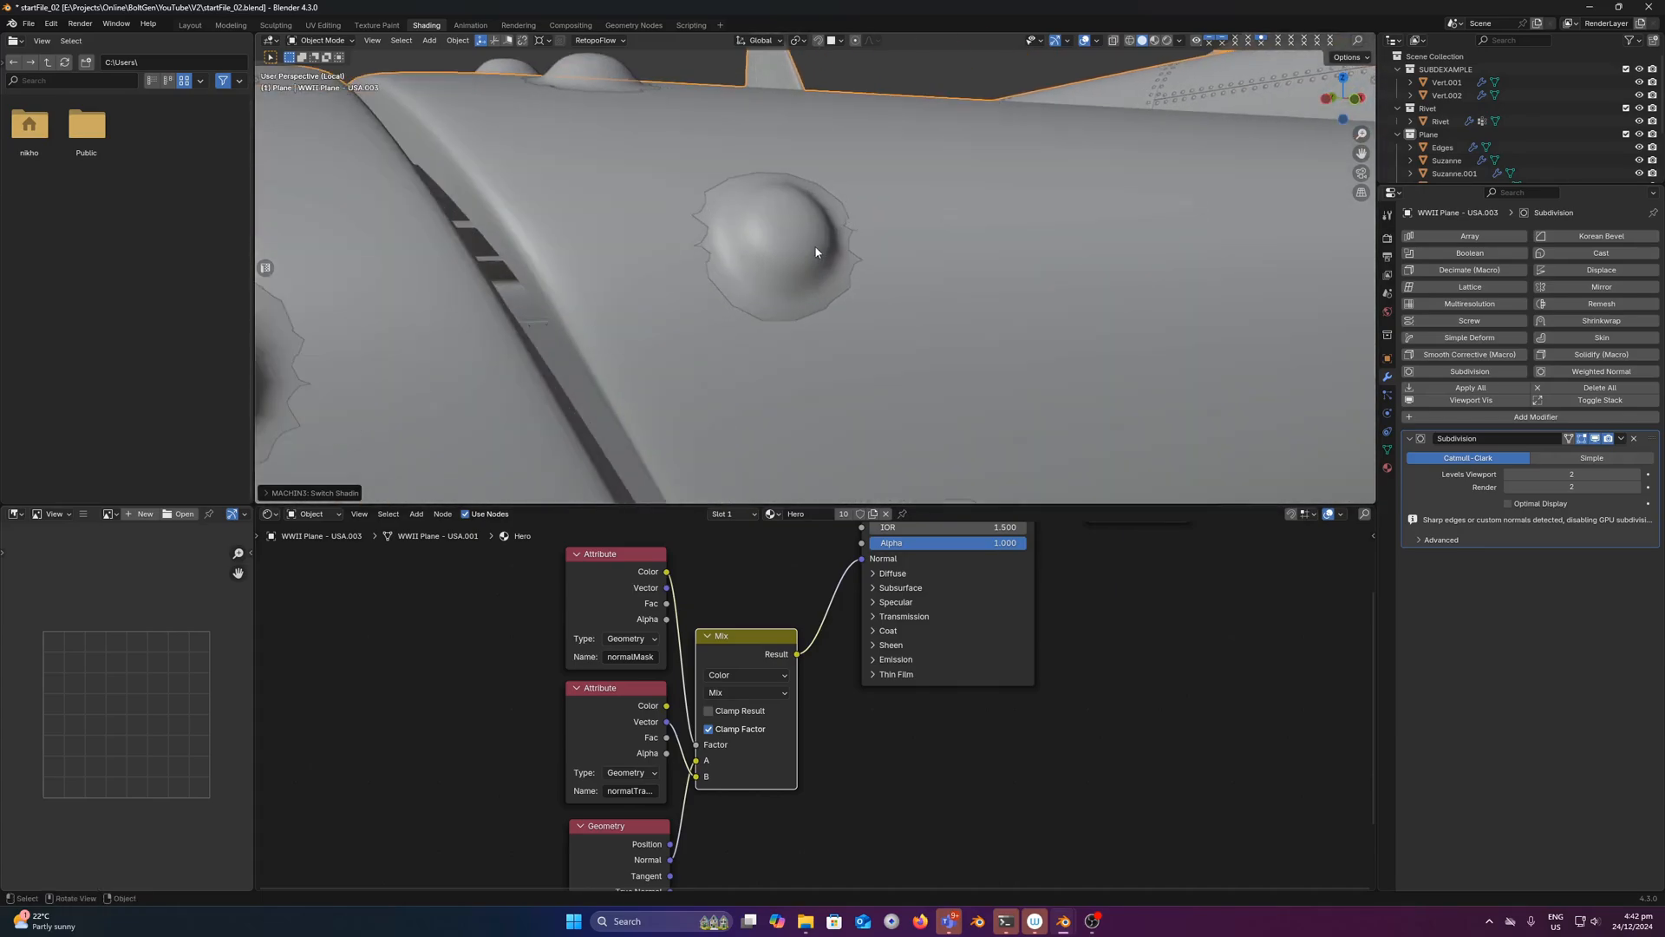
Step: Select the Edges rivet object to check its smoothly blended Hero material
{"action": "left_click", "coordinate": [1443, 147]}
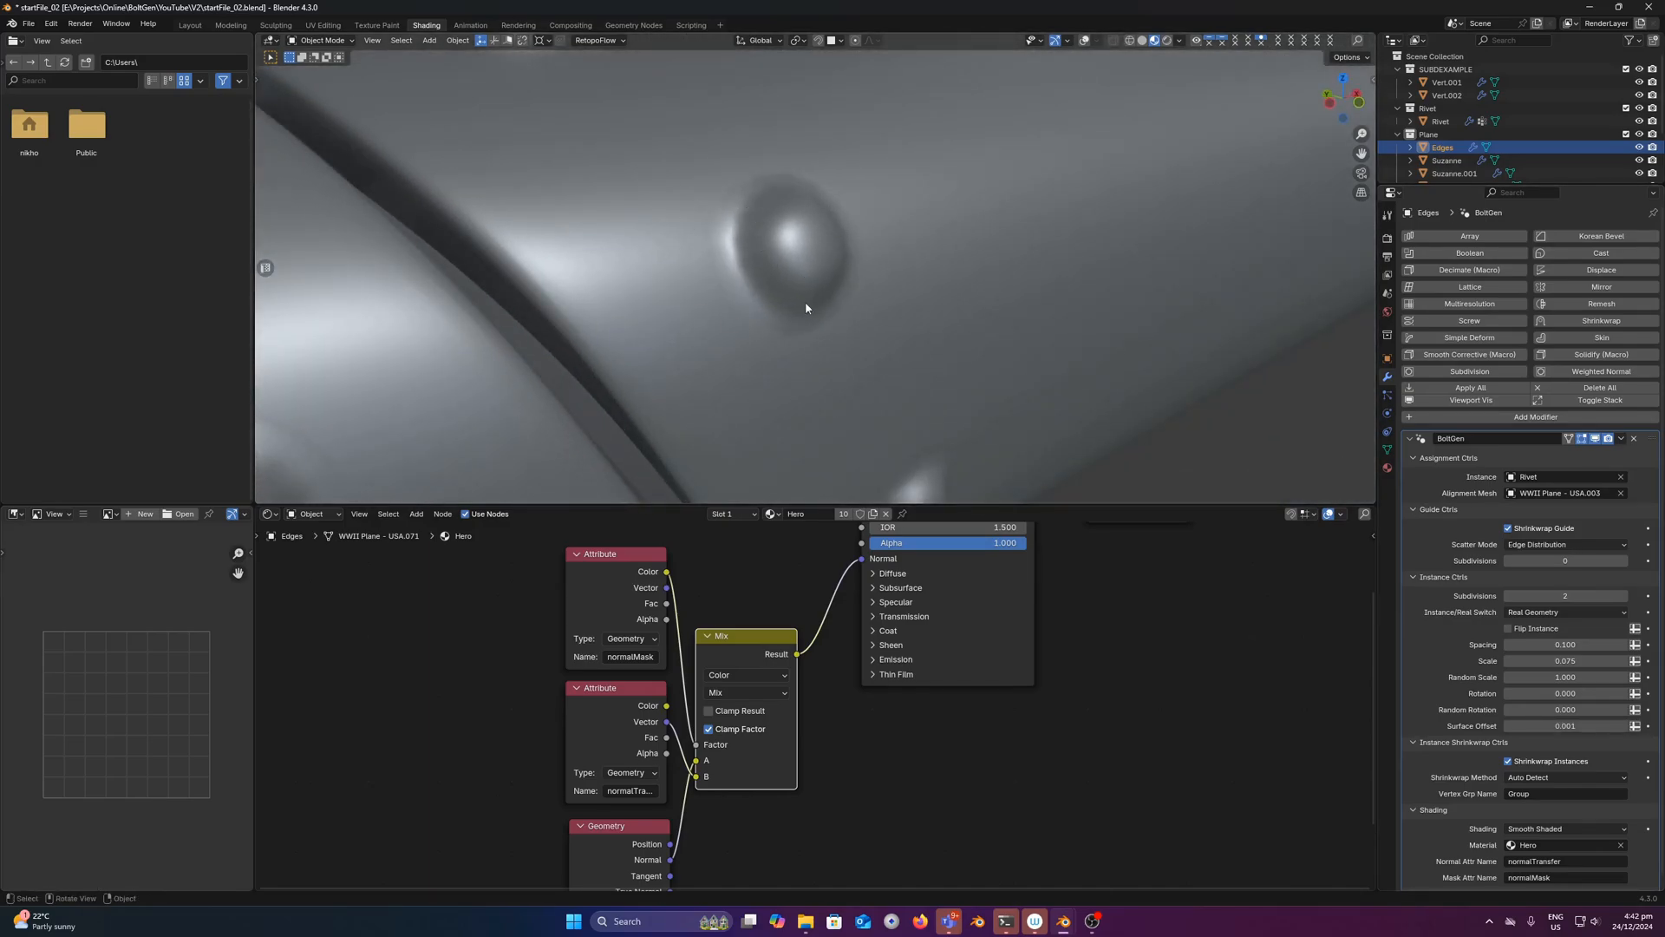
{"action": "mouse_move", "coordinate": [859, 288]}
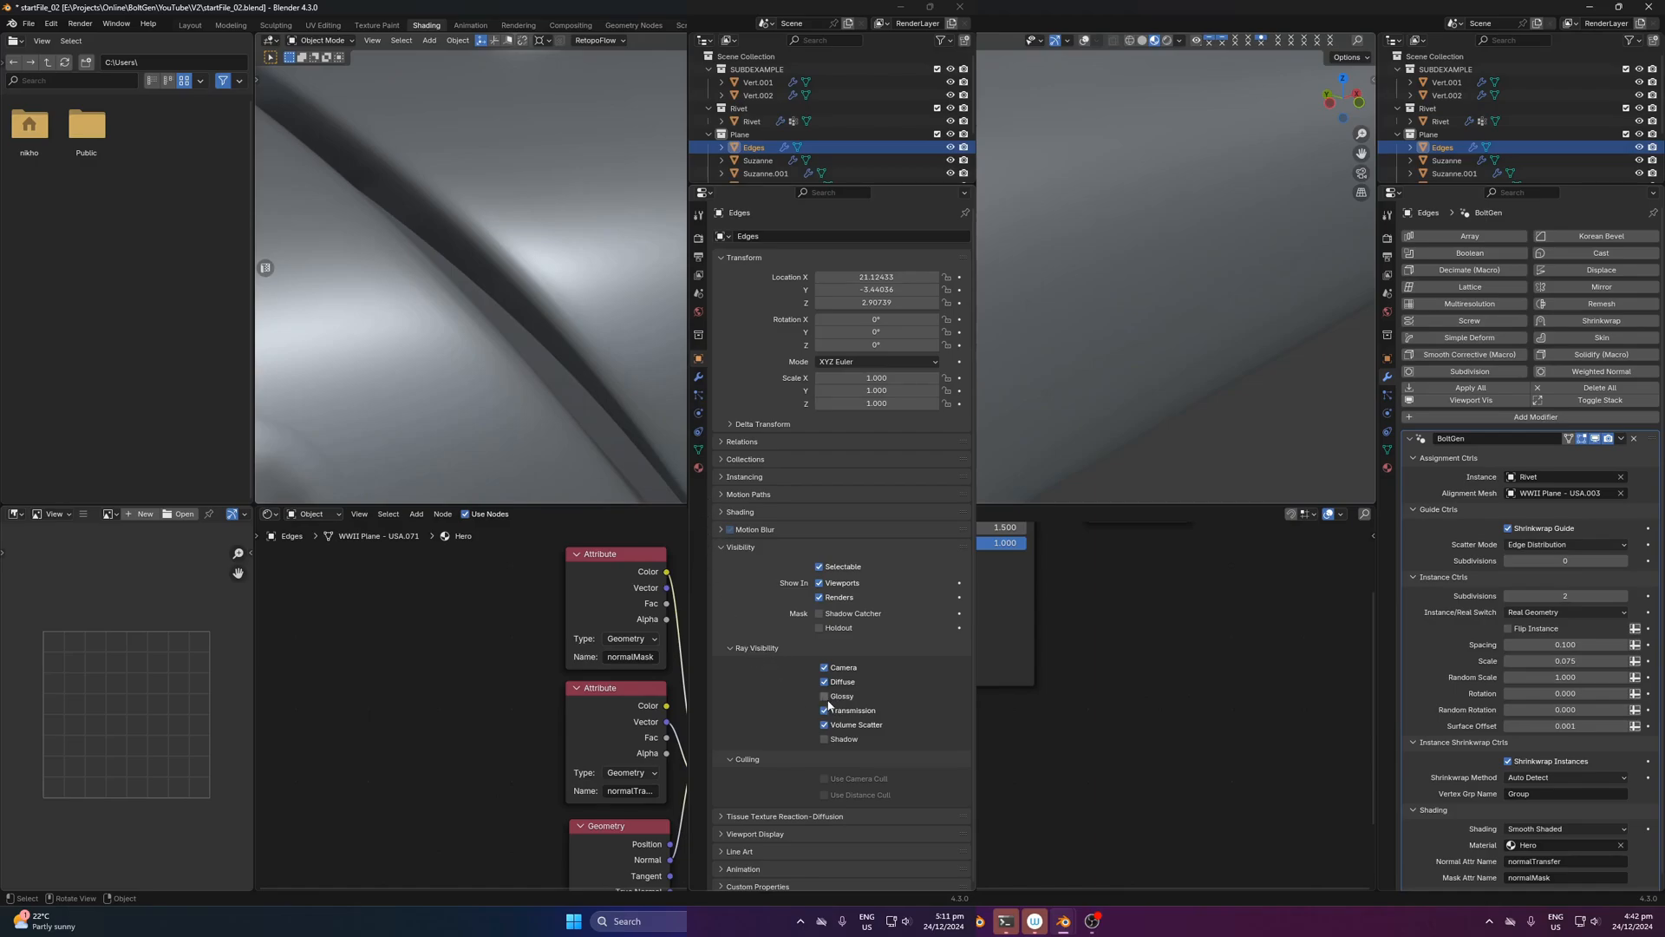
Step: Uncheck Glossy and Shadow ray visibility for the Edges rivet object
{"action": "left_click", "coordinate": [824, 710]}
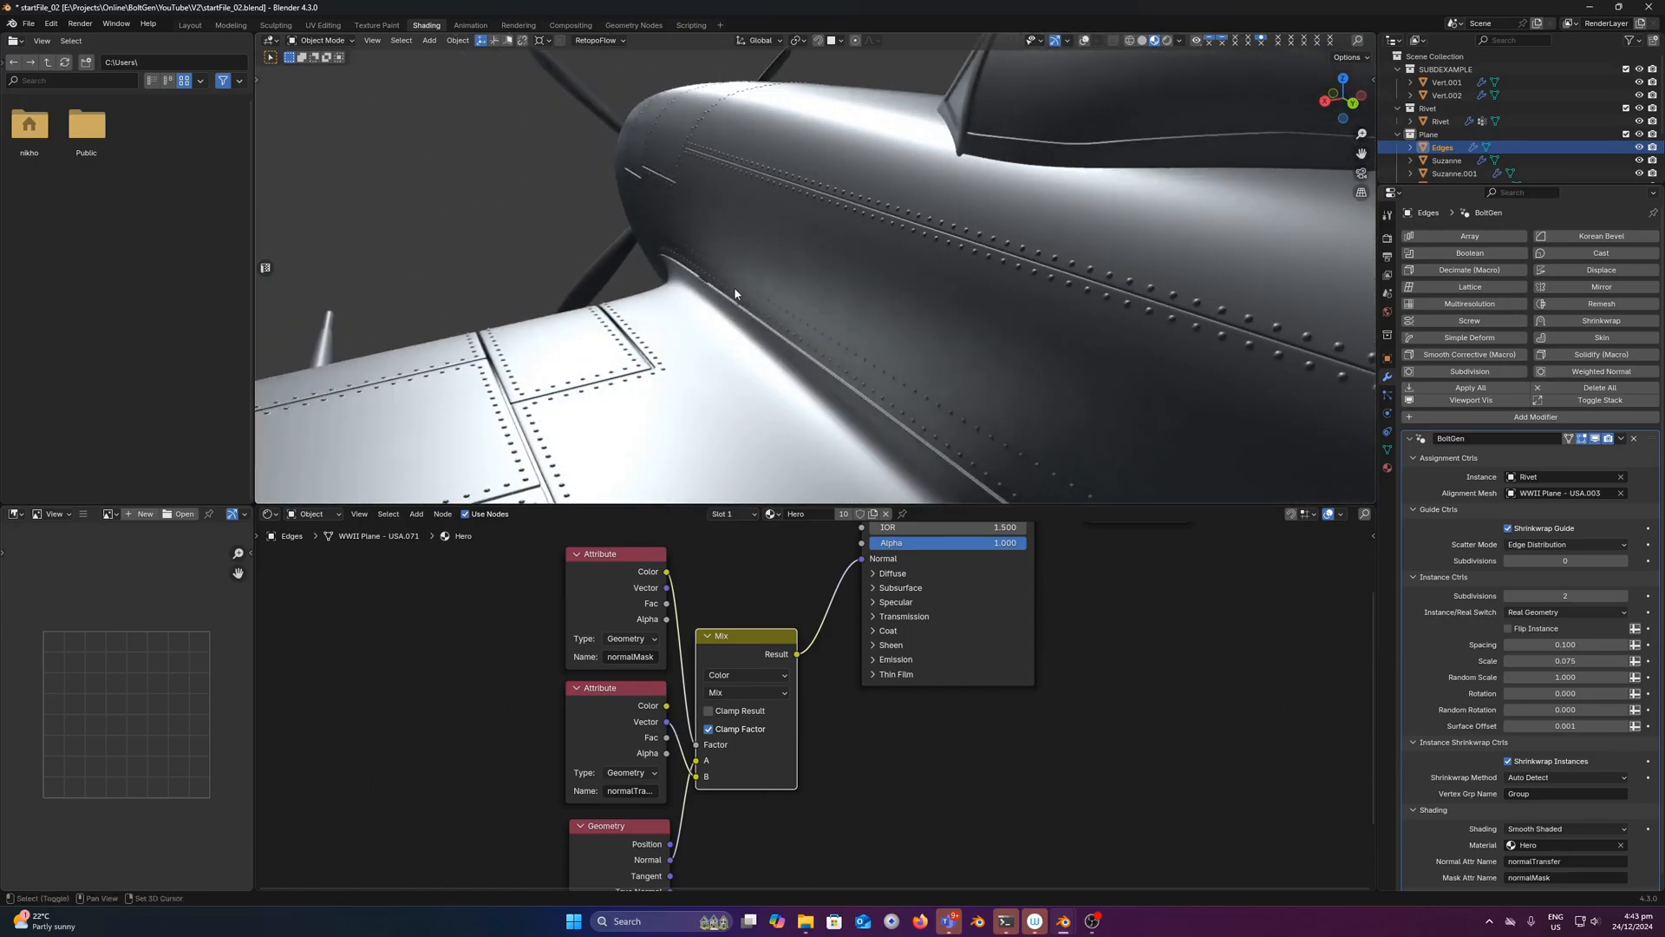
{"action": "left_click_drag", "start_coordinate": [733, 294], "coordinate": [808, 255]}
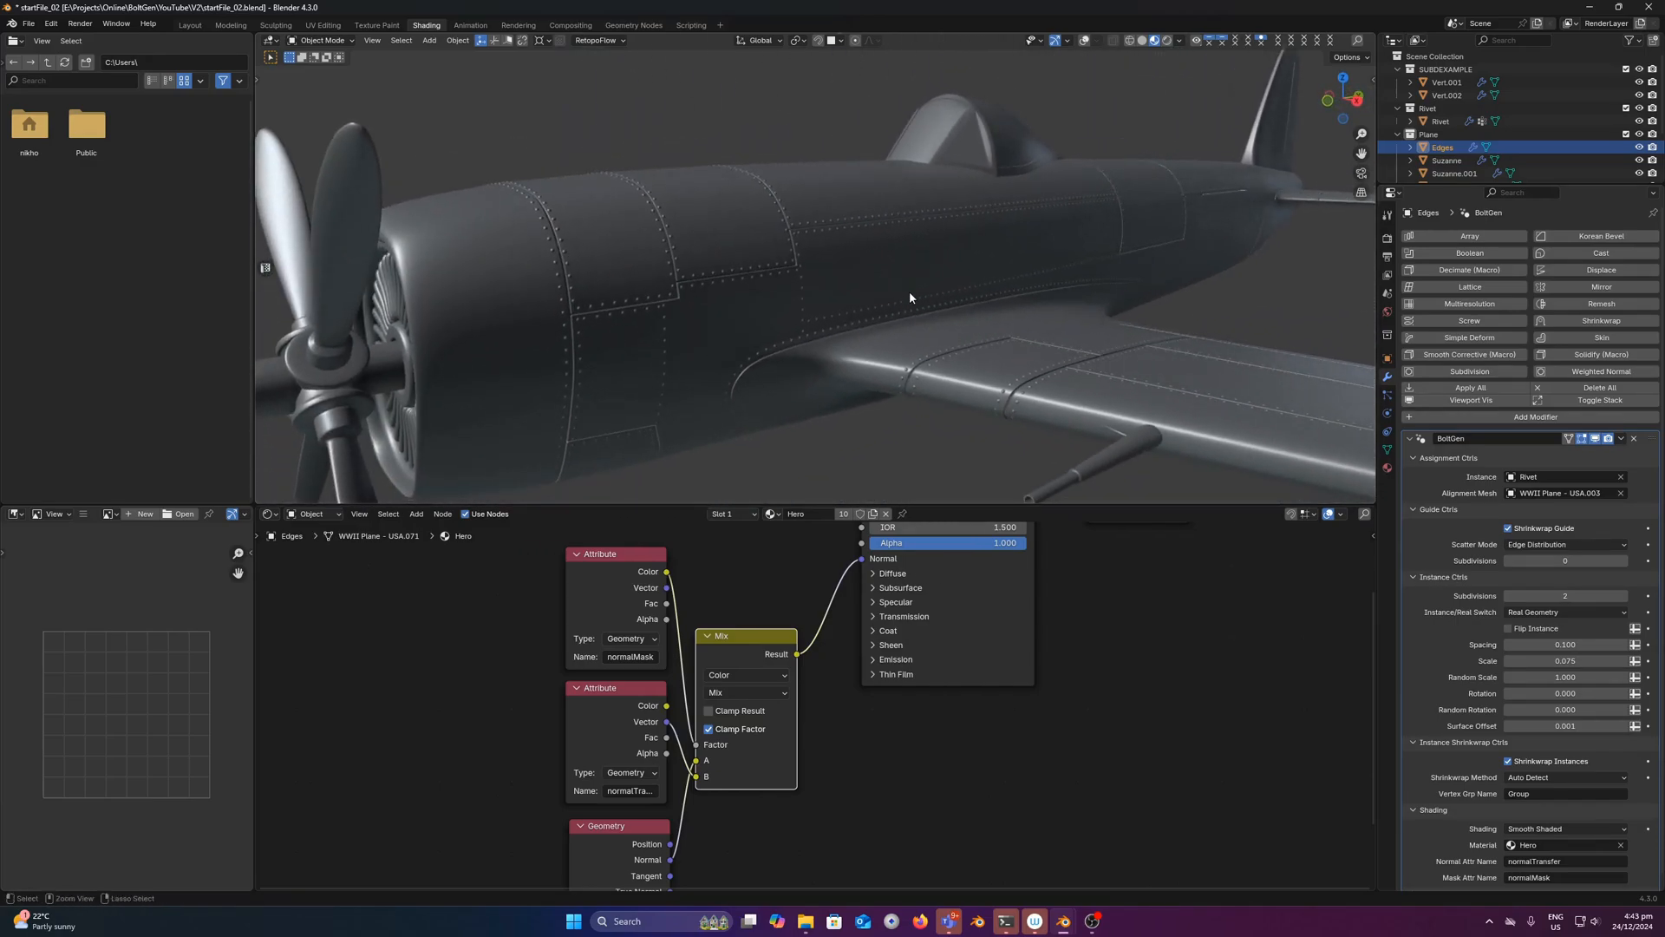
{"action": "left_click_drag", "start_coordinate": [903, 318], "coordinate": [881, 301]}
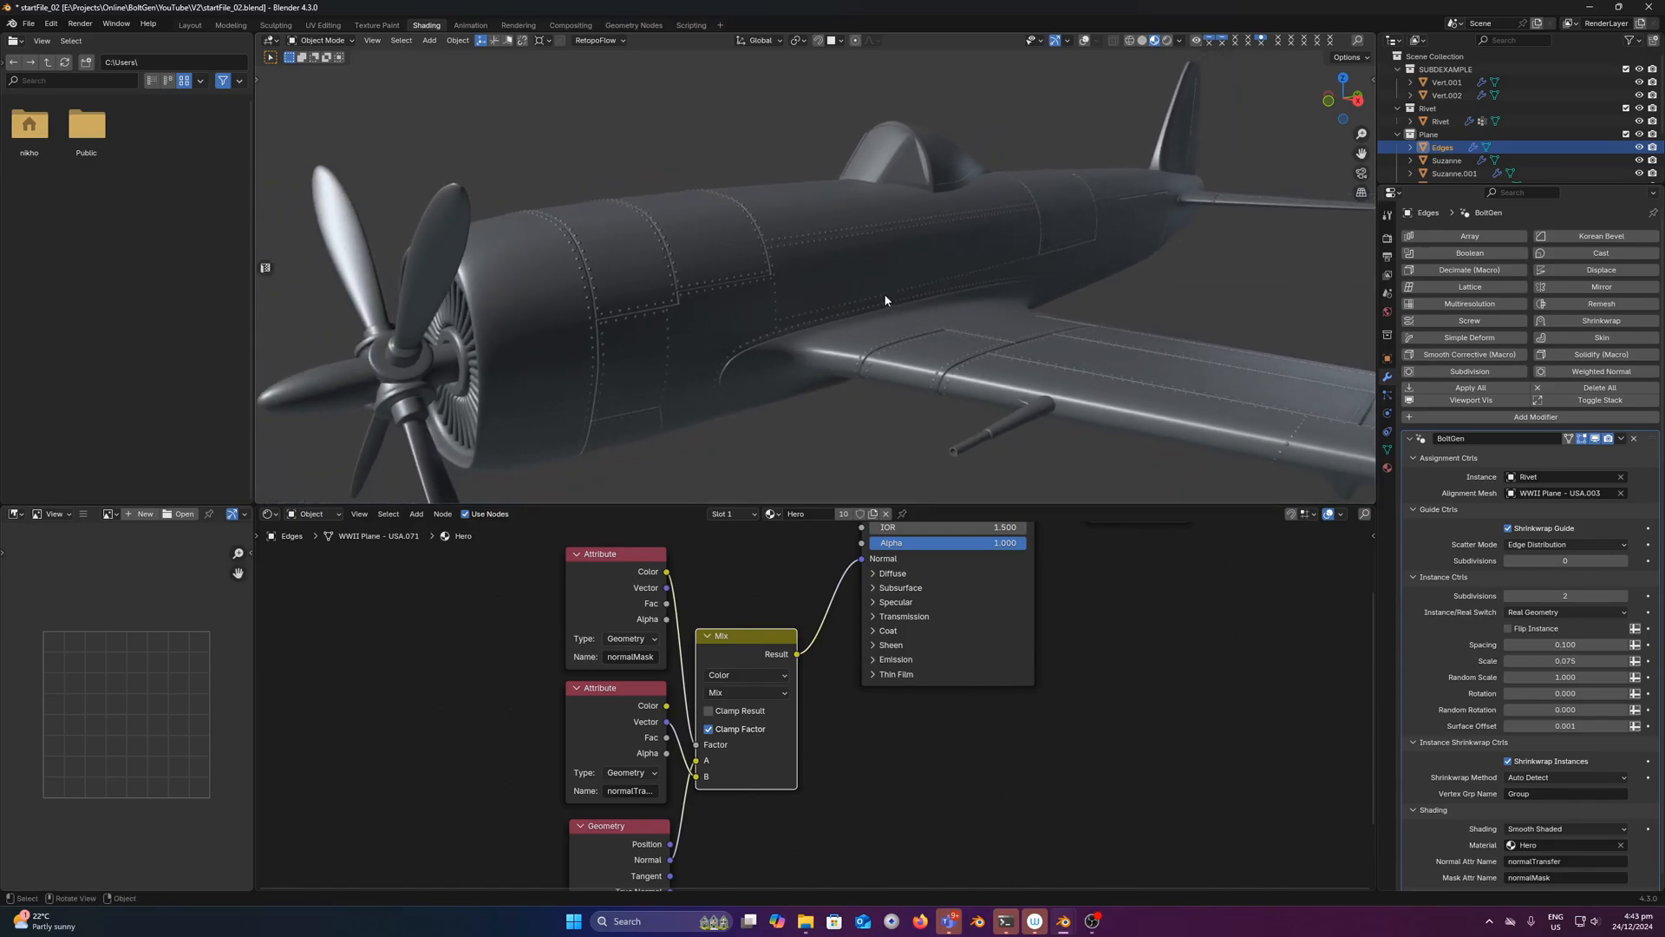